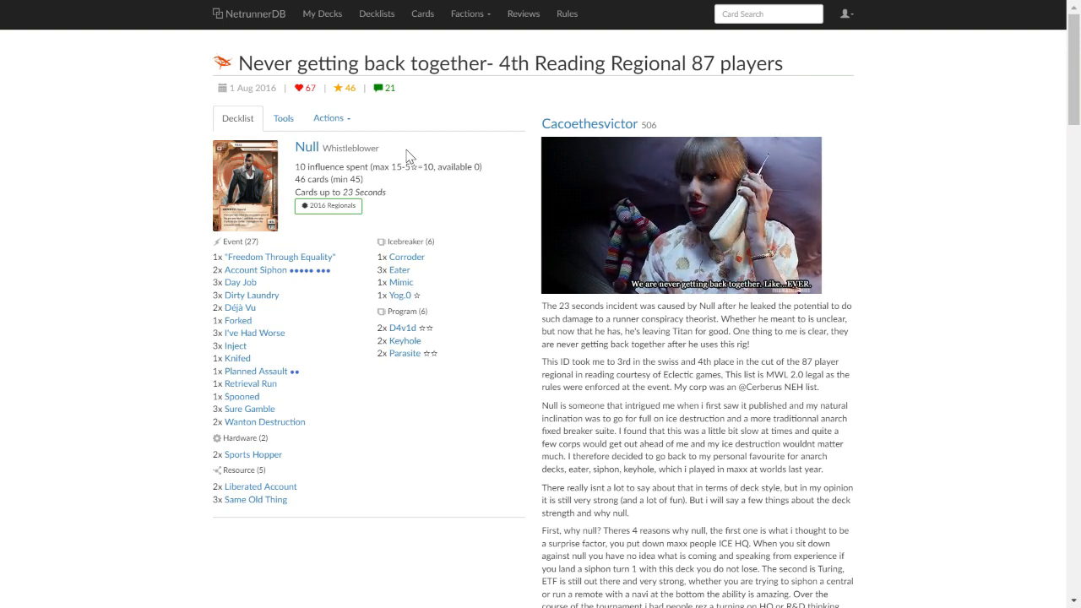
pyautogui.moveTo(902, 267)
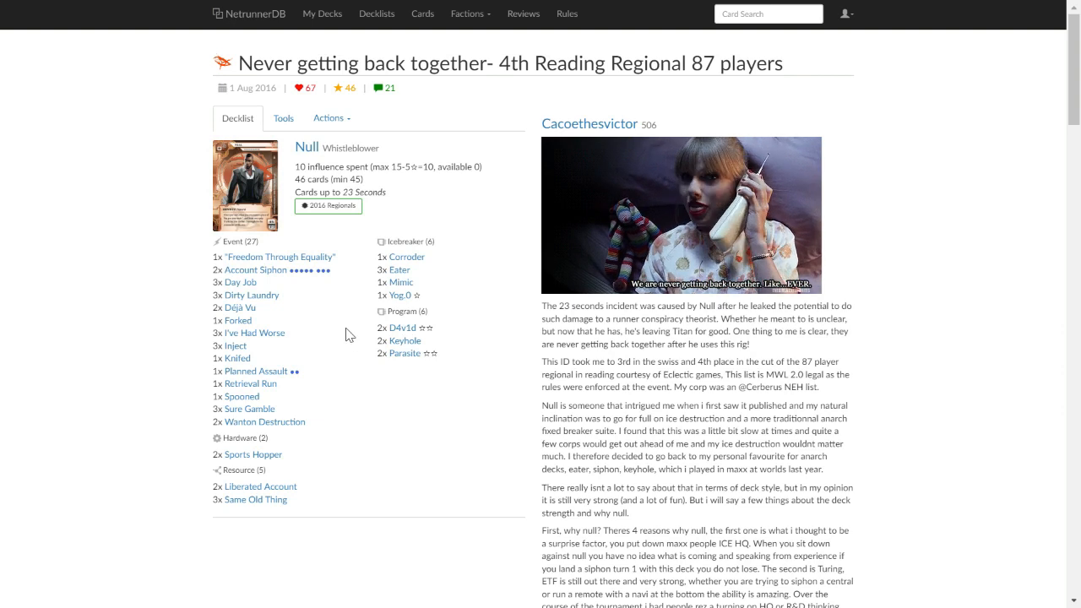
pyautogui.moveTo(255, 270)
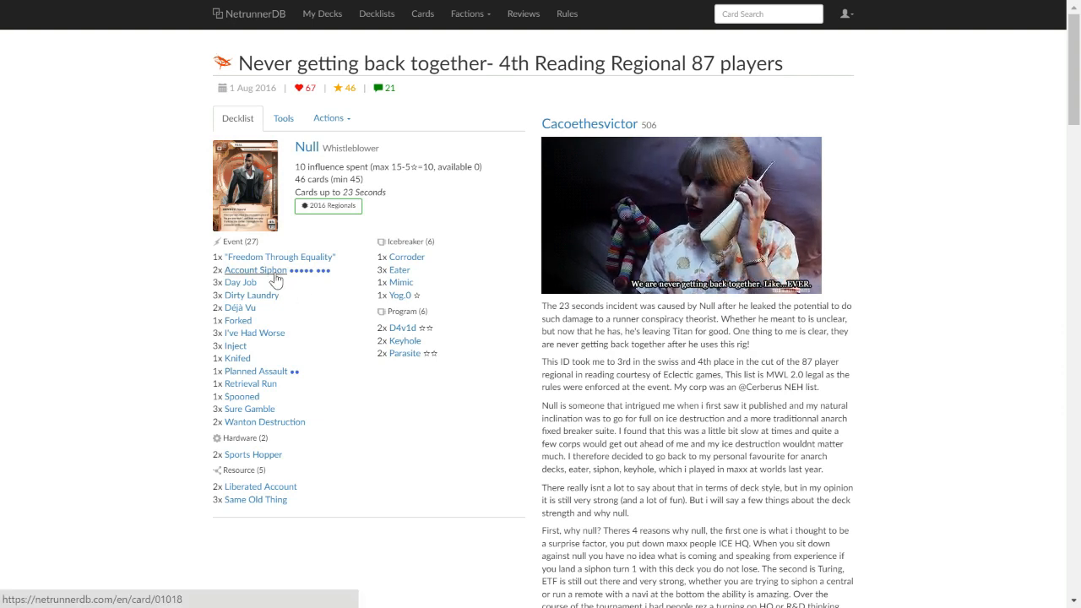
pyautogui.moveTo(263, 422)
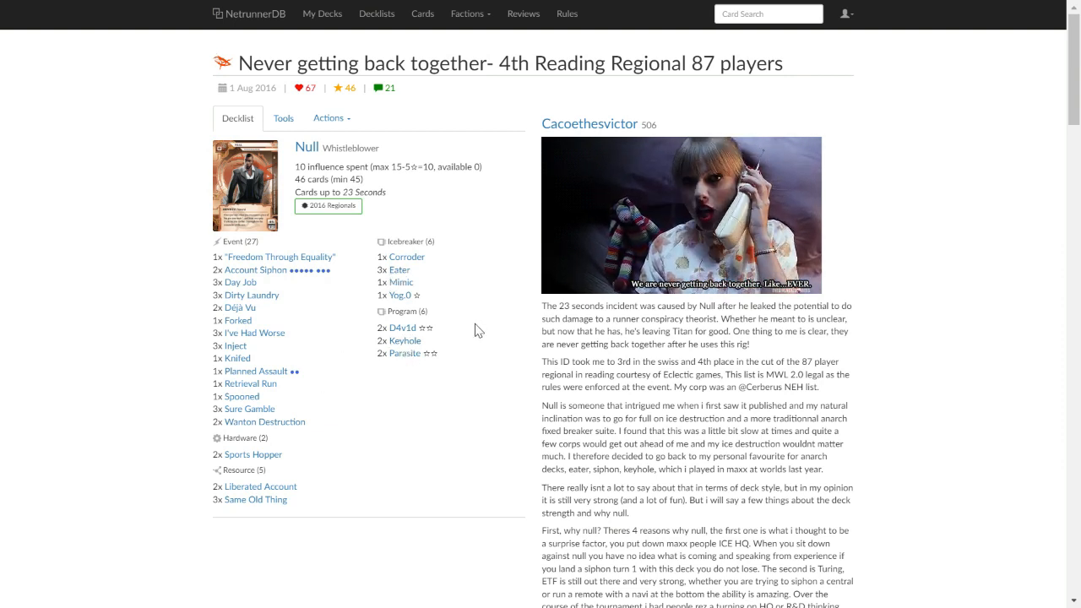
pyautogui.moveTo(240, 321)
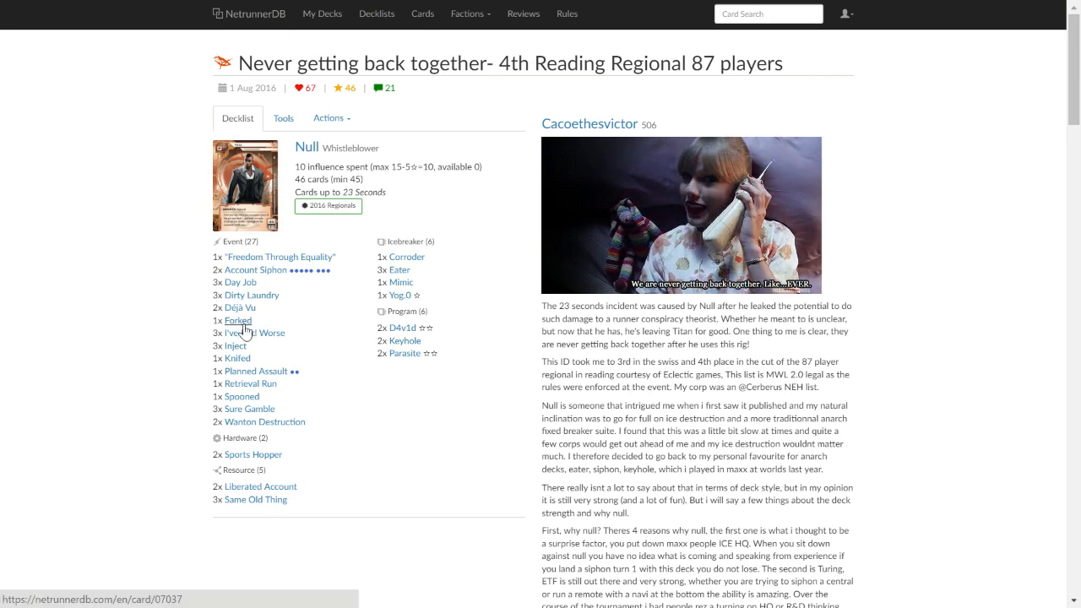
pyautogui.moveTo(405, 374)
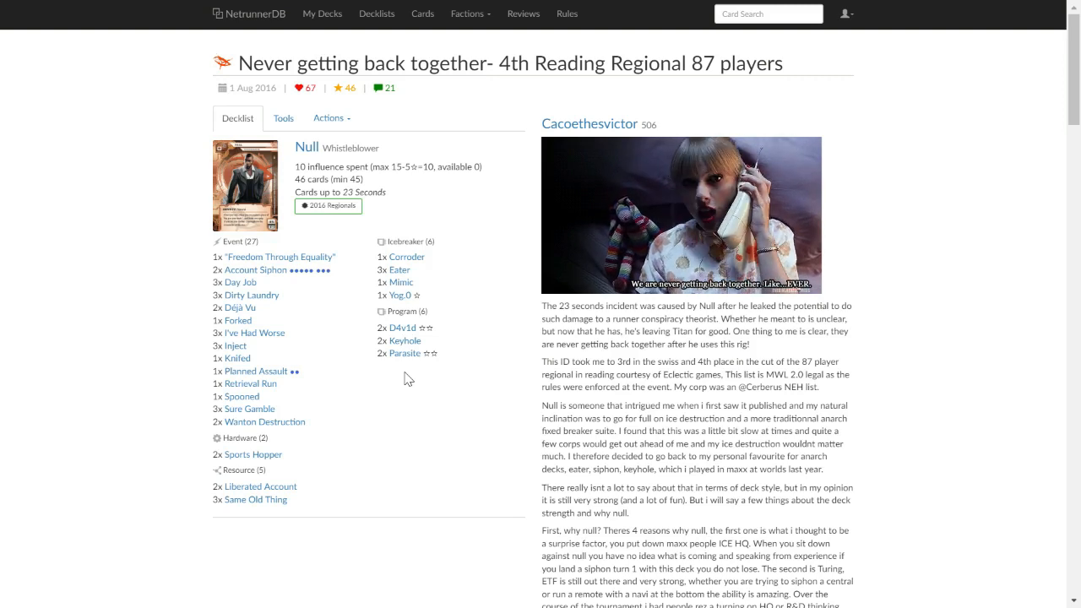
pyautogui.moveTo(415, 414)
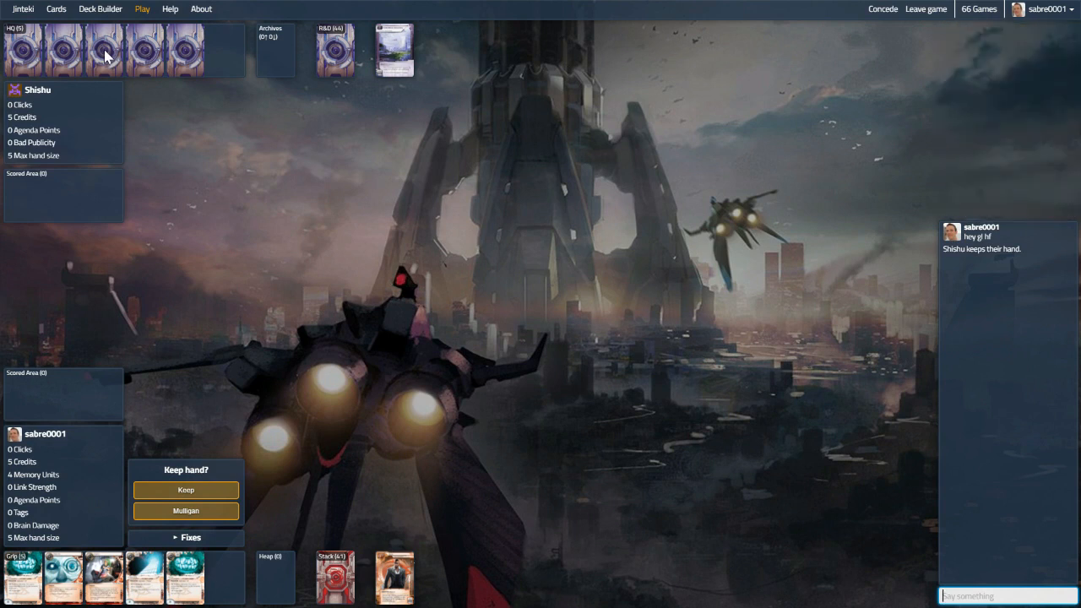
pyautogui.moveTo(213, 291)
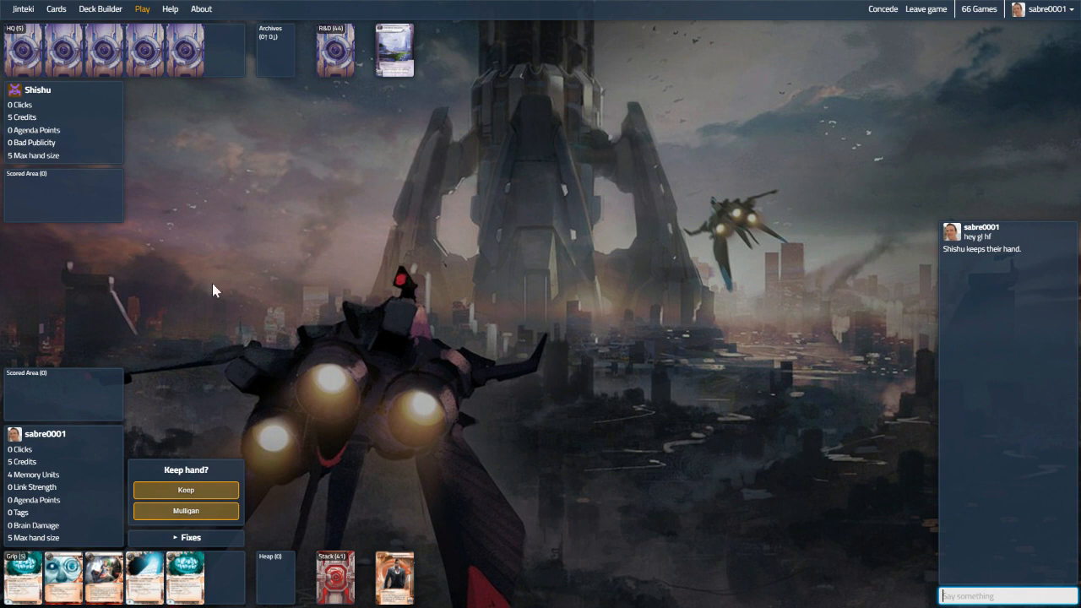
pyautogui.moveTo(185, 510)
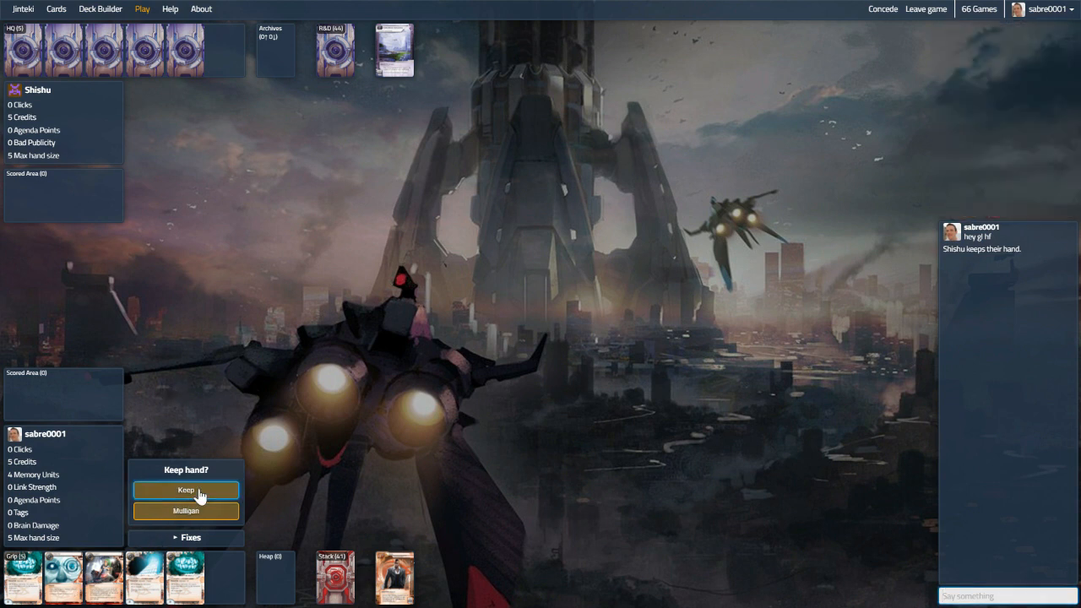
# Keep the opening hand and let the Corp finish its first turn
pyautogui.click(186, 490)
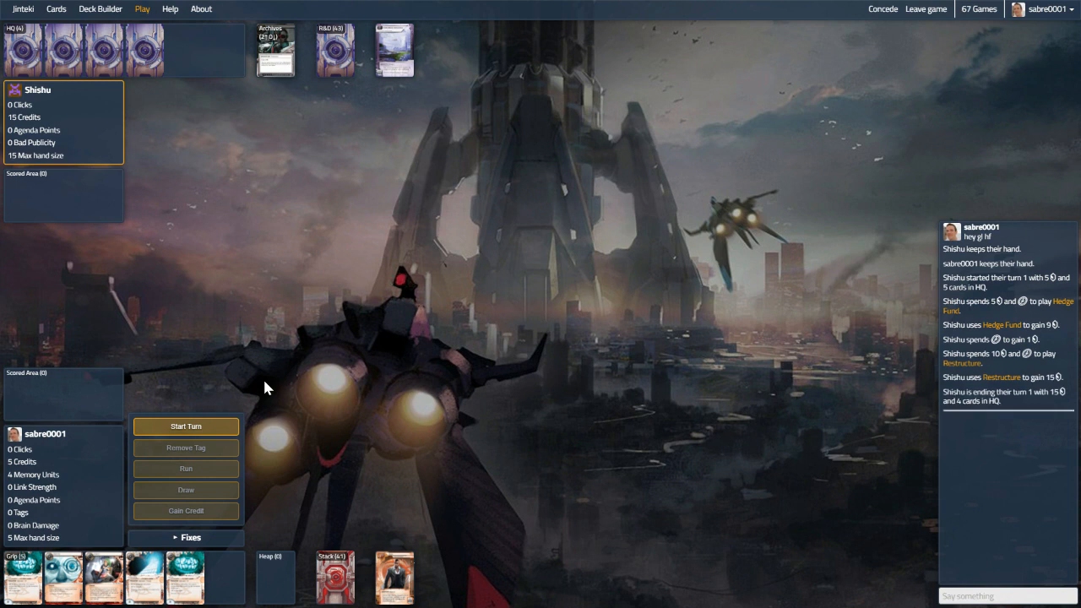
pyautogui.moveTo(195, 432)
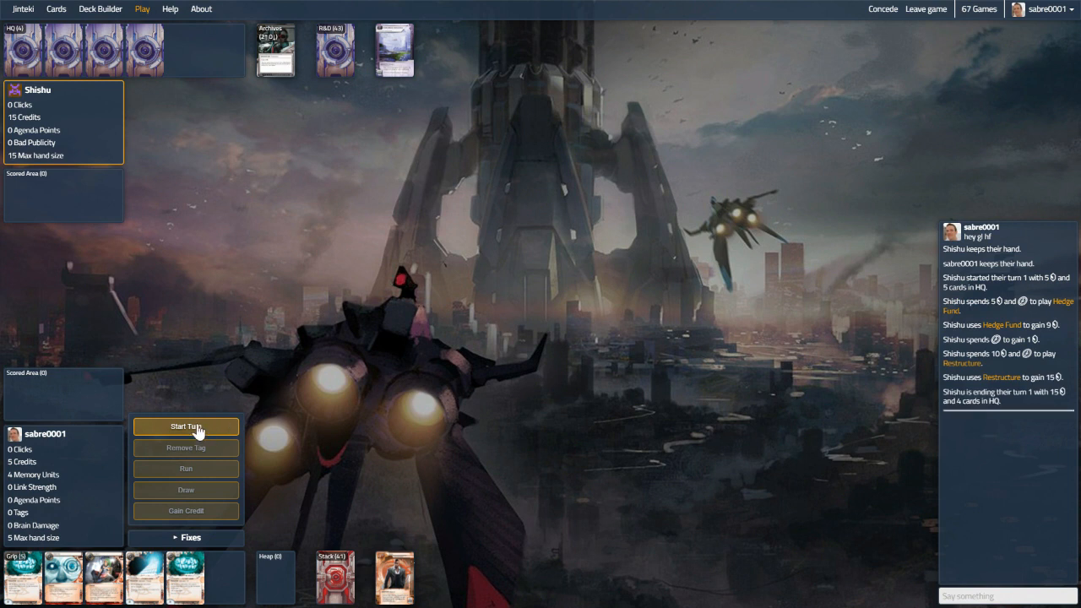
# Begin the runner's first turn, playing Inject and installing Same Old Thing and Sports Hopper
pyautogui.click(186, 426)
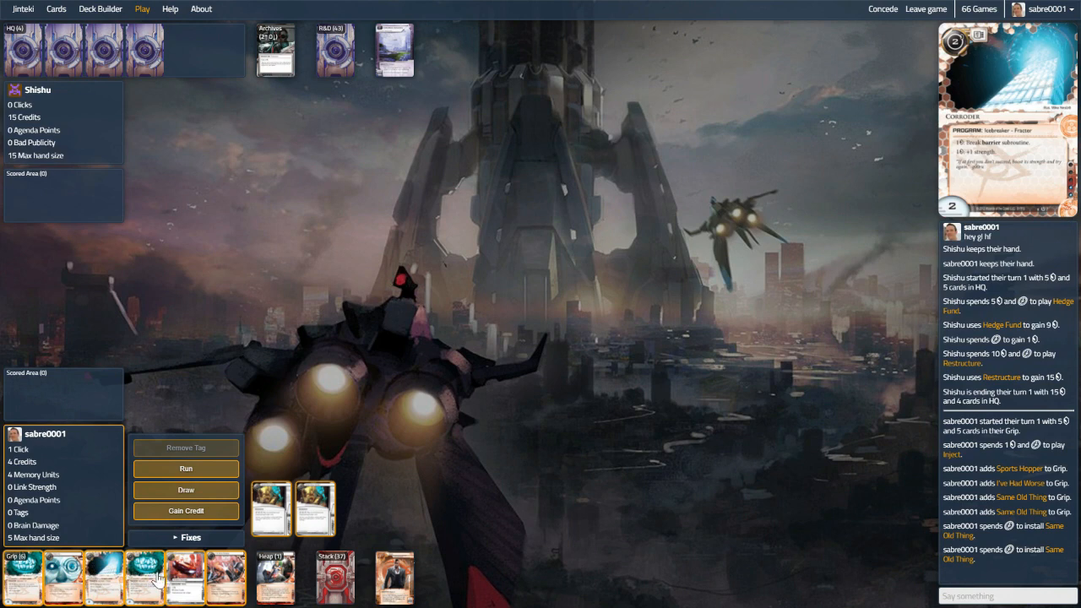
pyautogui.moveTo(186, 578)
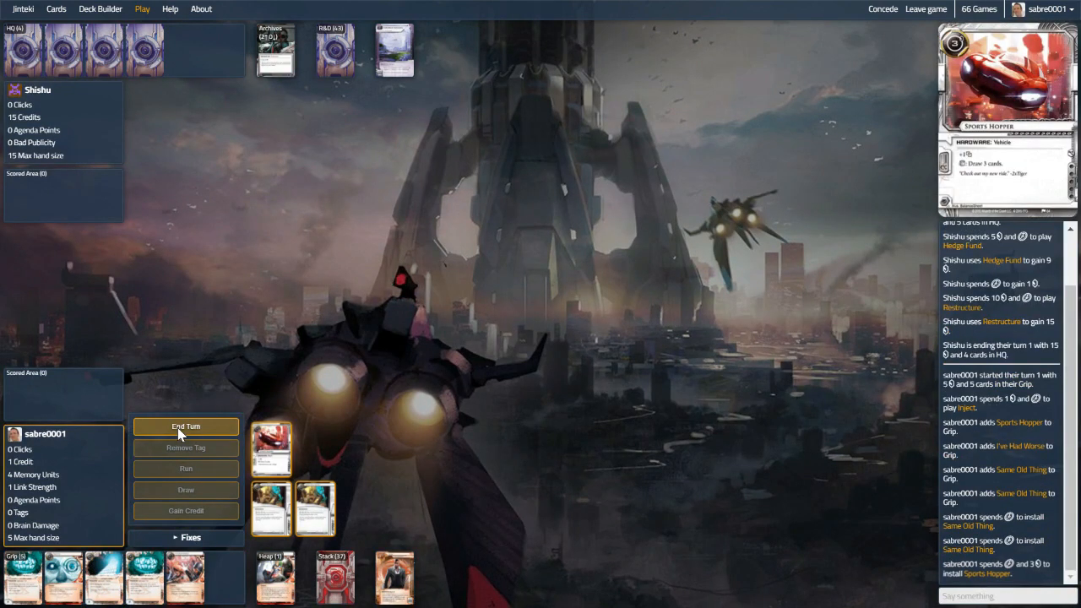
pyautogui.moveTo(216, 351)
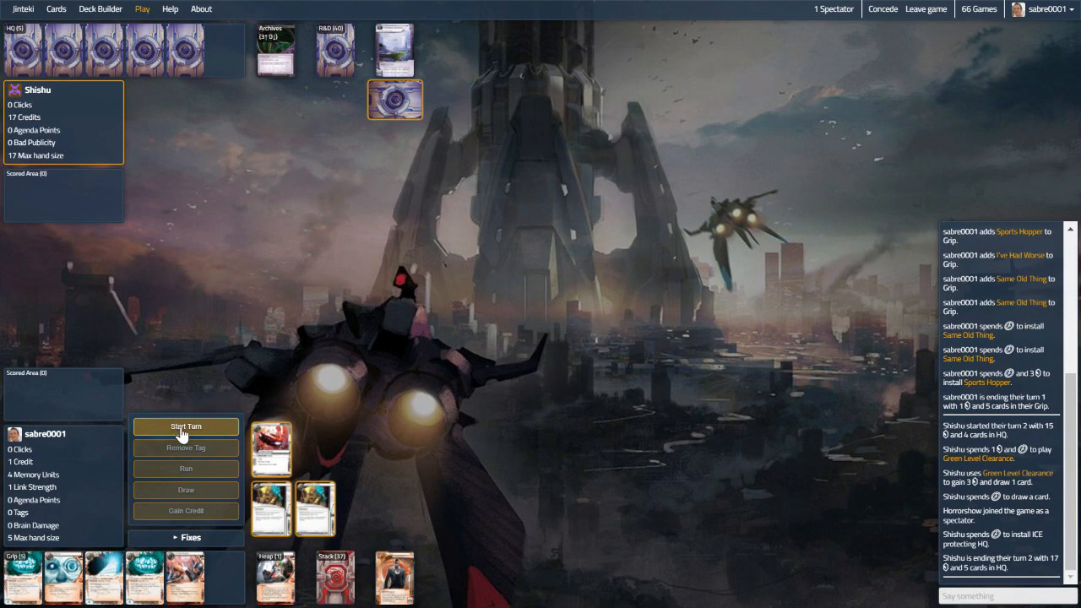
# Begin turn 2 and spend three clicks gaining credits
pyautogui.click(185, 425)
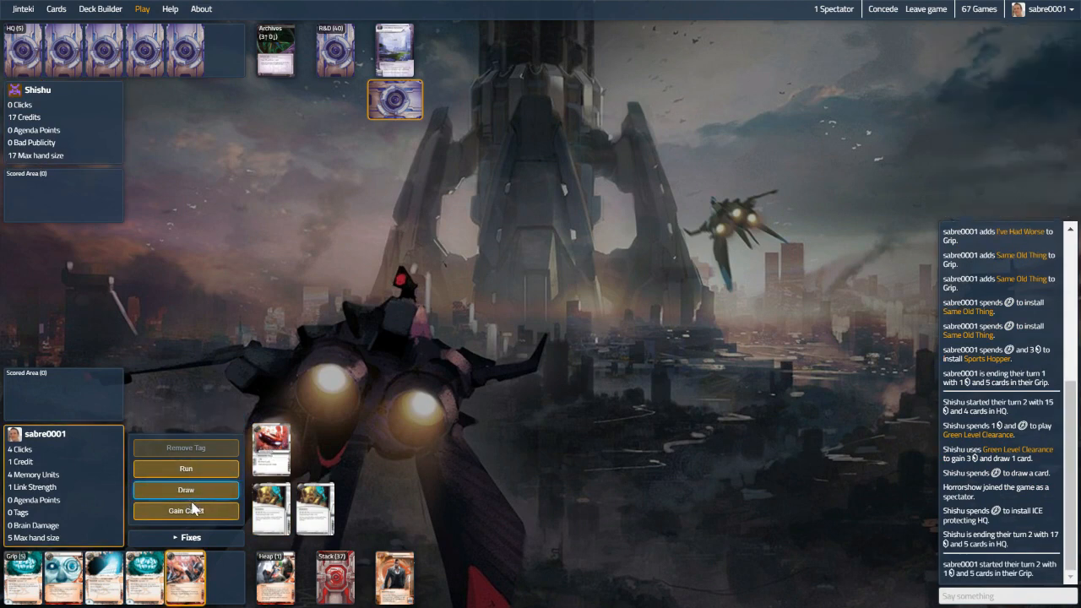
pyautogui.click(185, 510)
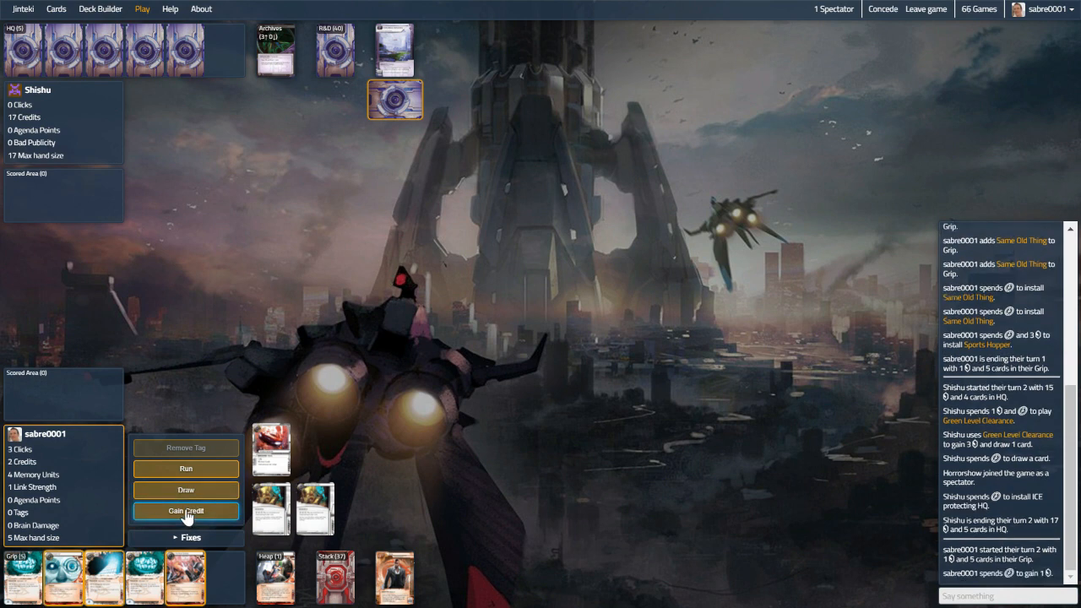
pyautogui.click(186, 510)
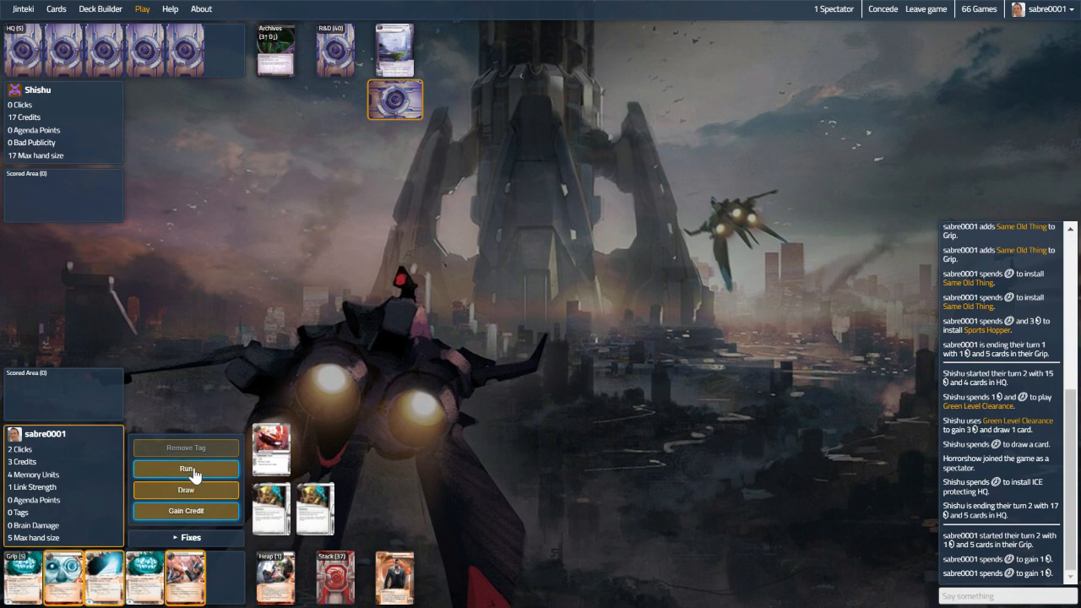
pyautogui.moveTo(195, 515)
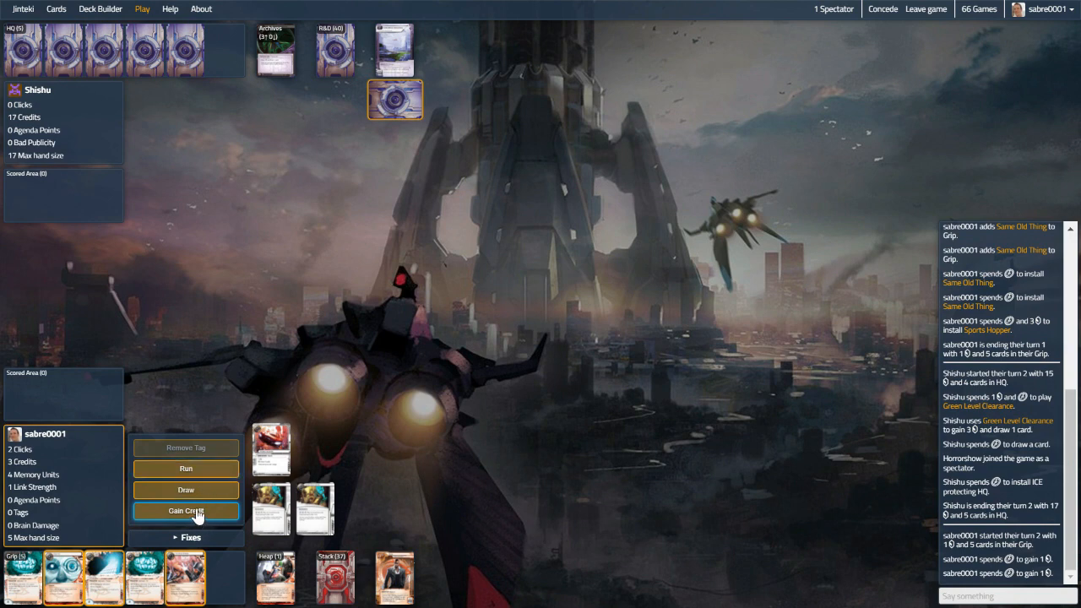
pyautogui.click(186, 510)
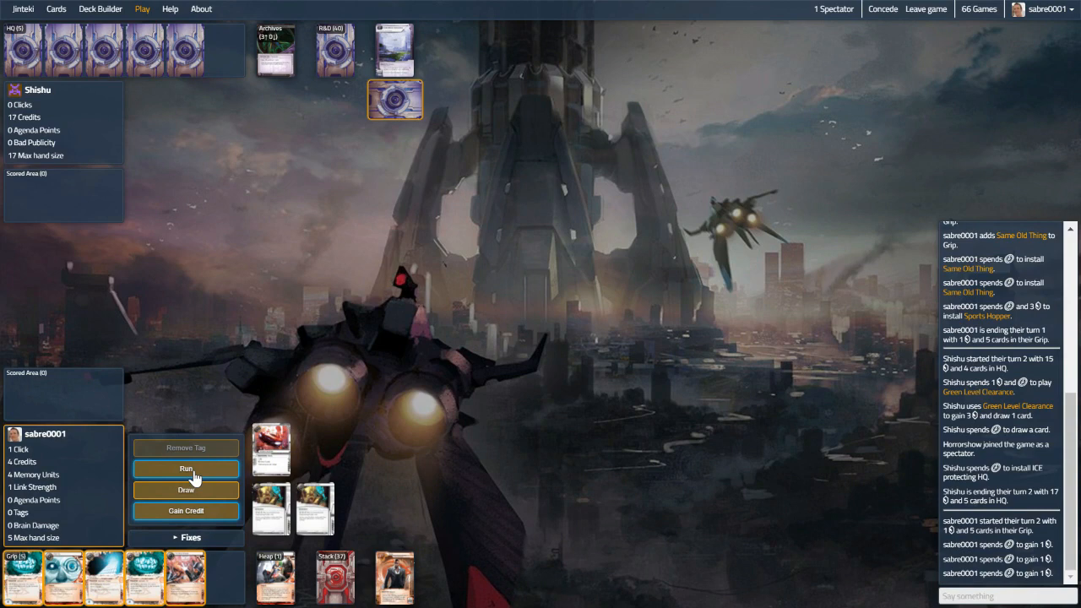
# Run R&D successfully, pay to trash the accessed Jackson Howard, and end the turn
pyautogui.click(185, 469)
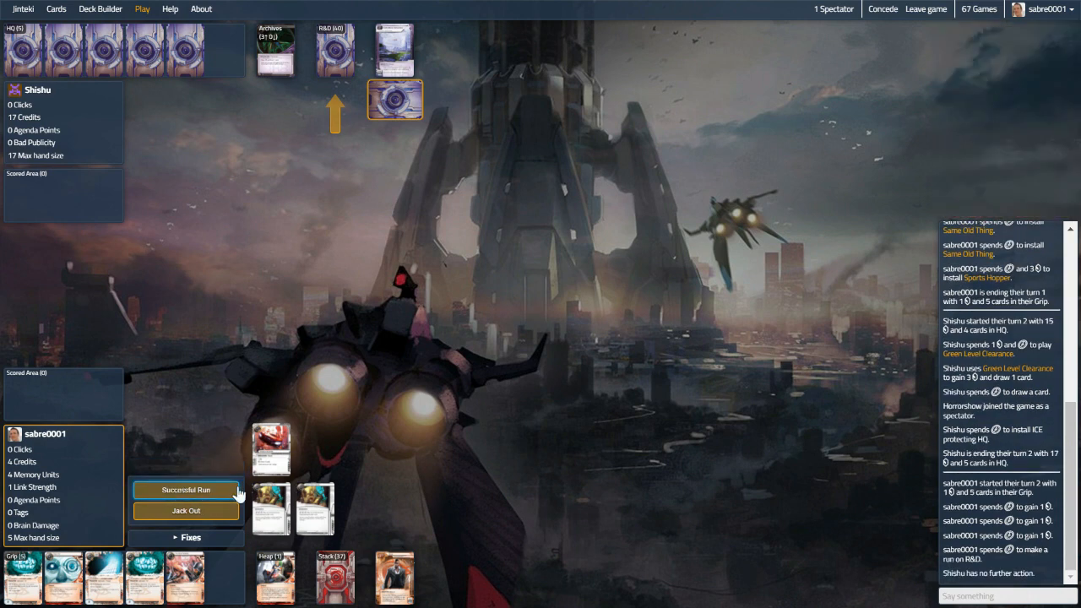
pyautogui.click(186, 489)
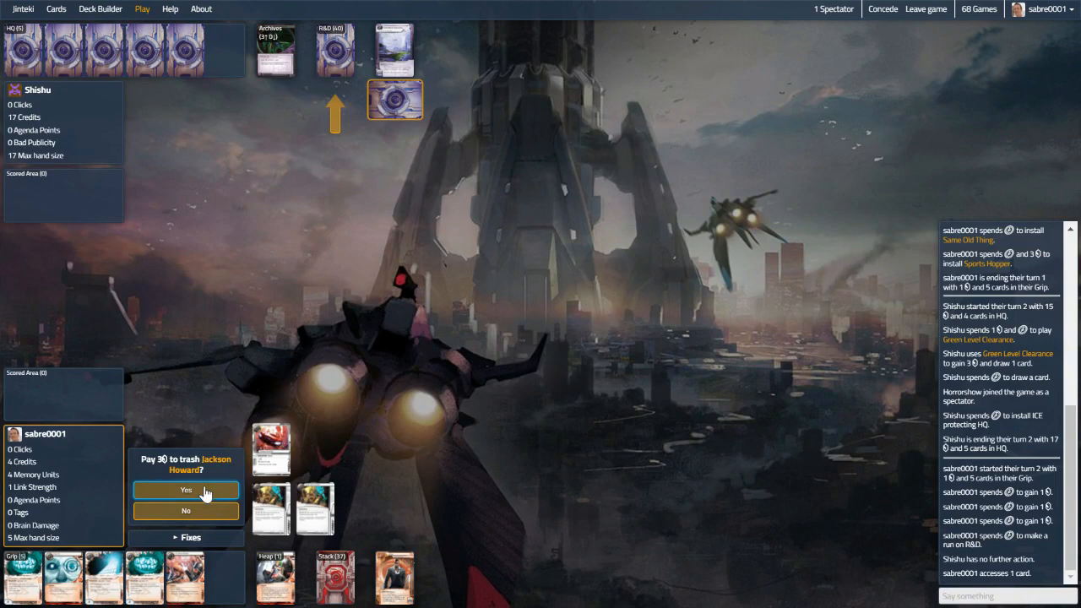
pyautogui.click(186, 490)
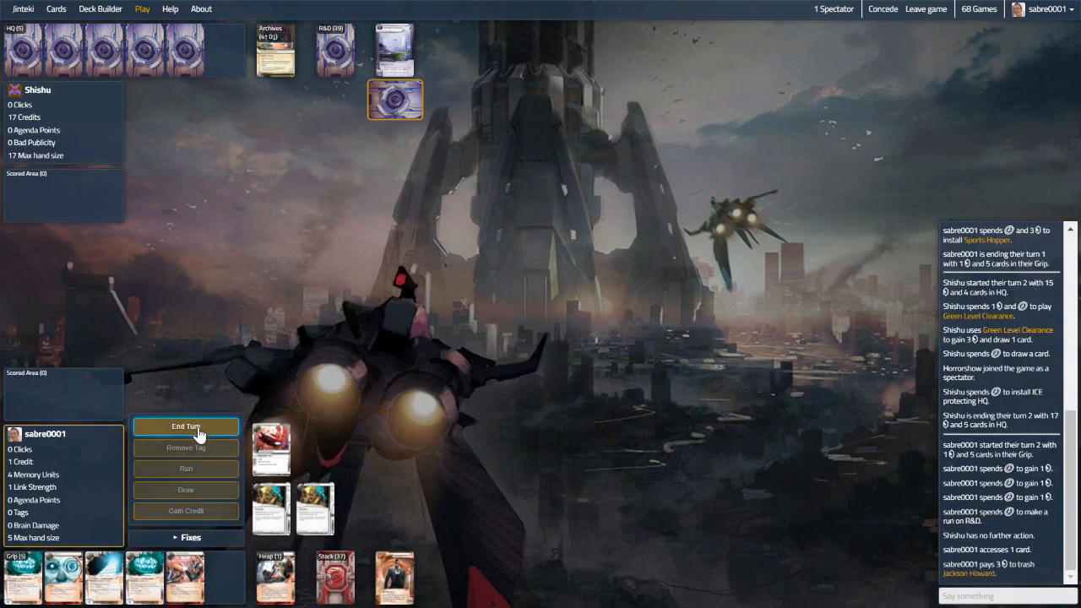
pyautogui.click(186, 425)
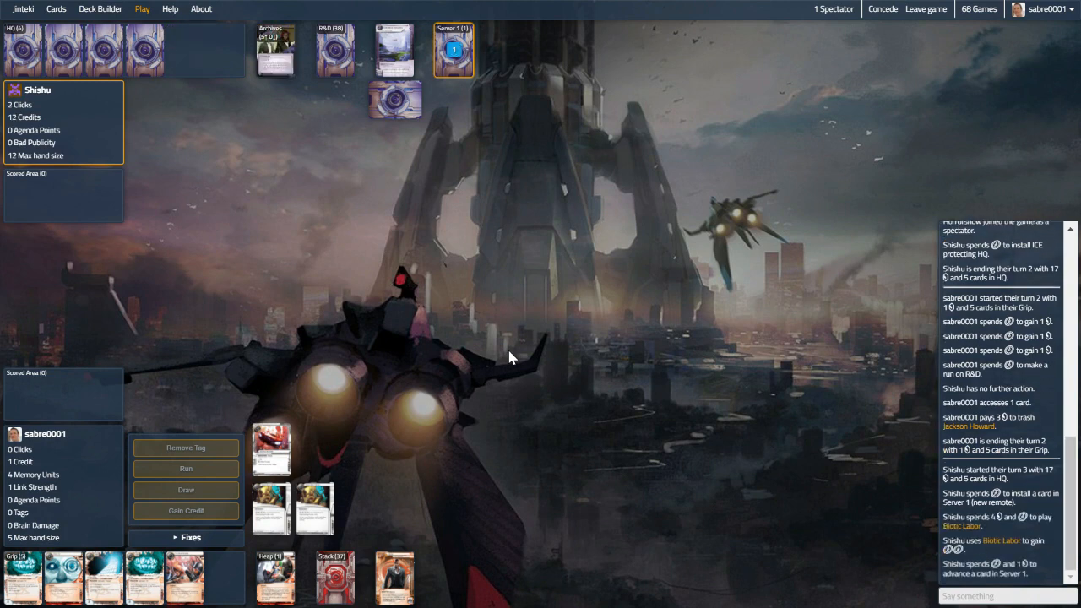
# Start turn 3, jack out of an HQ run, then draw and gain a credit before discarding Eater
pyautogui.click(452, 51)
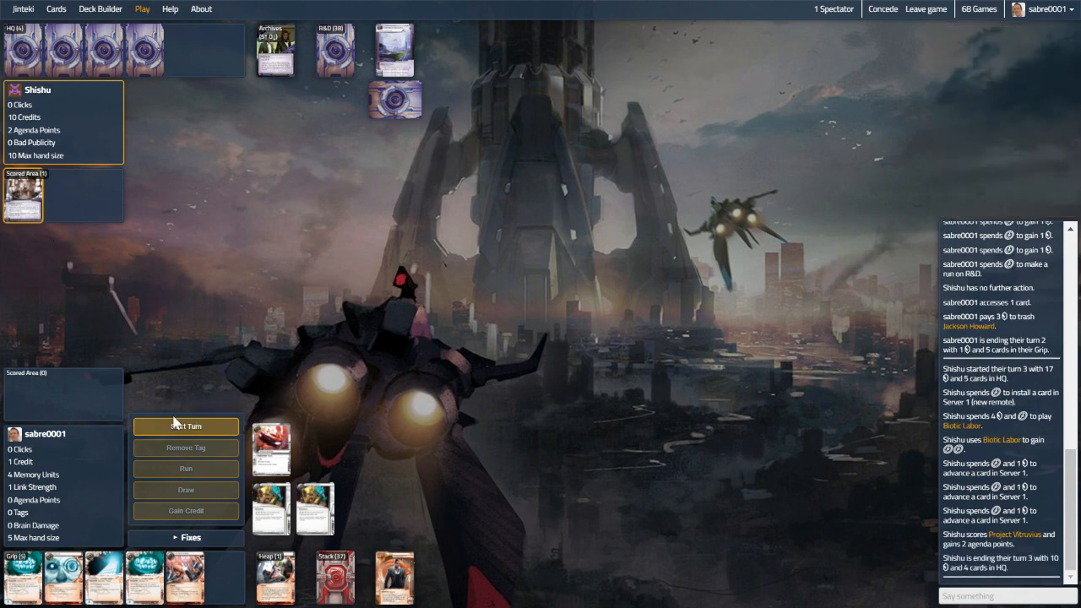
pyautogui.click(185, 426)
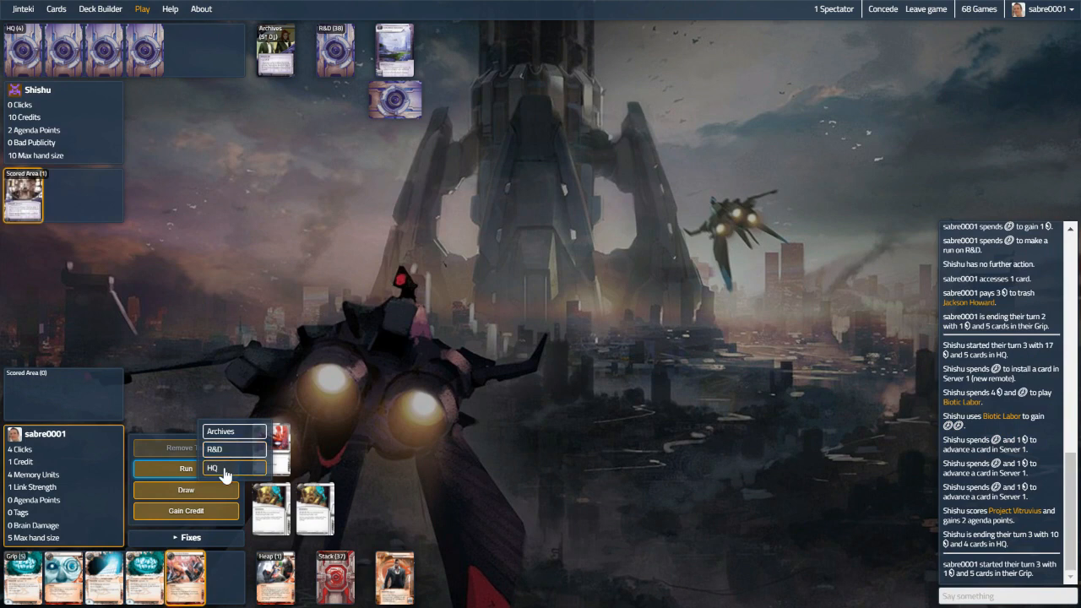
pyautogui.click(233, 468)
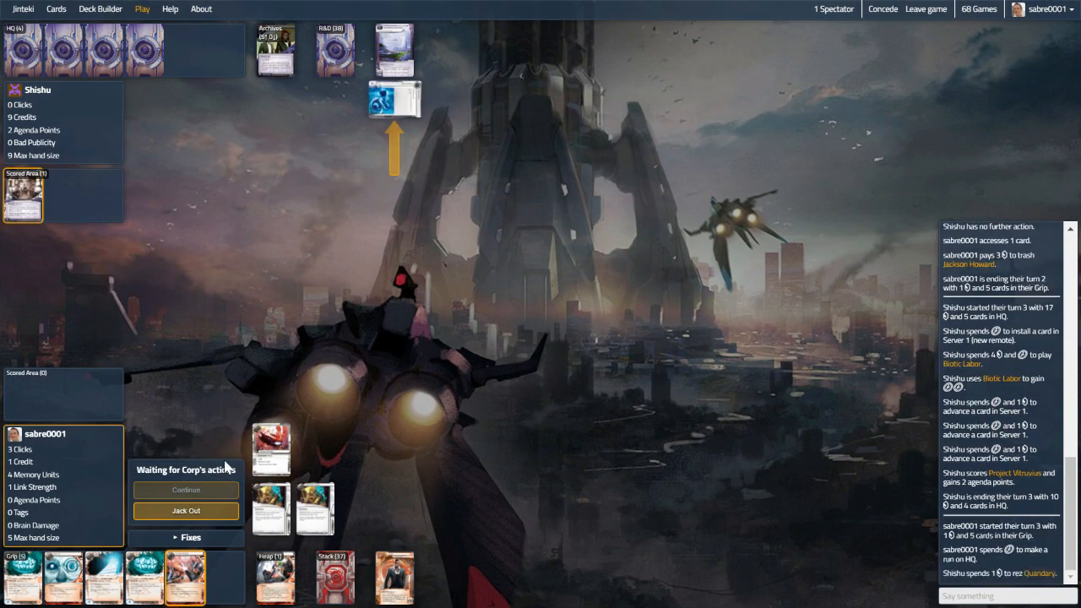
pyautogui.moveTo(186, 510)
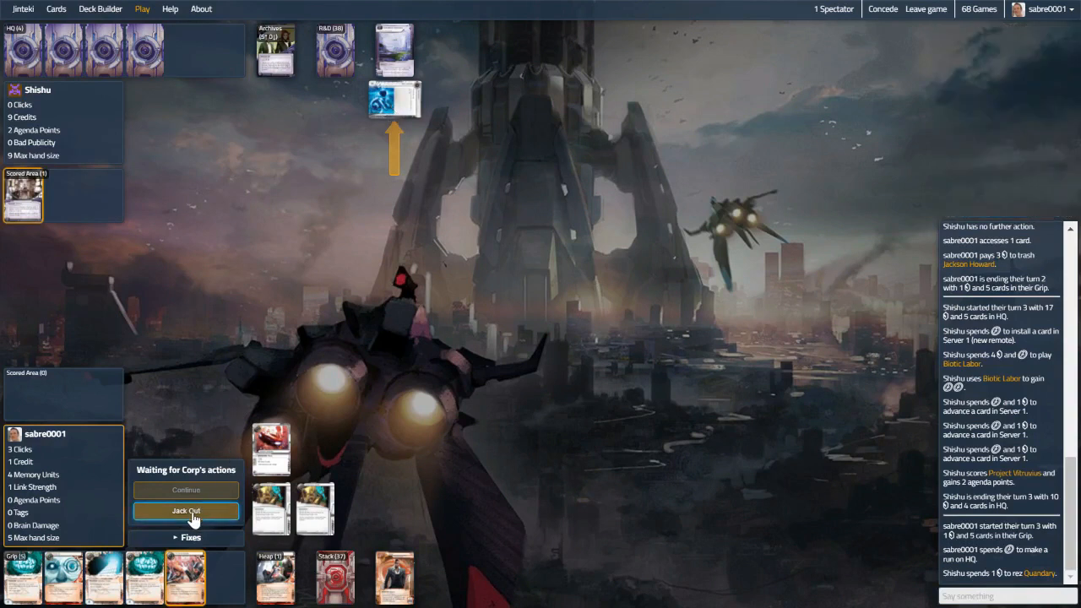
pyautogui.click(185, 510)
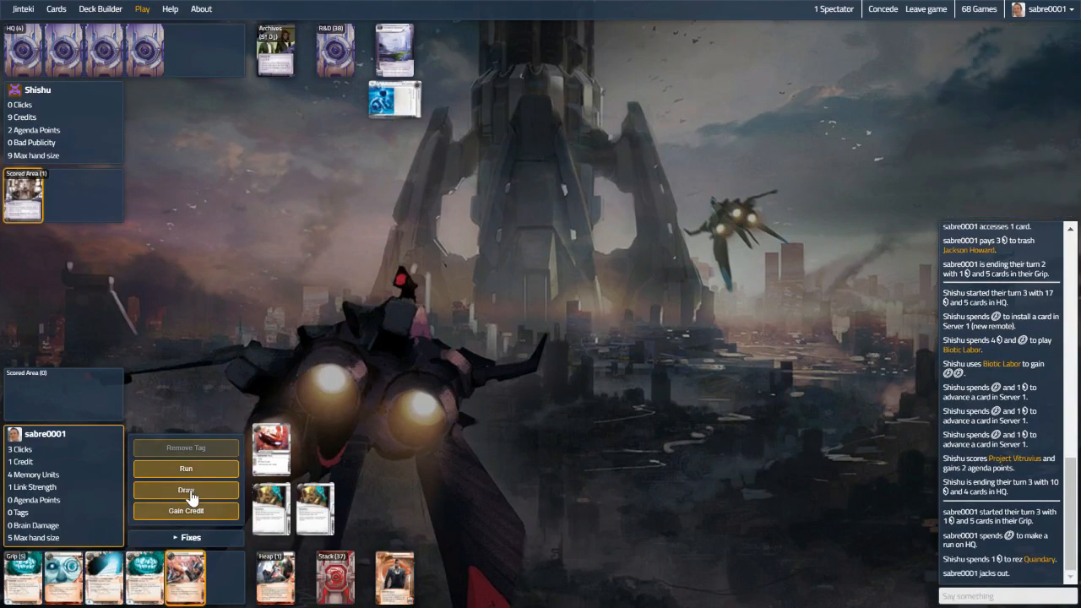
pyautogui.click(186, 490)
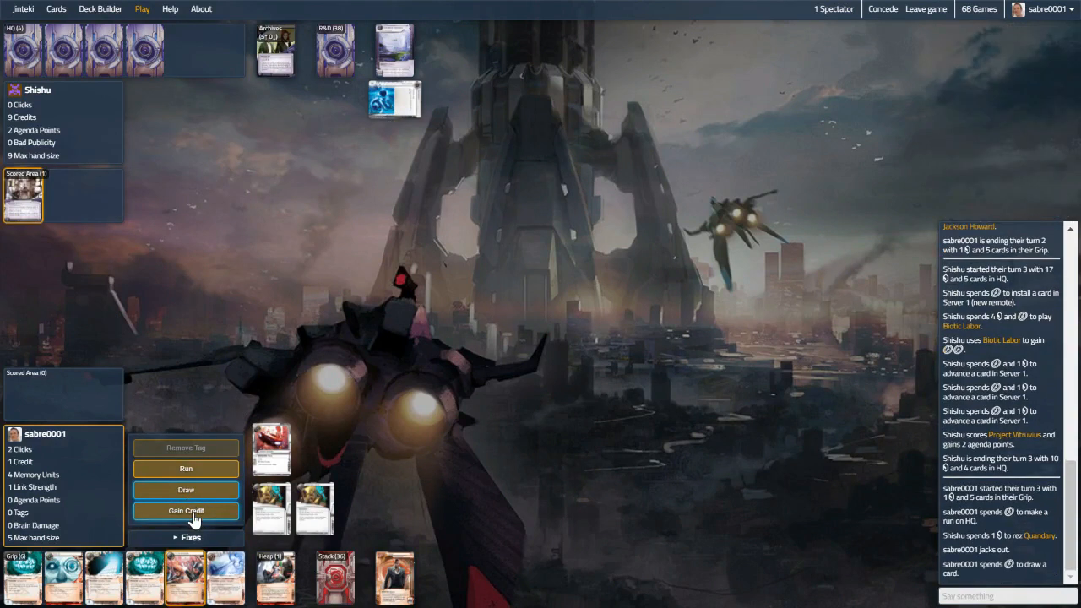
pyautogui.click(185, 510)
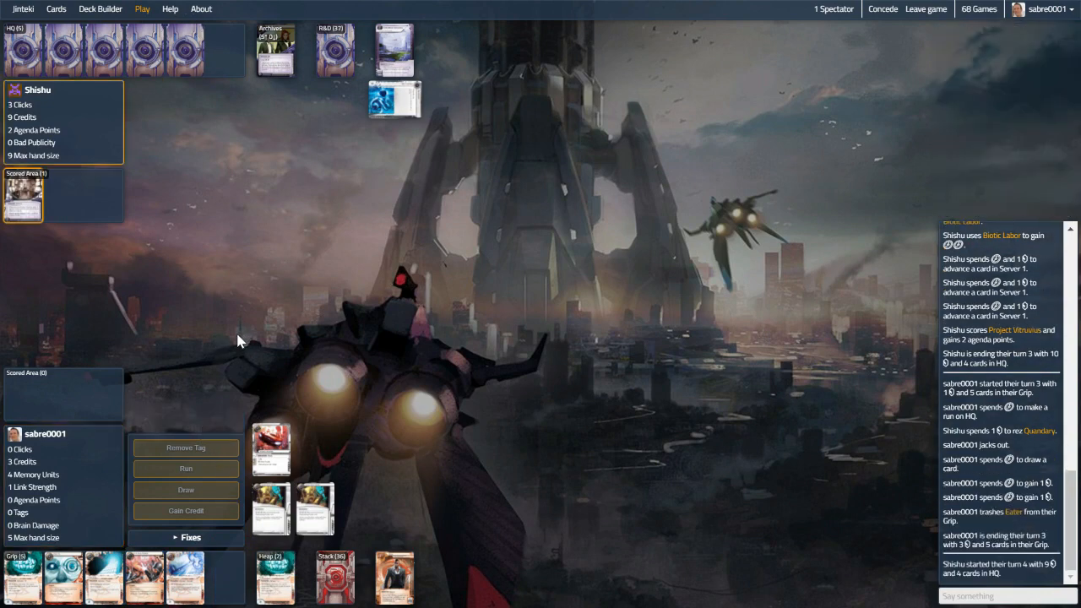
pyautogui.click(186, 490)
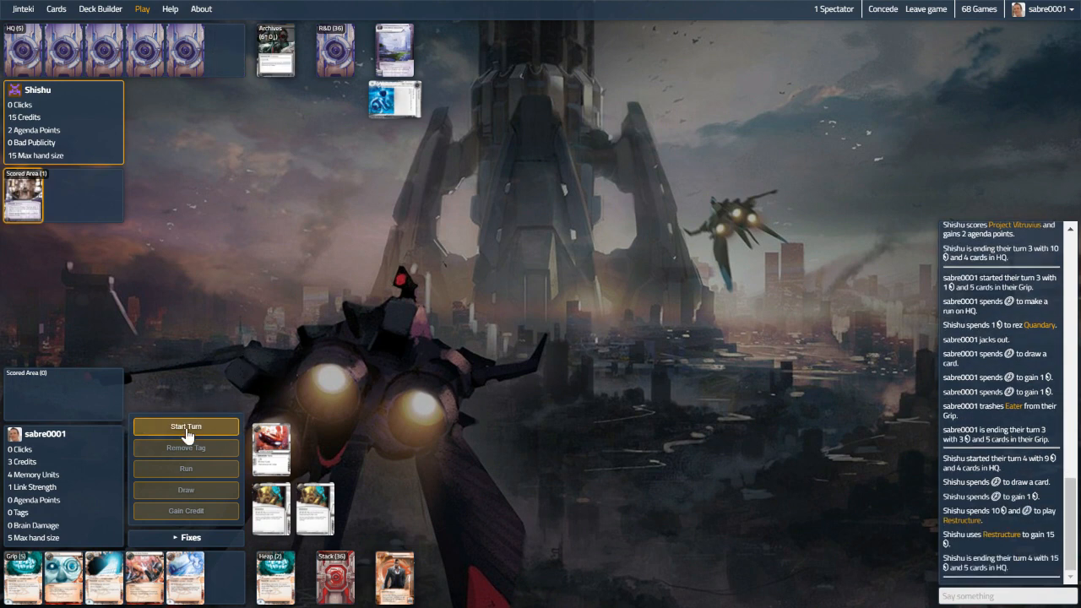
# Draw three cards with Sports Hopper, gain two credits after installing Same Old Thing and Eater, and end turn 4
pyautogui.click(185, 425)
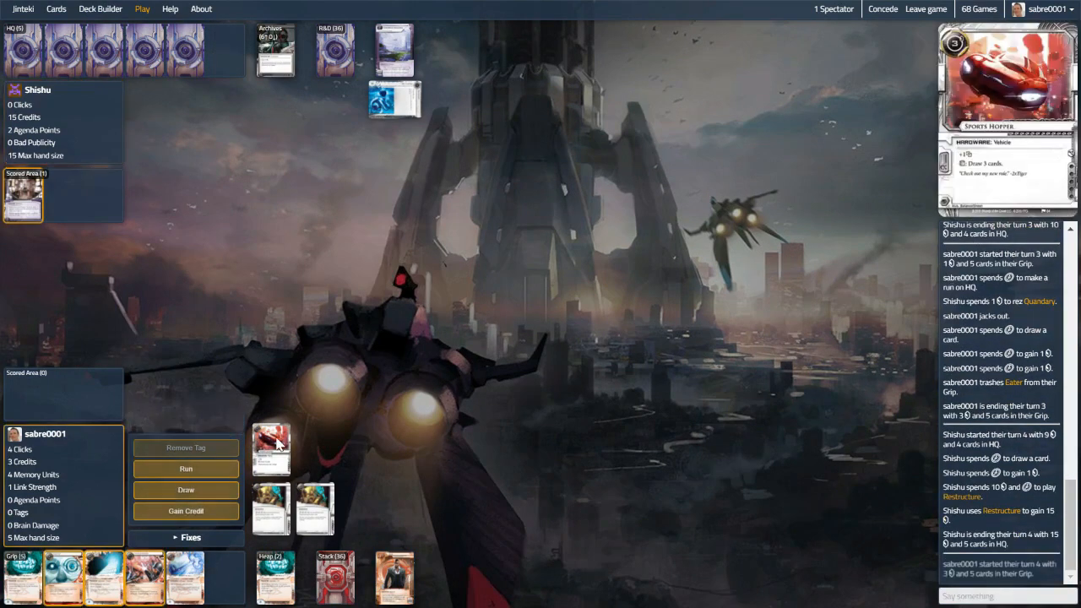
pyautogui.click(271, 448)
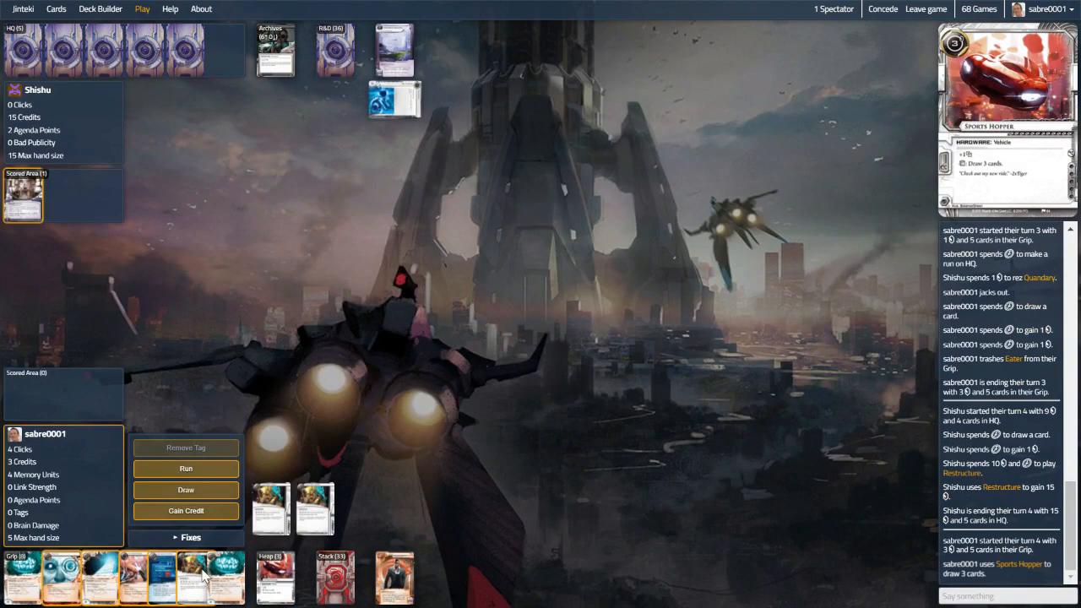
pyautogui.moveTo(162, 578)
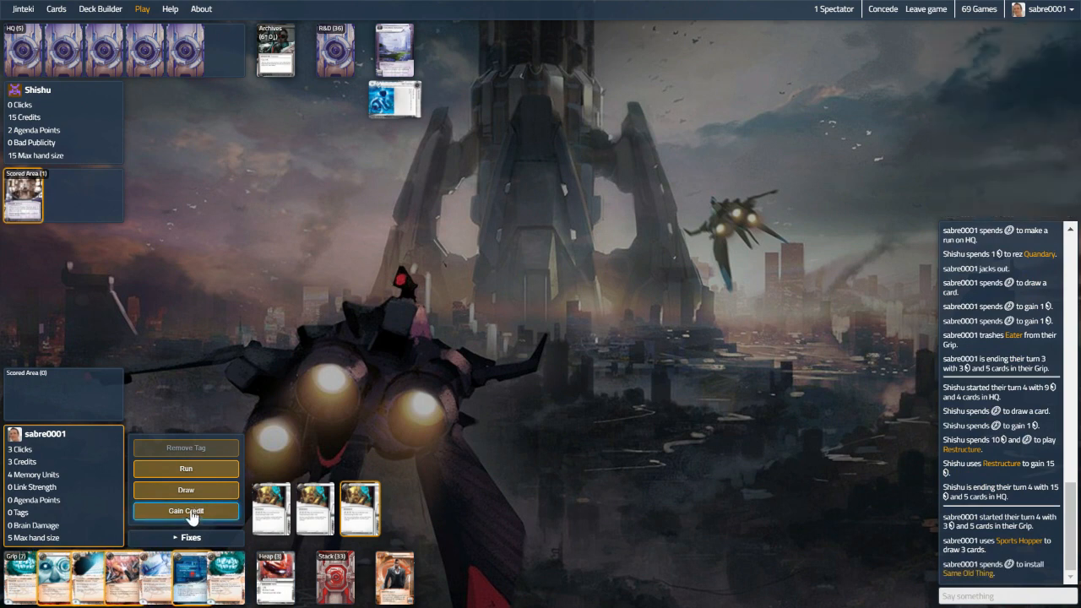
pyautogui.click(186, 510)
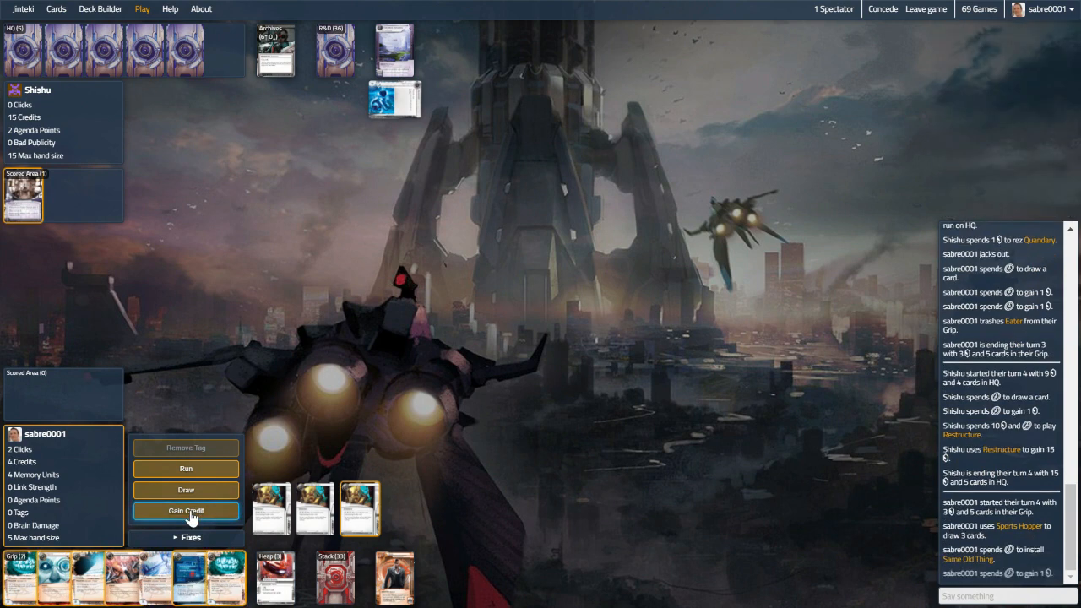
pyautogui.click(186, 510)
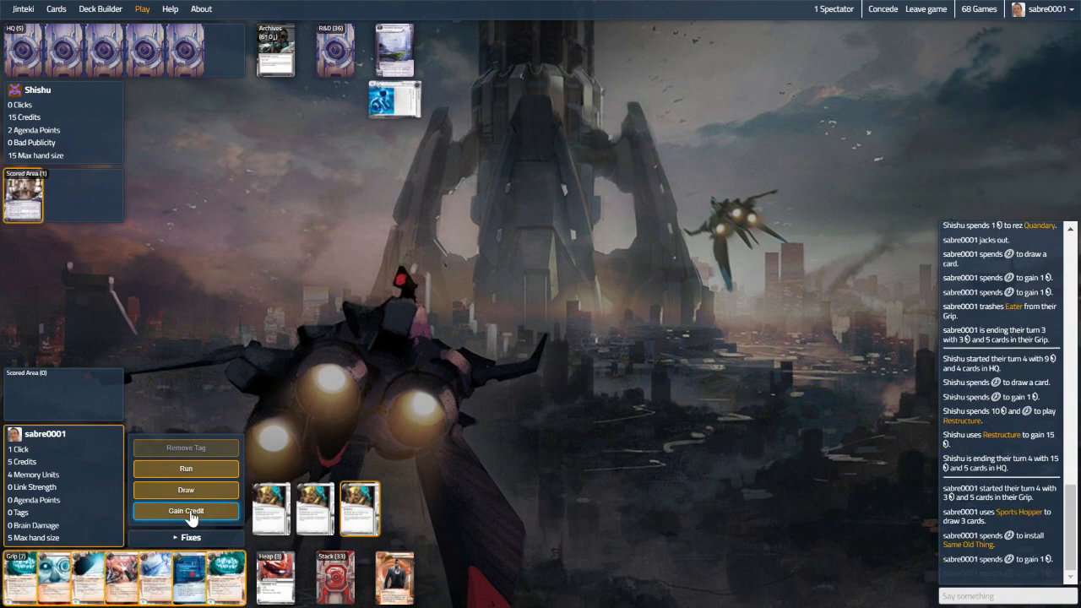
pyautogui.moveTo(179, 576)
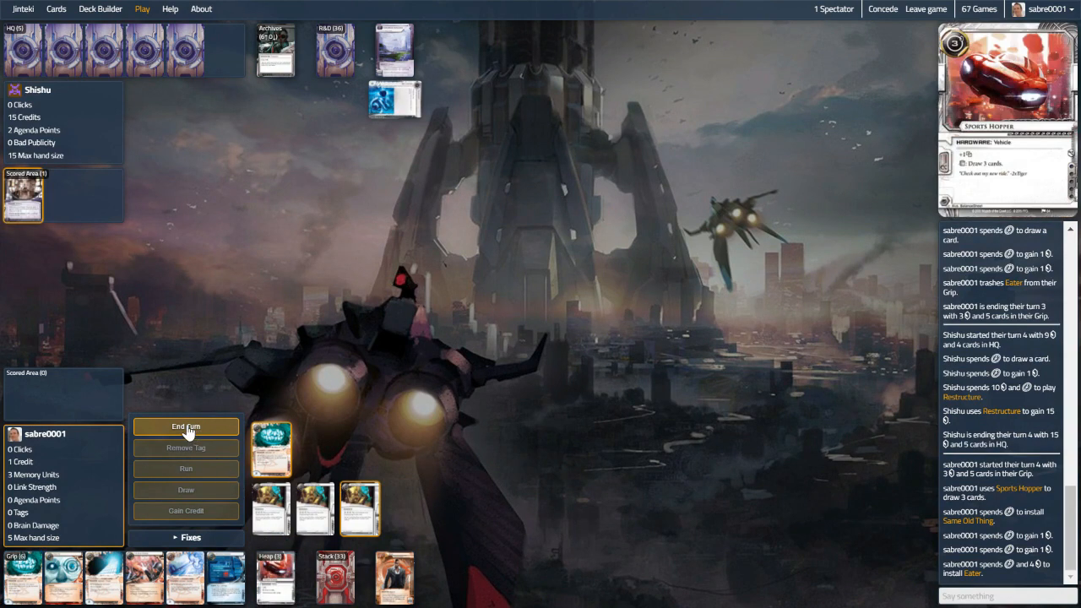
pyautogui.click(185, 426)
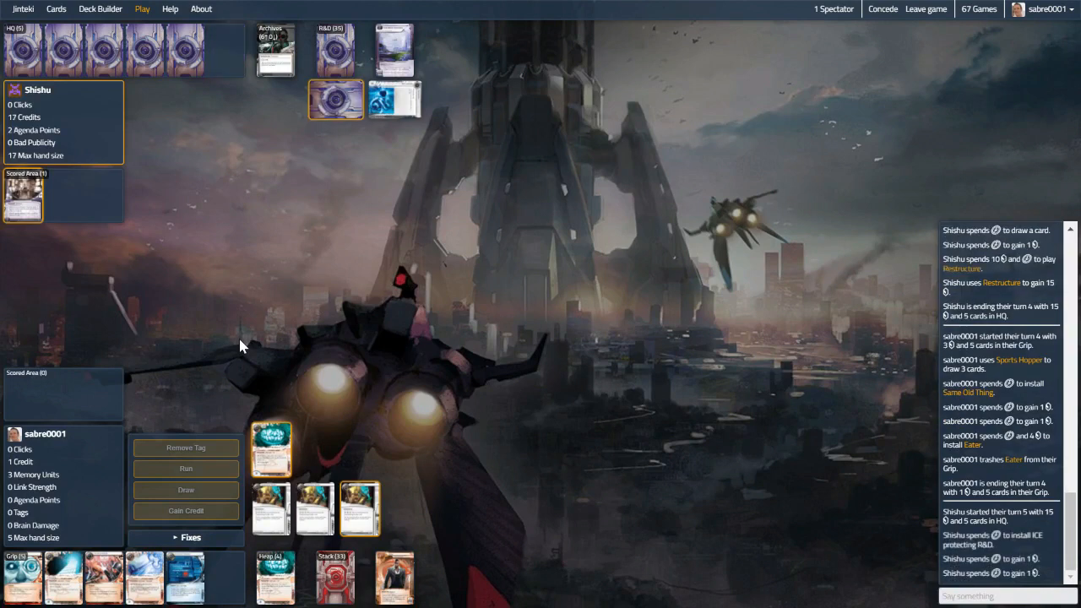
# Begin turn 5 and land Account Siphon on HQ, taking the Corp's credits and 2 tags
pyautogui.click(186, 426)
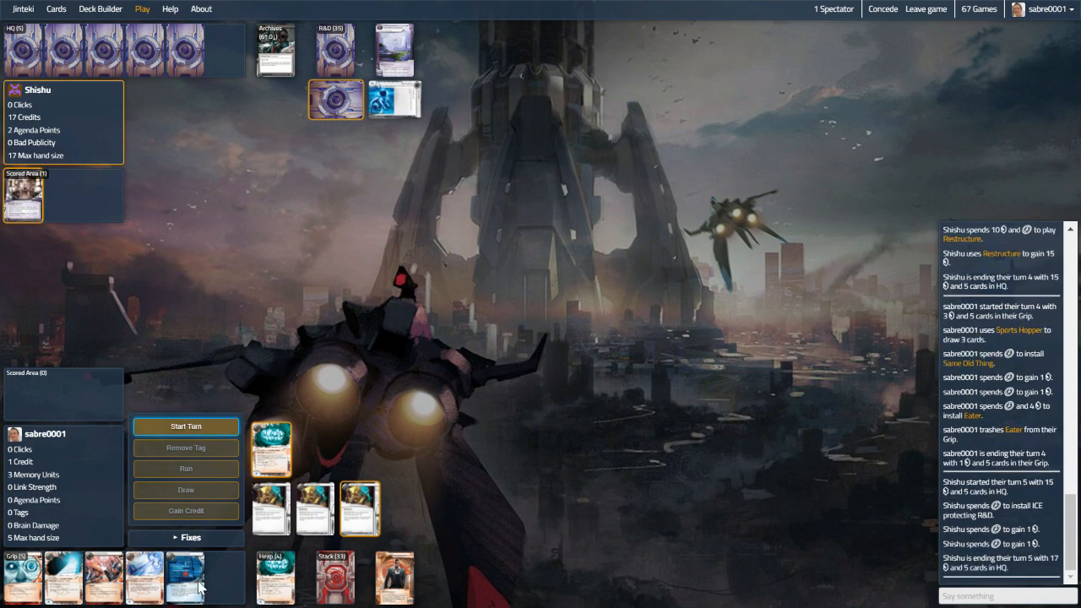
pyautogui.click(186, 426)
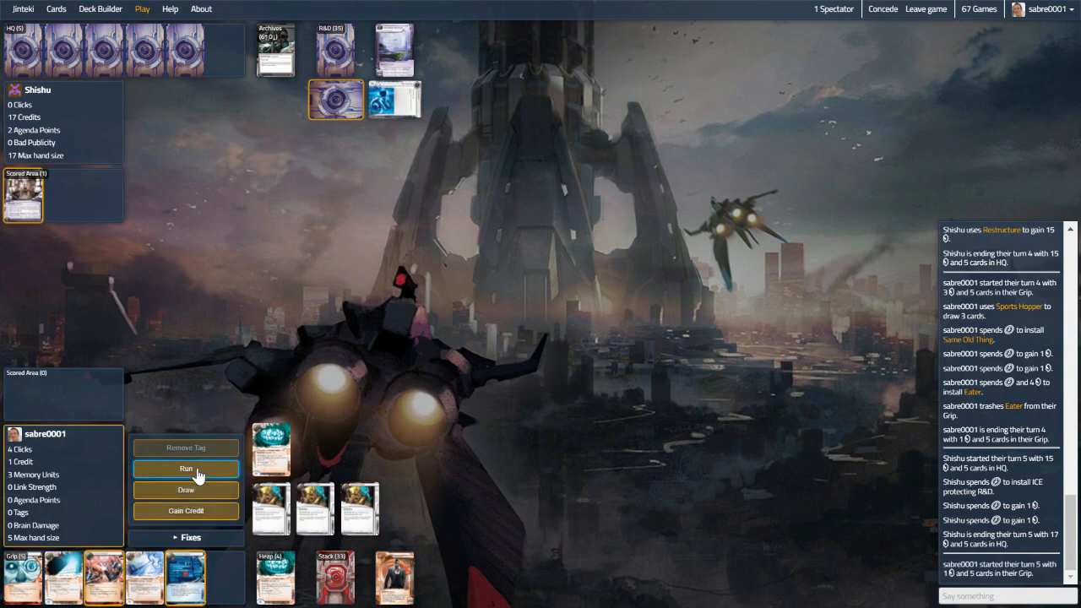
pyautogui.moveTo(271, 508)
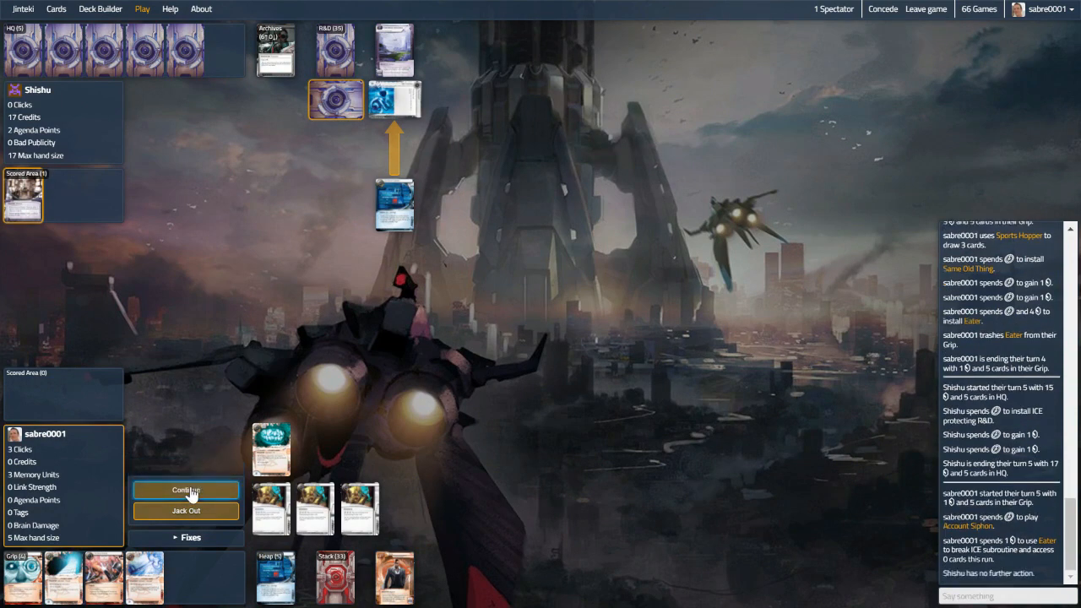
pyautogui.click(186, 490)
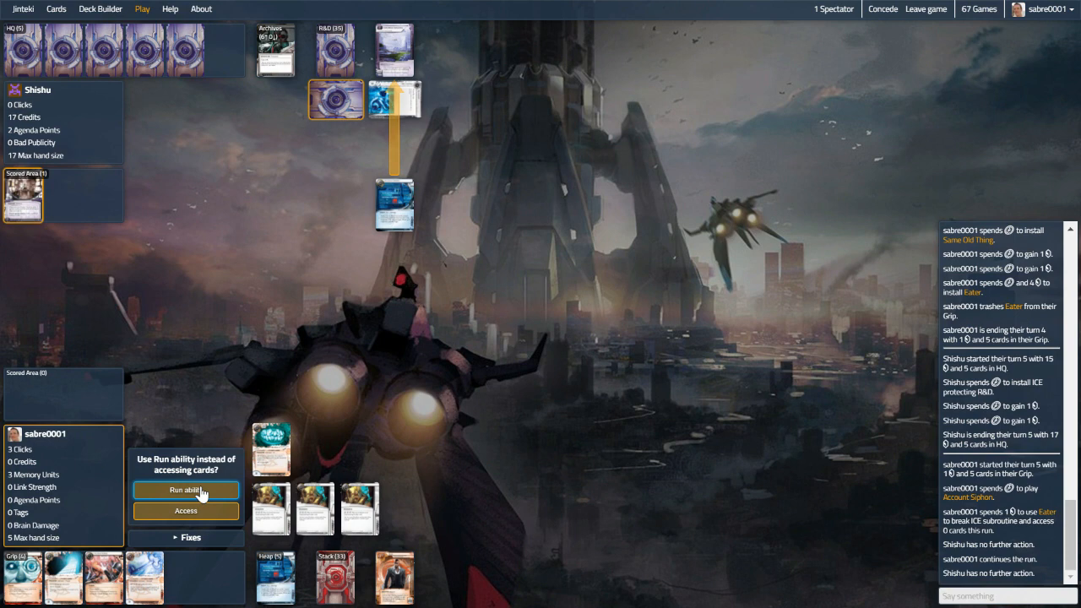
pyautogui.click(186, 490)
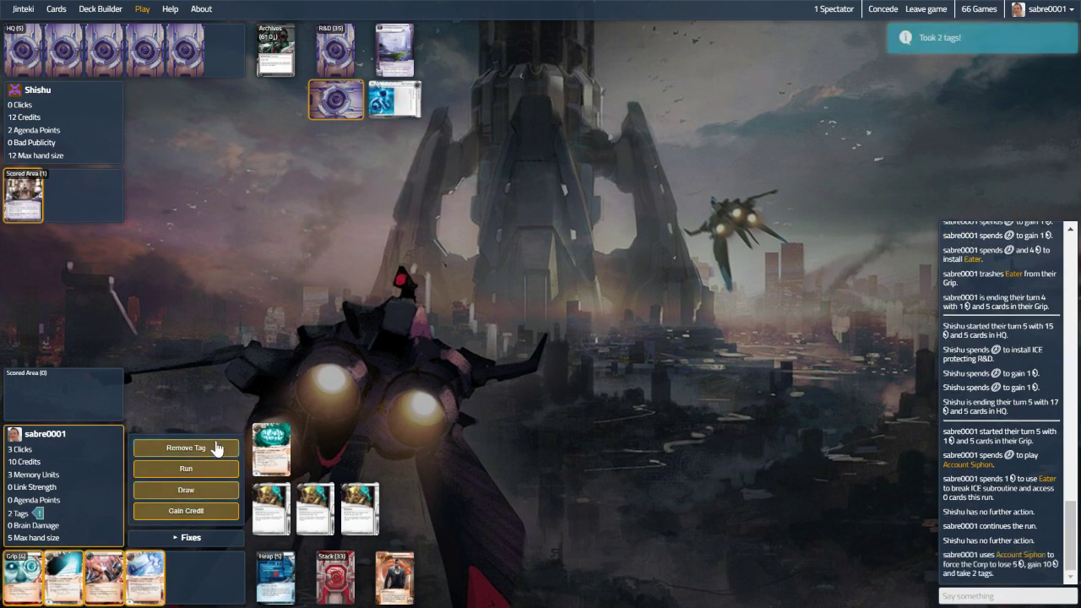
pyautogui.moveTo(268, 506)
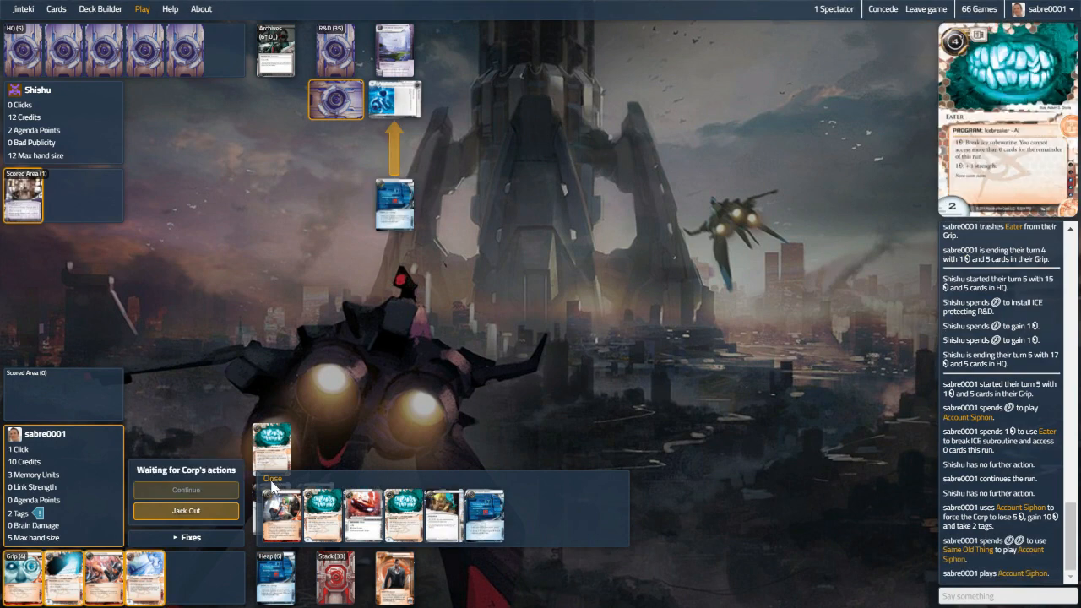
# Replay Account Siphon through Same Old Thing for a second successful HQ siphon
pyautogui.click(270, 448)
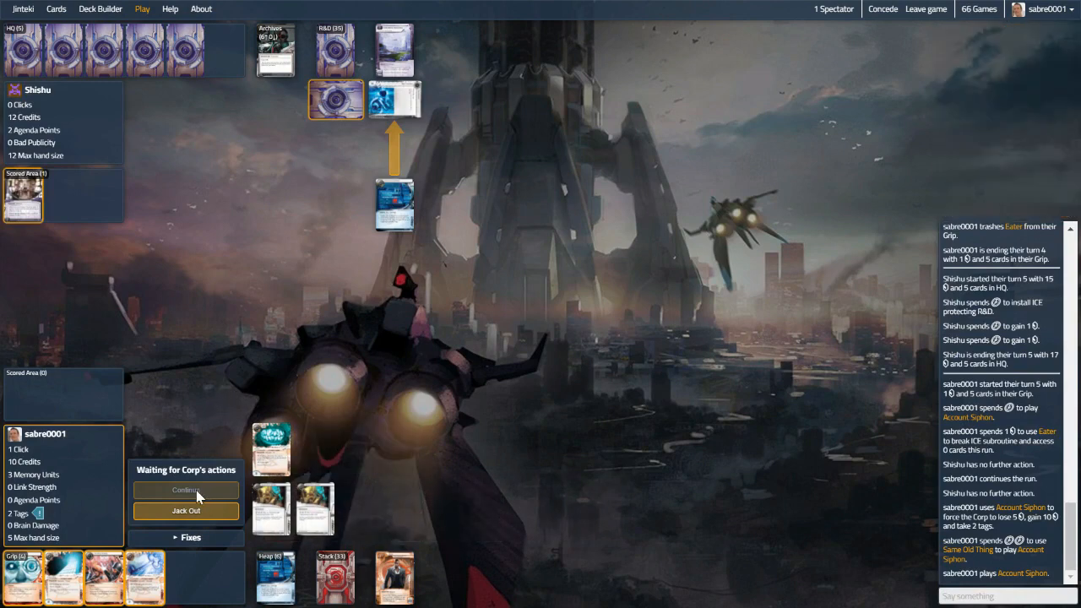
pyautogui.click(186, 490)
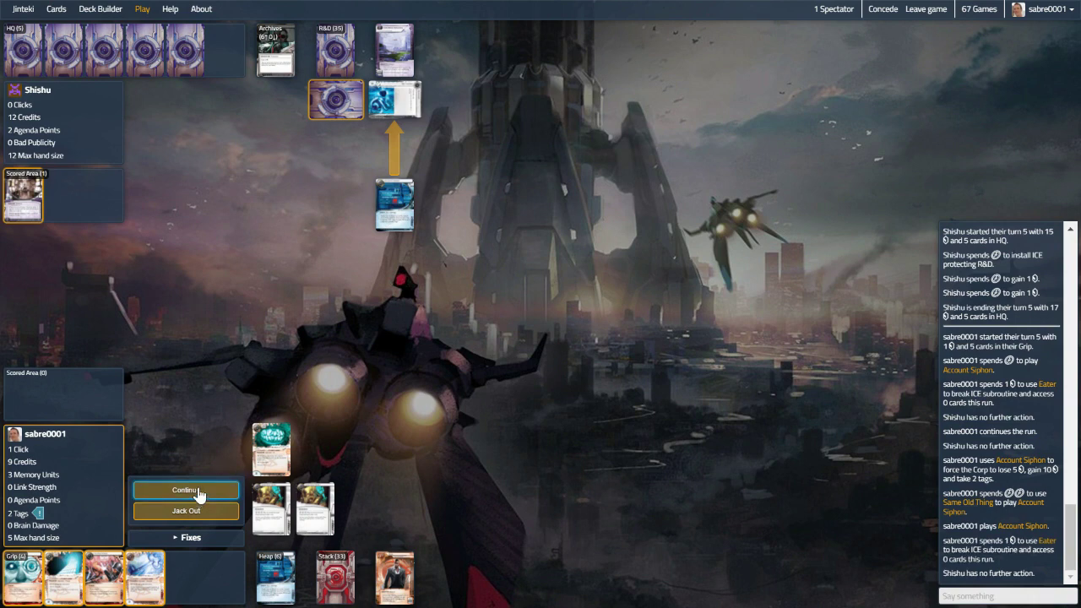
pyautogui.click(186, 490)
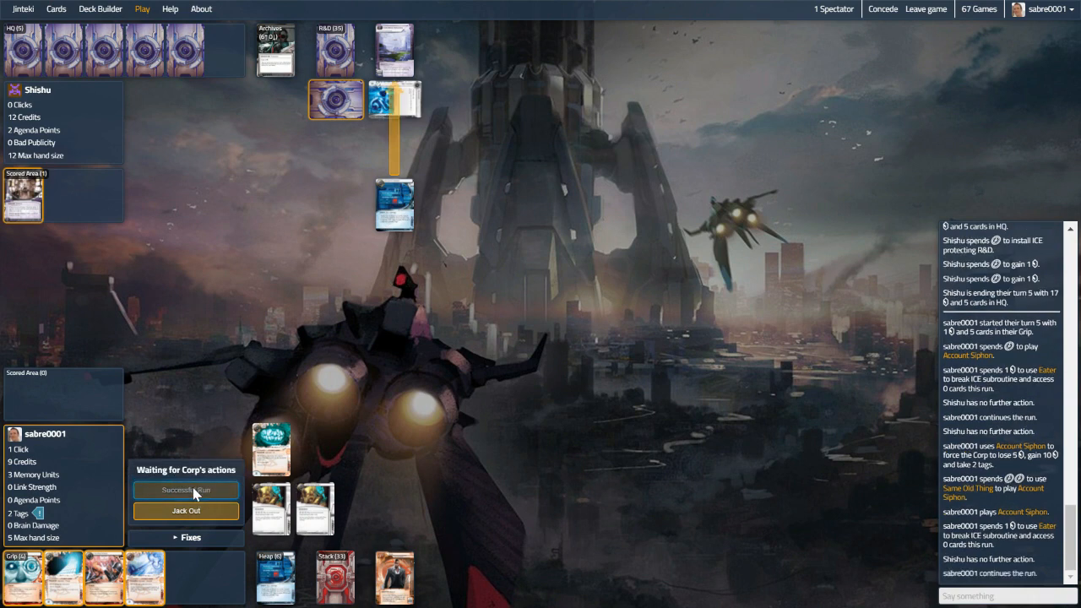
pyautogui.click(186, 490)
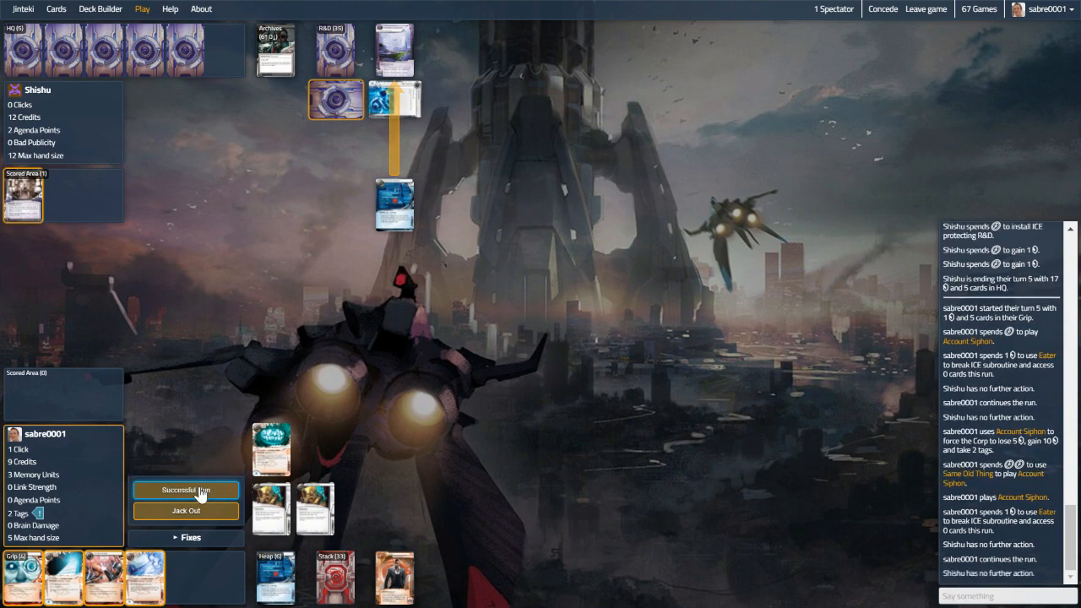
pyautogui.moveTo(199, 422)
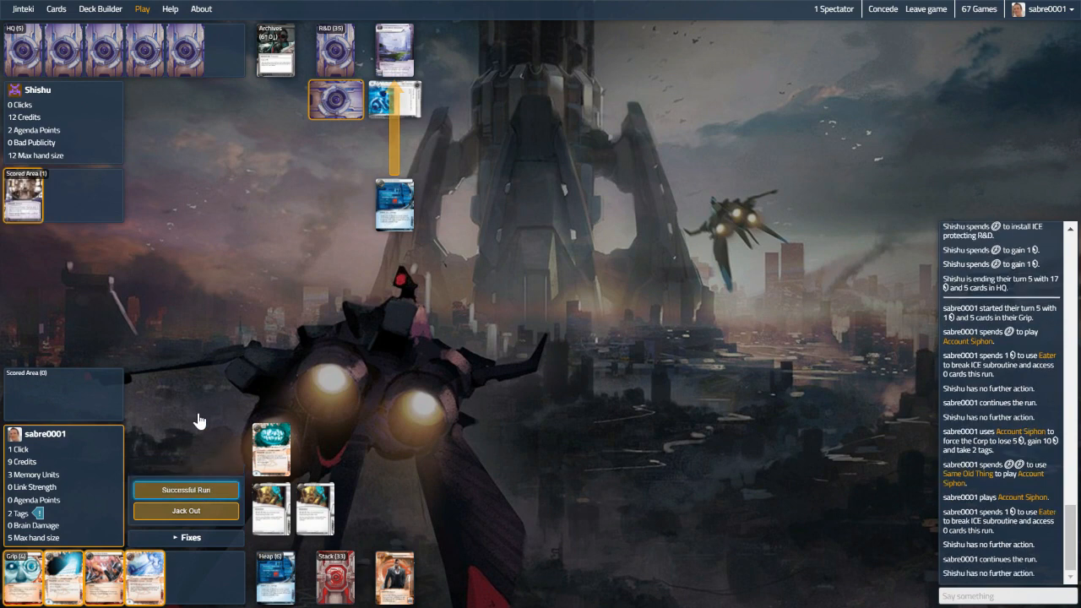
pyautogui.click(186, 490)
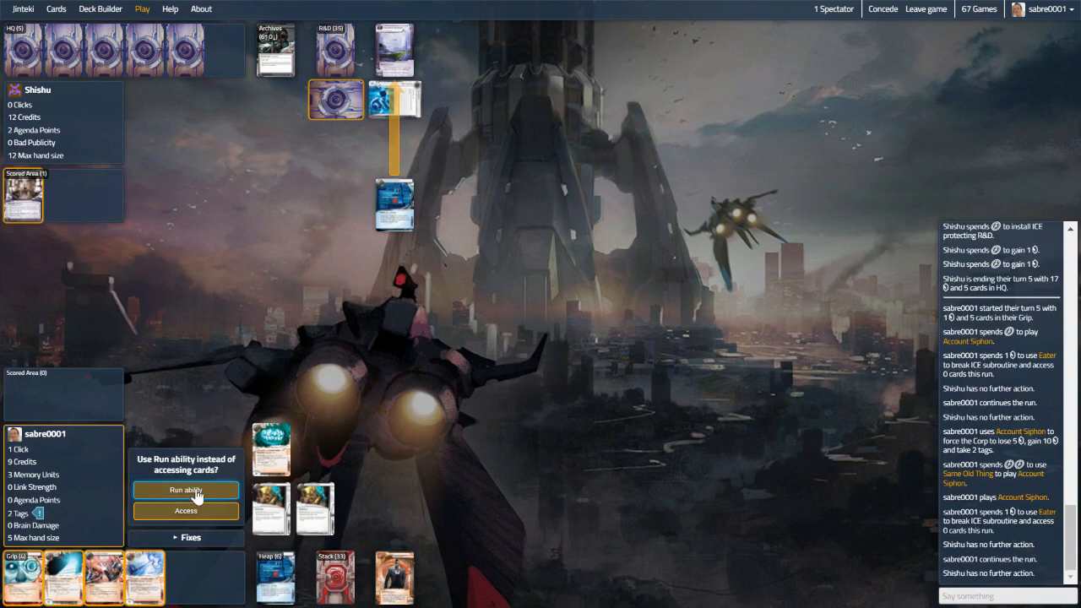
pyautogui.click(186, 490)
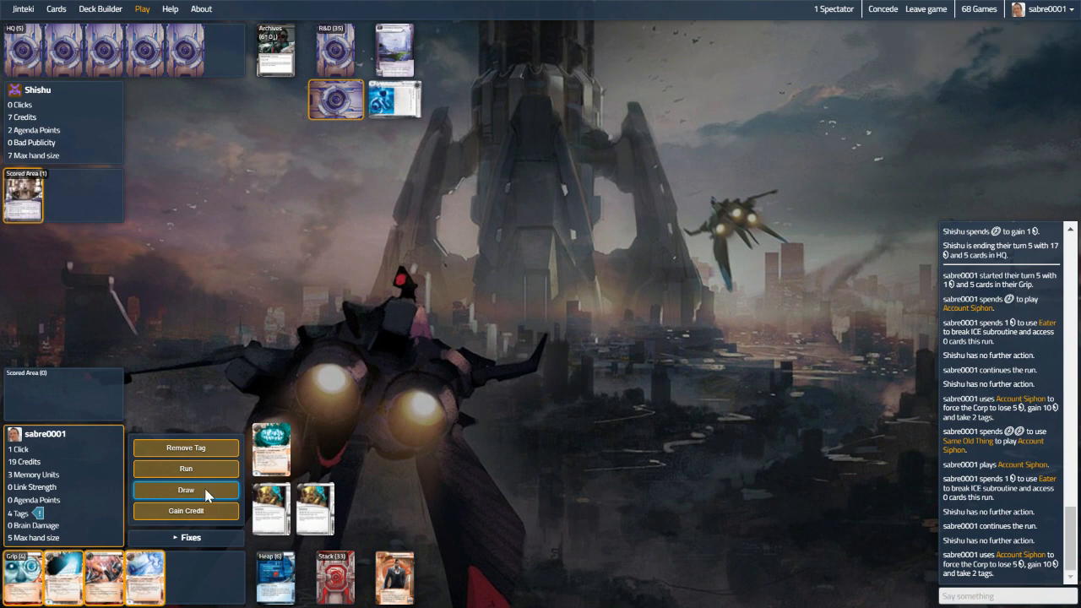
# Draw a card with the last click and end turn 5
pyautogui.click(185, 490)
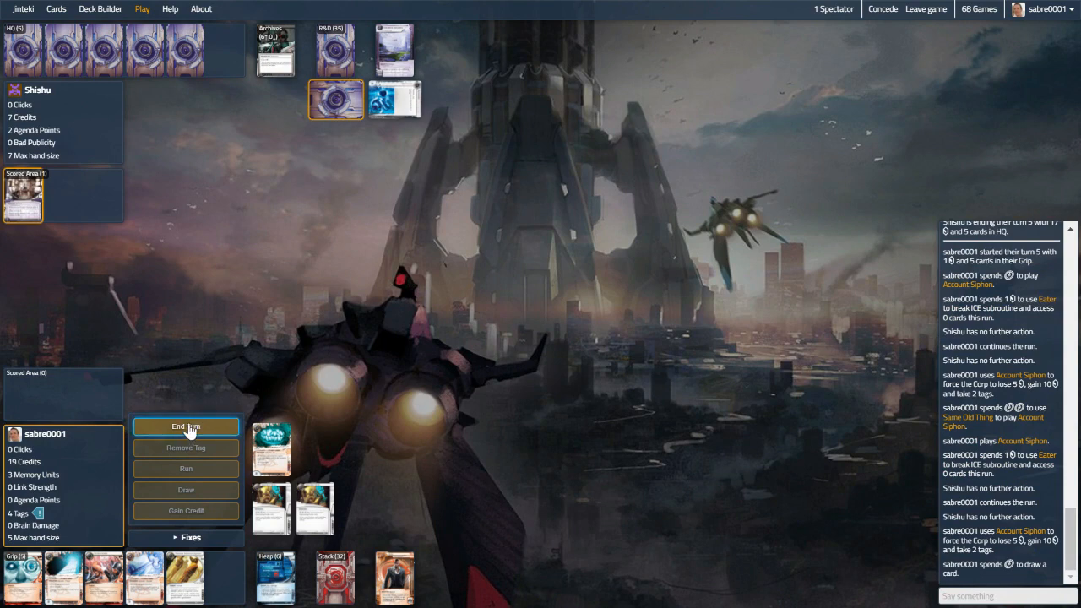
pyautogui.click(186, 426)
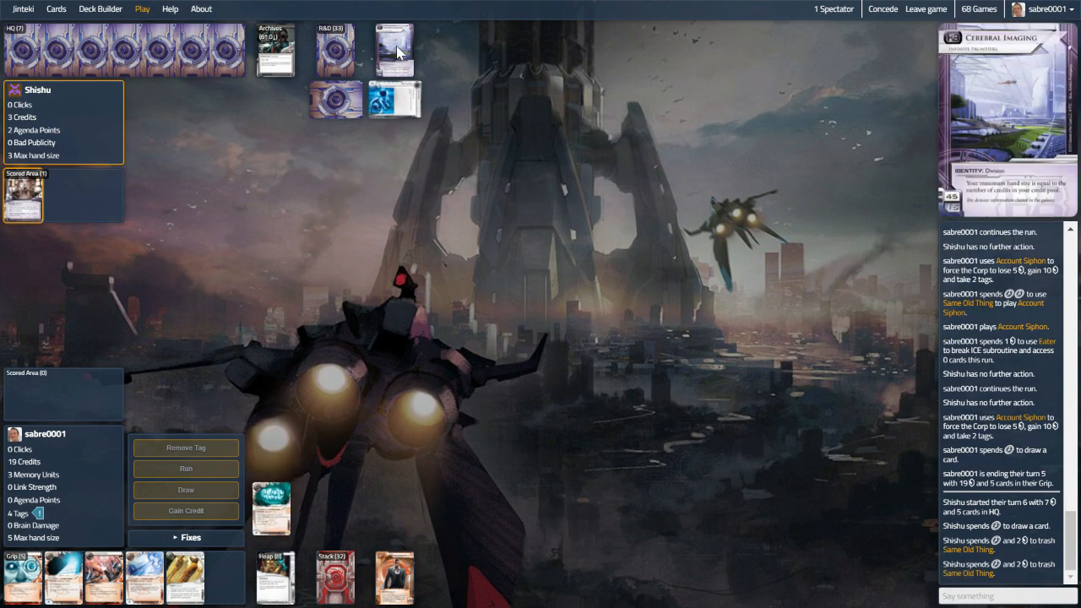
pyautogui.moveTo(262, 243)
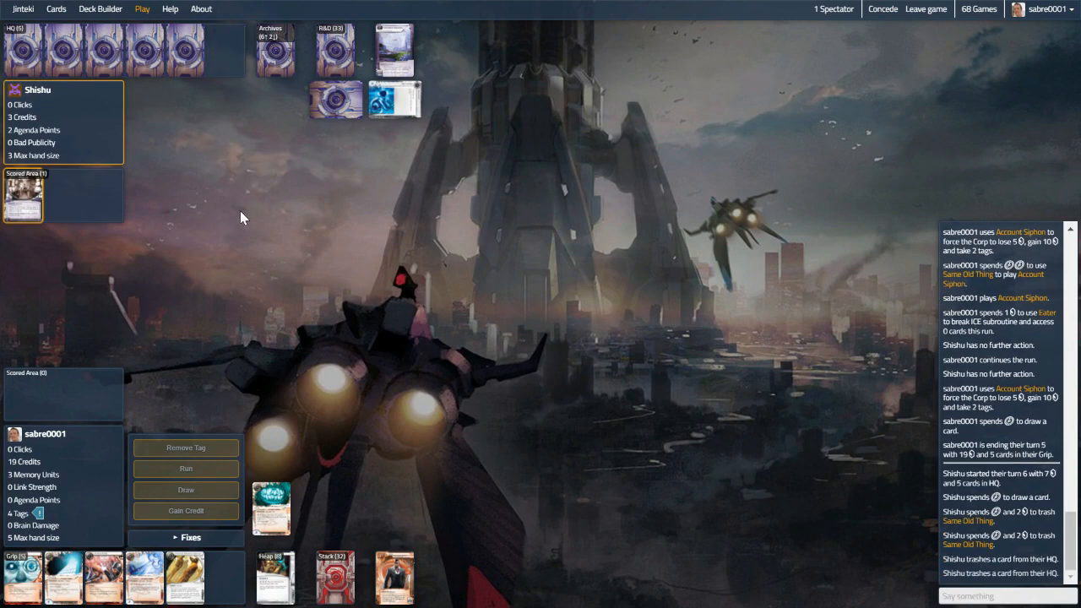
pyautogui.moveTo(248, 446)
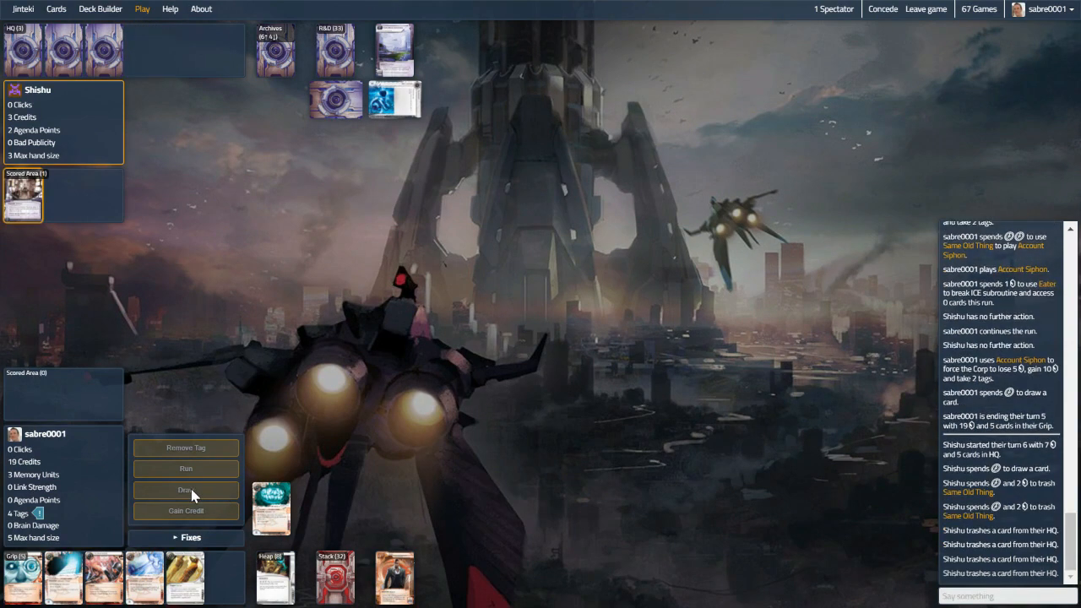
# Begin turn 6, draw, and start a run on Archives
pyautogui.click(186, 490)
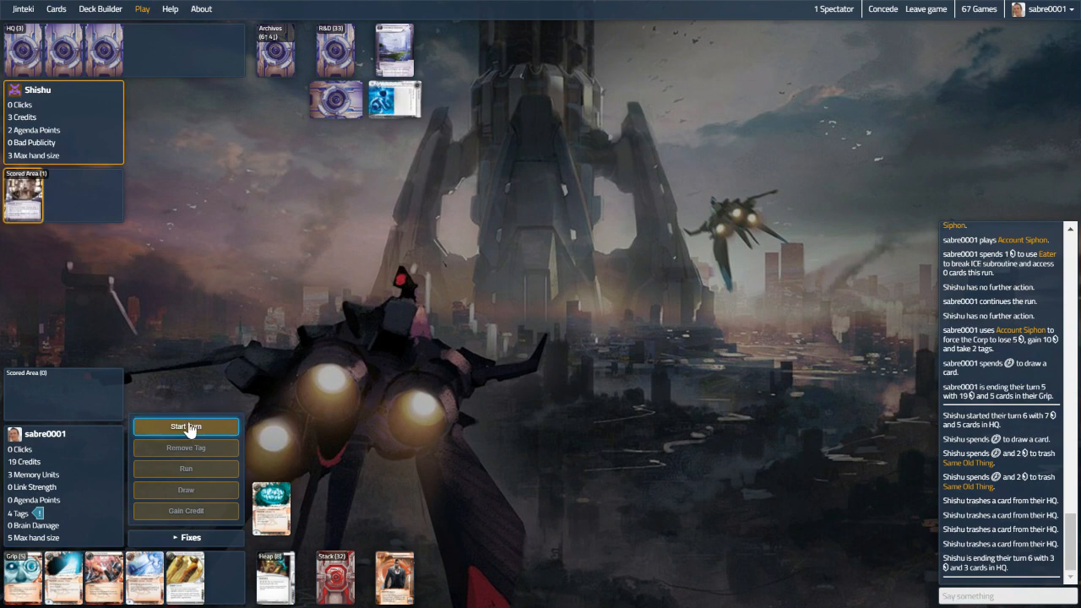
pyautogui.click(185, 425)
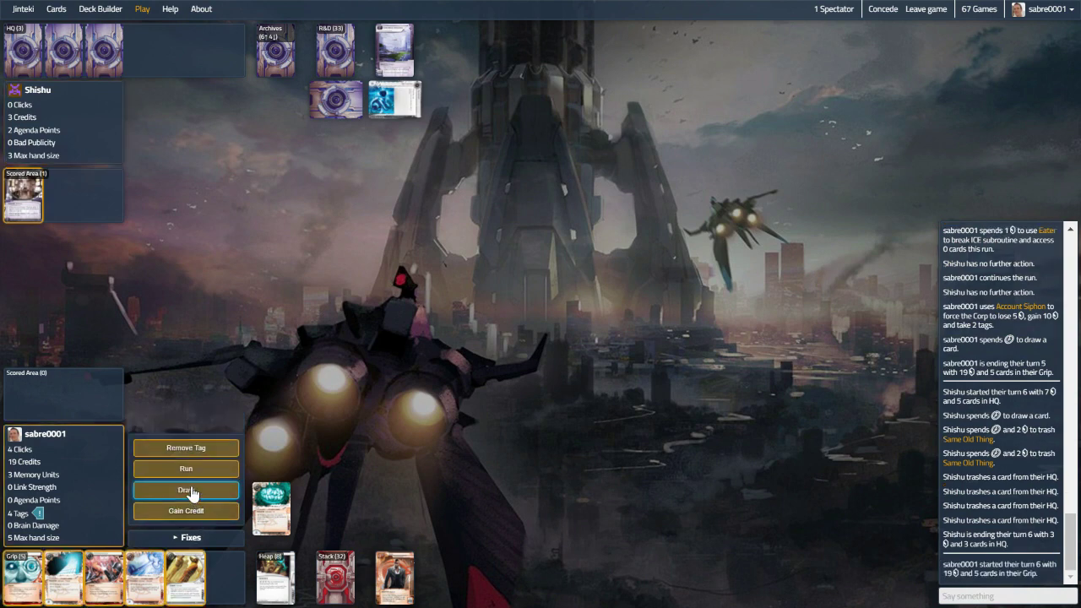
pyautogui.click(185, 490)
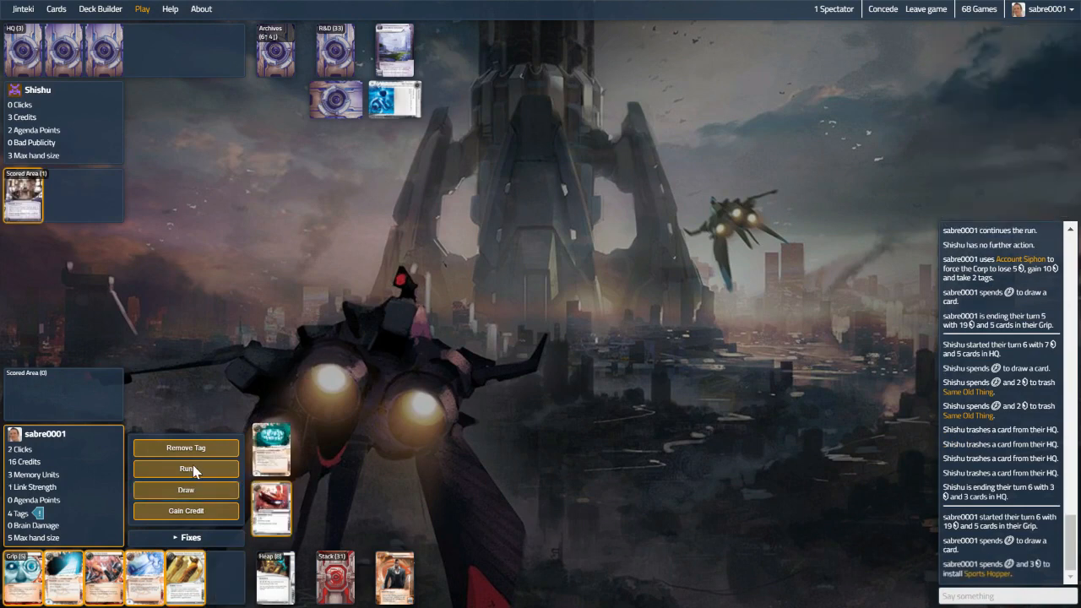
pyautogui.click(185, 470)
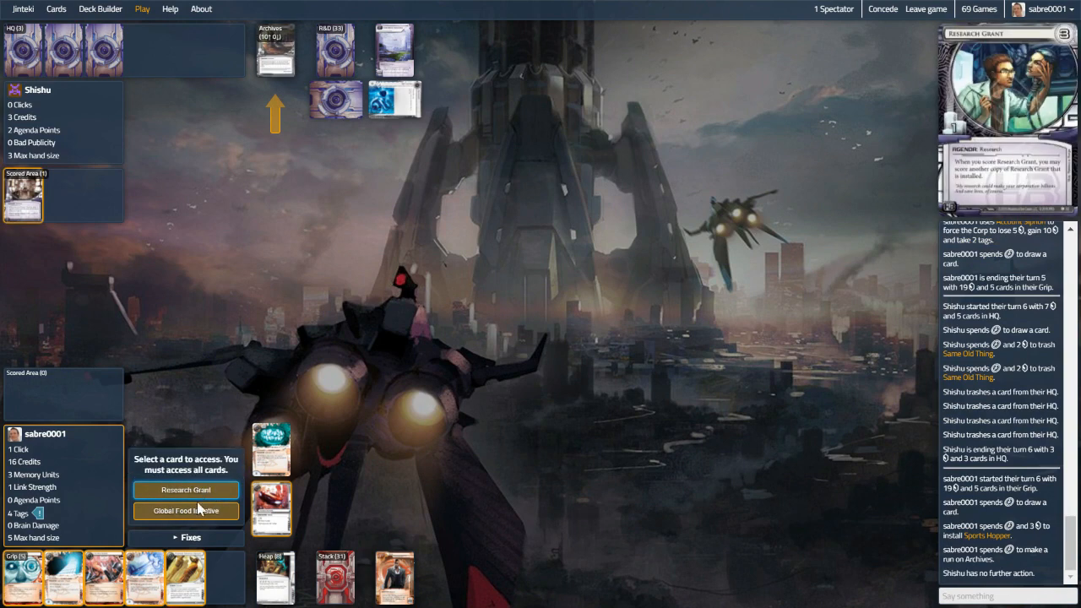
# Steal Global Food Initiative then Research Grant from Archives, and gain a credit with the last click
pyautogui.click(185, 511)
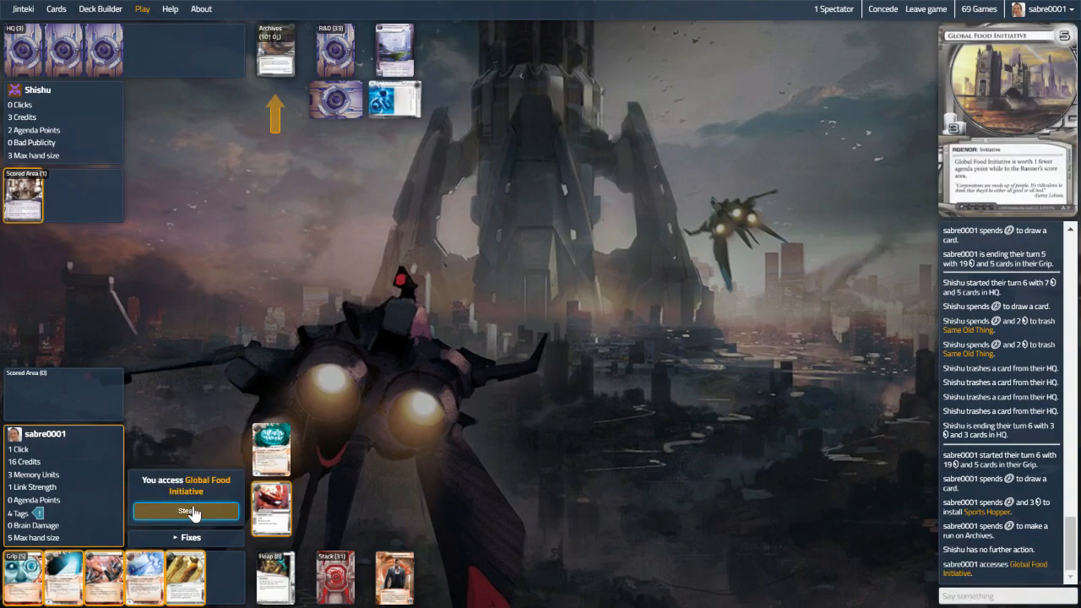
pyautogui.click(186, 510)
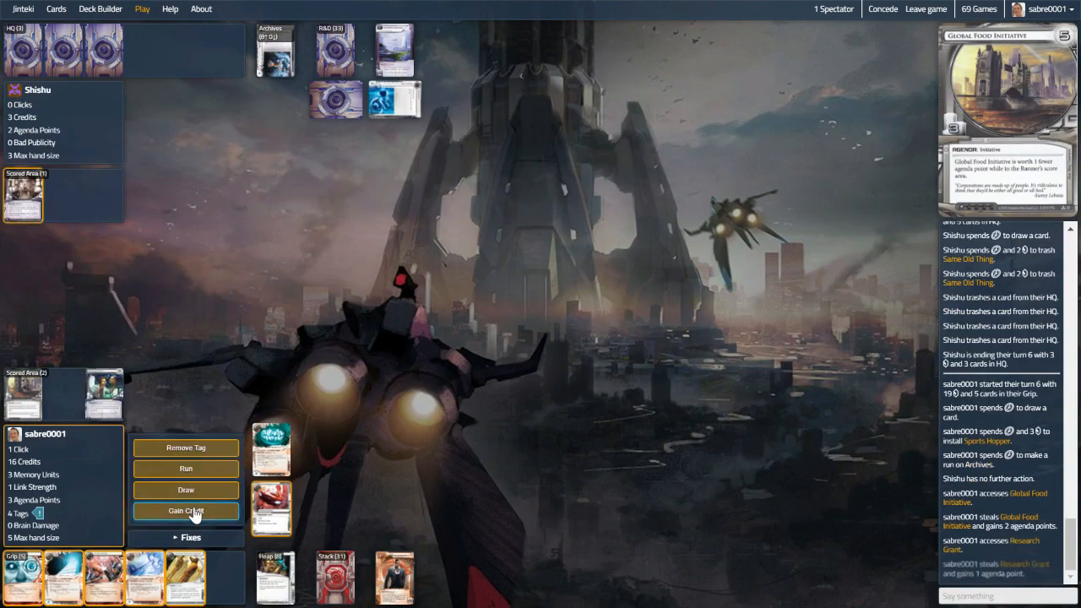
pyautogui.moveTo(104, 392)
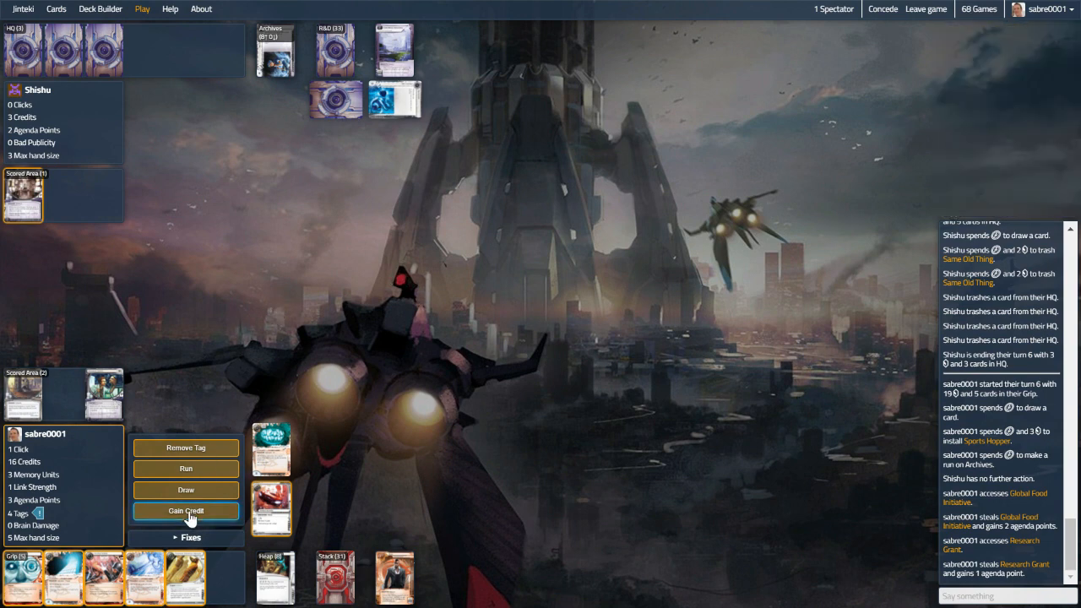
pyautogui.click(186, 510)
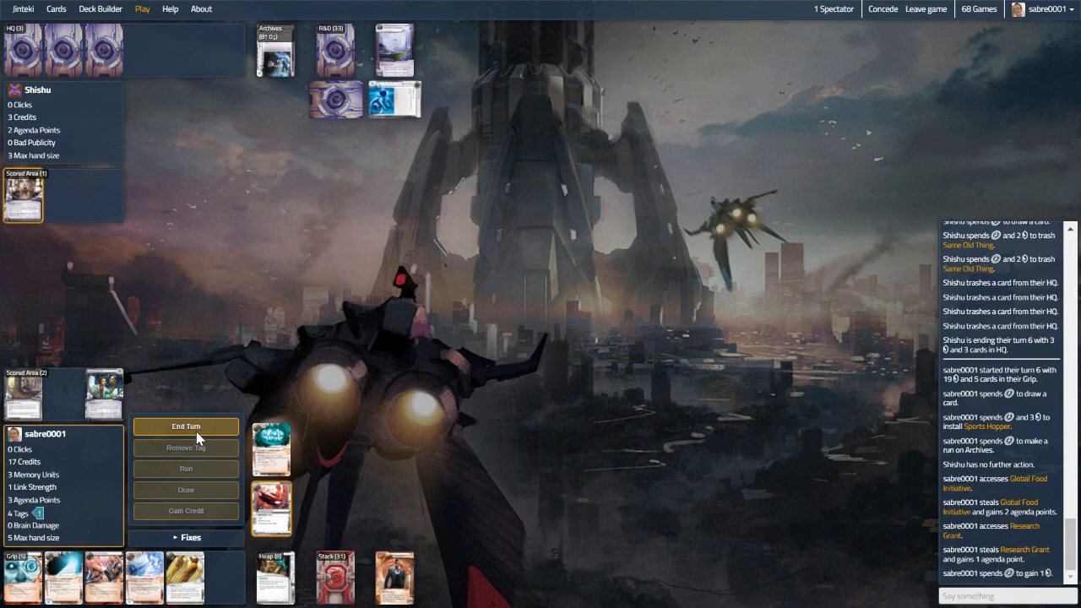
# End the turn, then recover Account Siphon to the grip with Déjà Vu
pyautogui.click(185, 426)
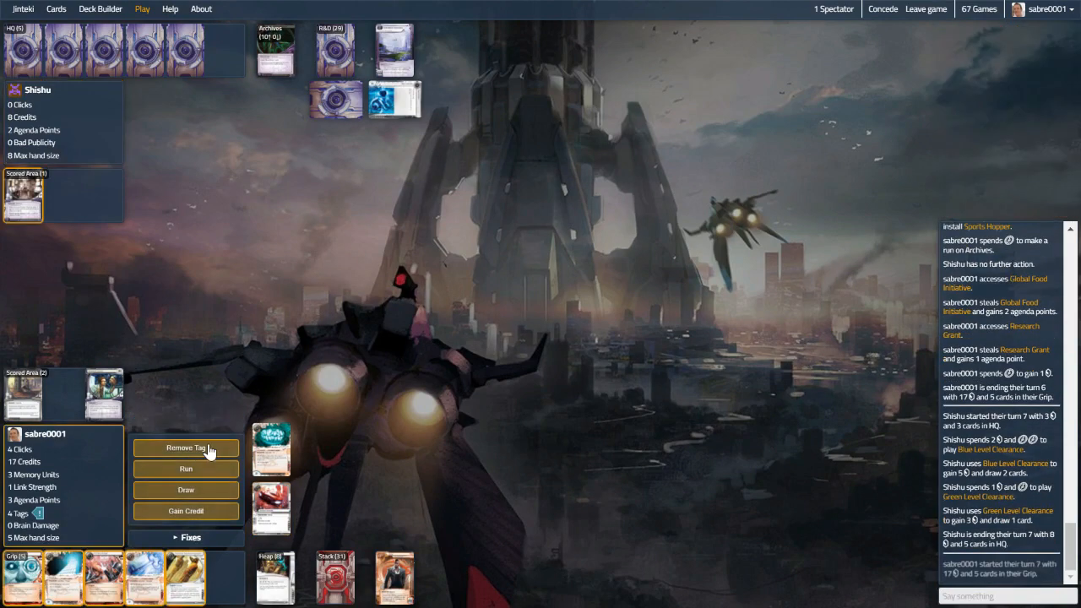
pyautogui.moveTo(27, 572)
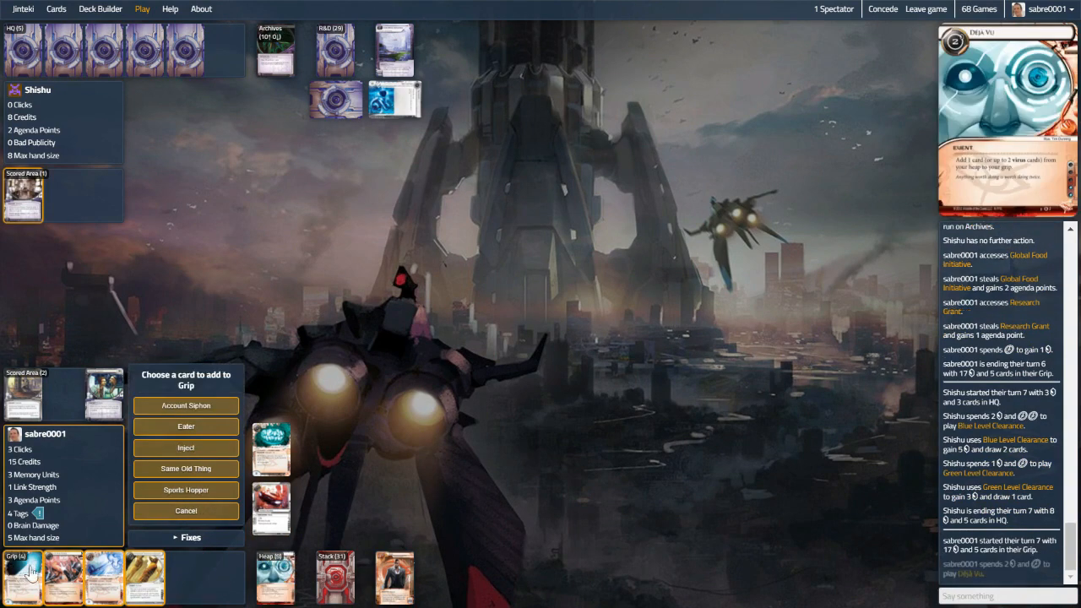
pyautogui.moveTo(196, 411)
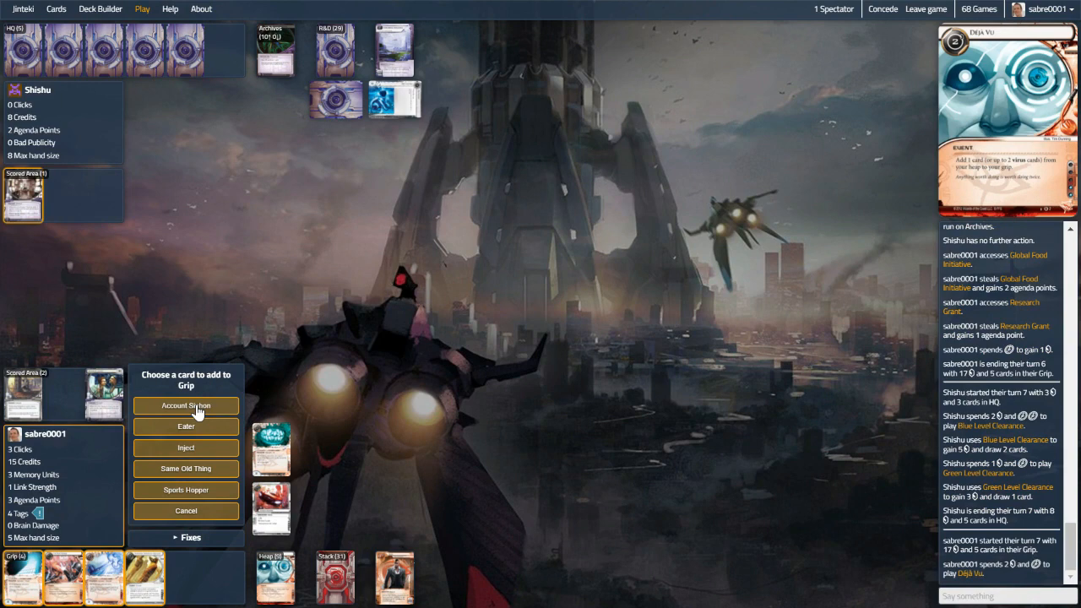
pyautogui.click(186, 406)
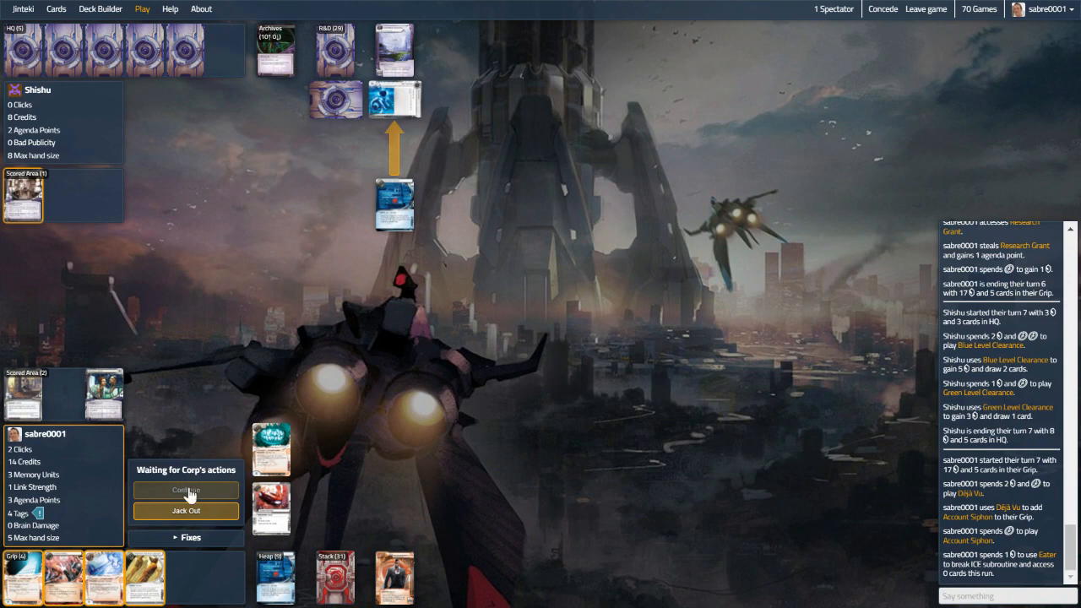
# Run Account Siphon on HQ past the ice, taking the Corp's credits and 2 more tags
pyautogui.click(185, 490)
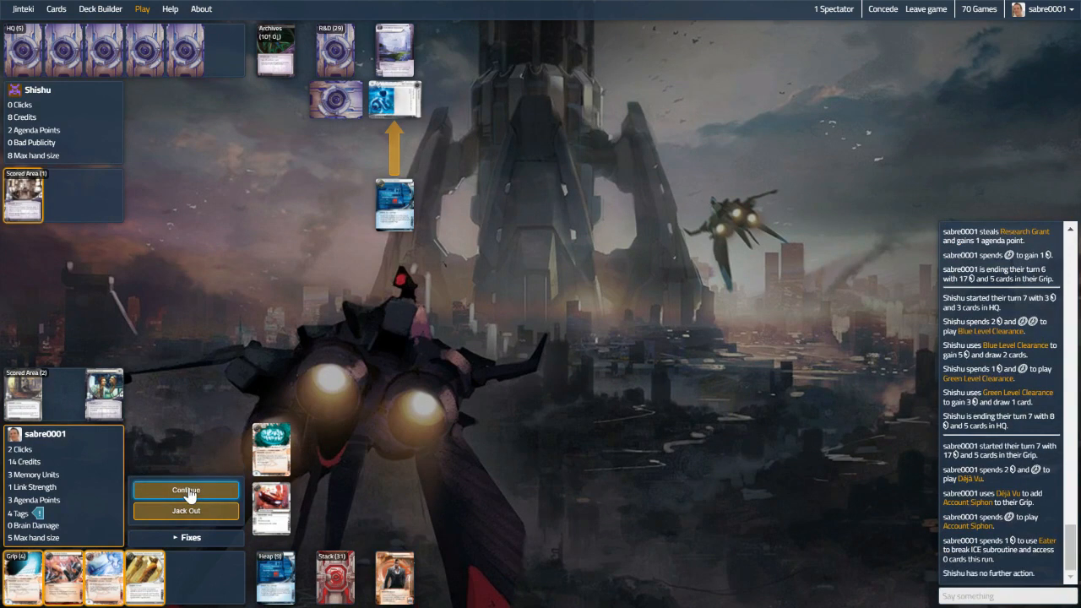
pyautogui.click(185, 490)
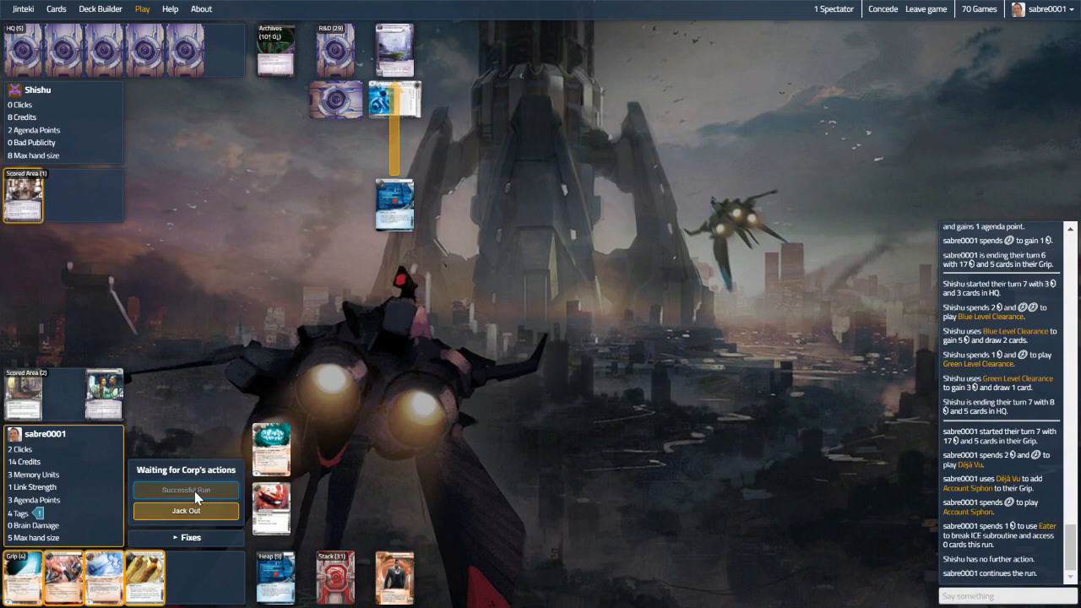
pyautogui.click(186, 489)
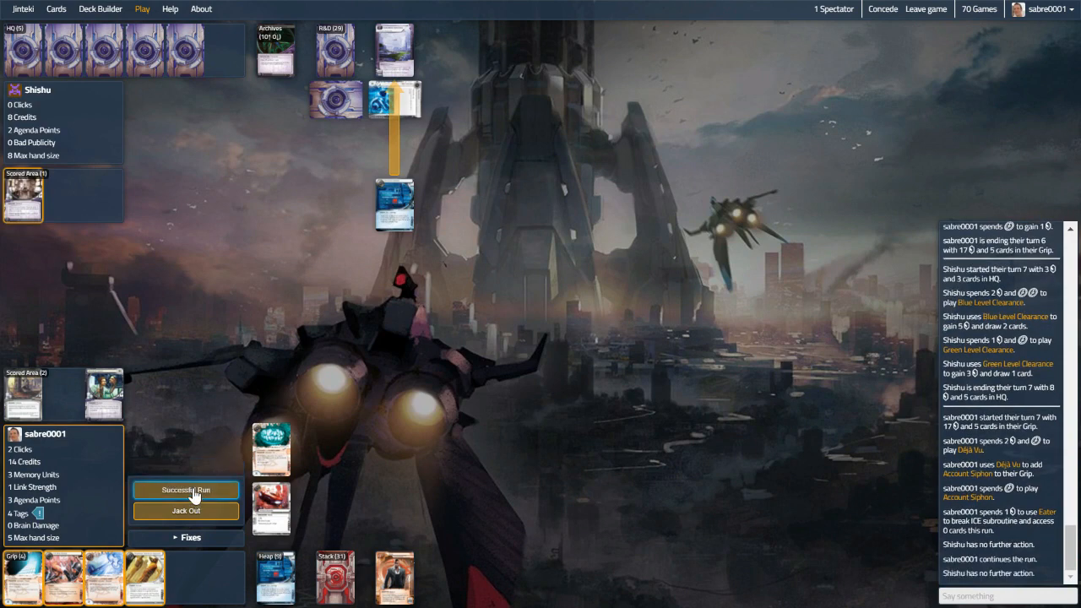
pyautogui.click(186, 490)
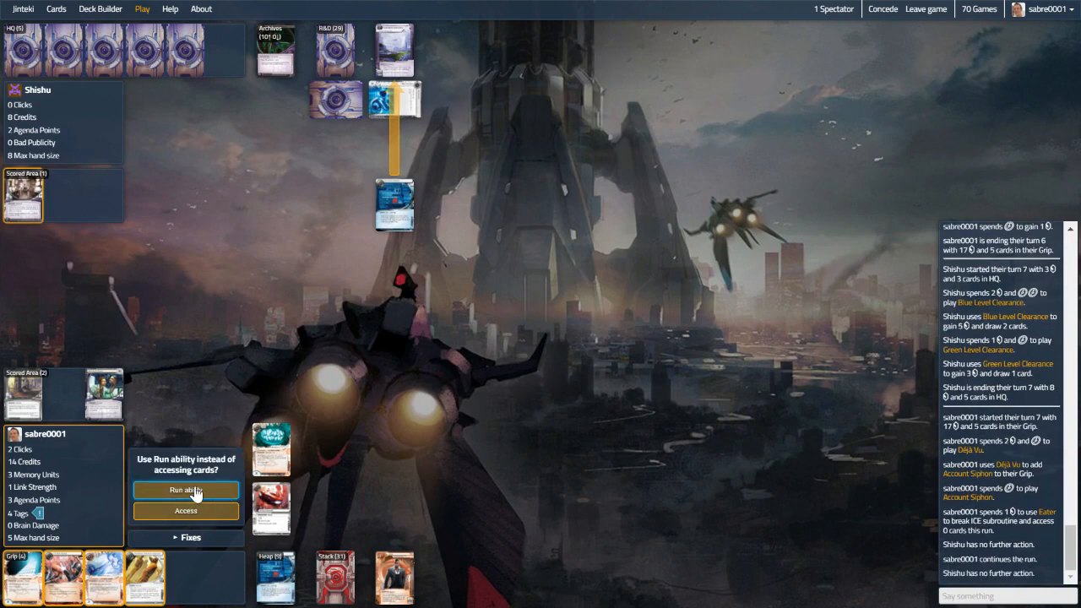
pyautogui.click(185, 490)
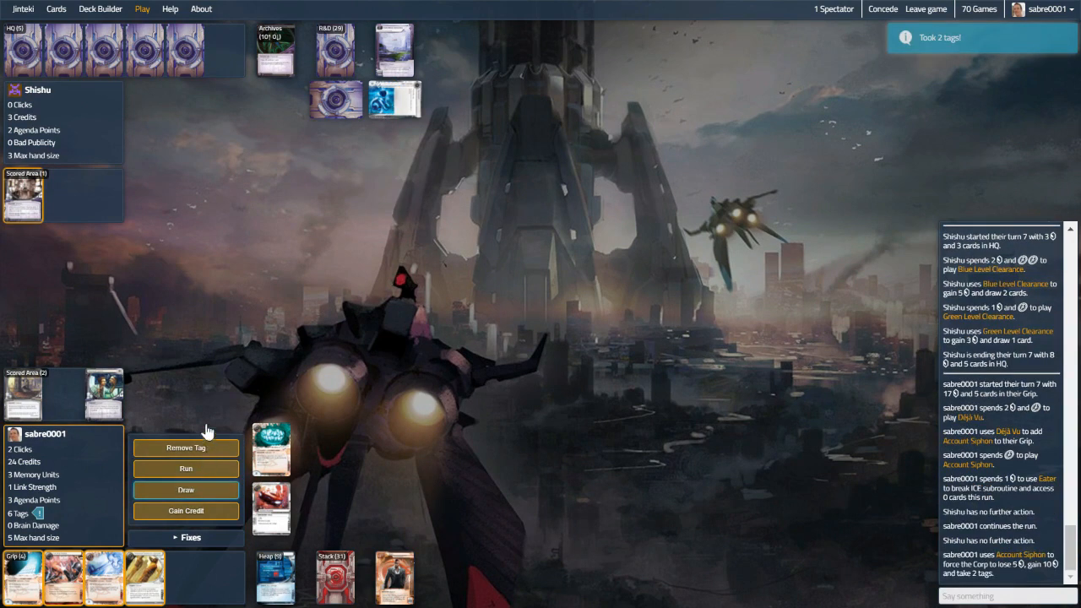
pyautogui.moveTo(270, 506)
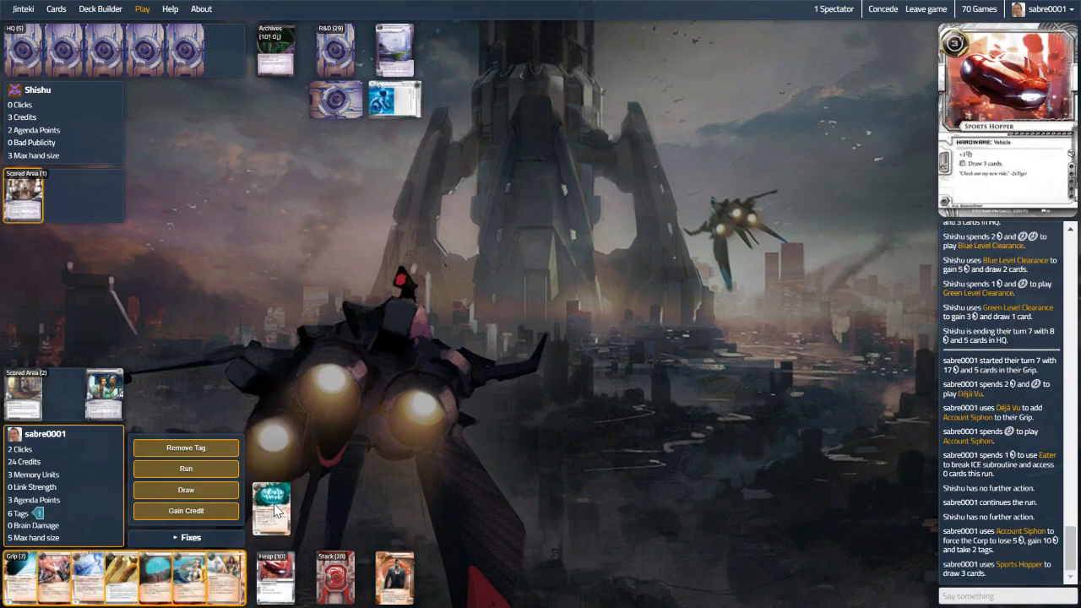
pyautogui.moveTo(221, 578)
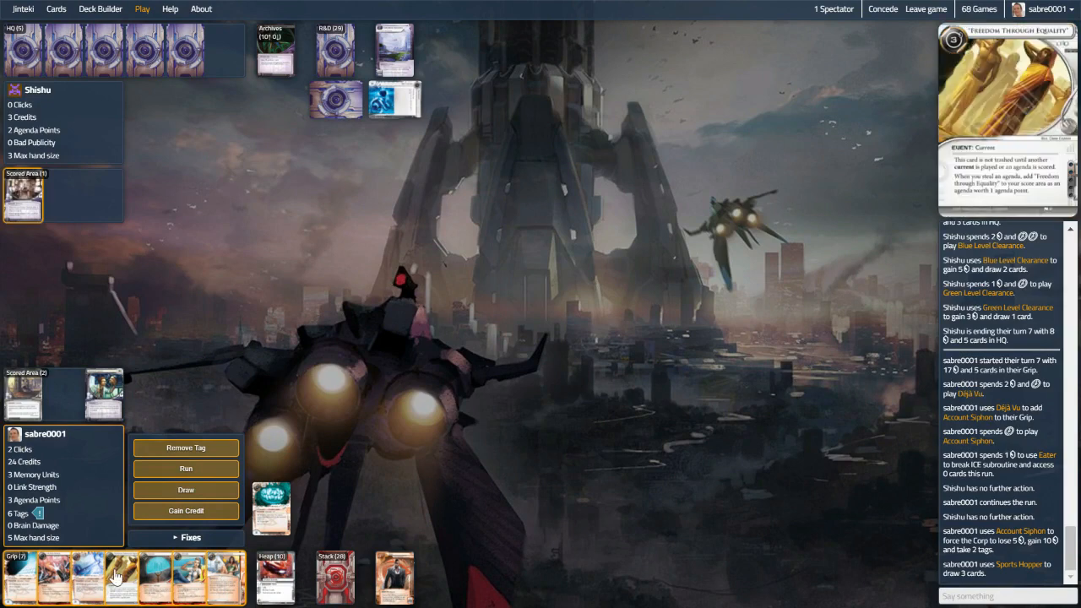
pyautogui.moveTo(94, 574)
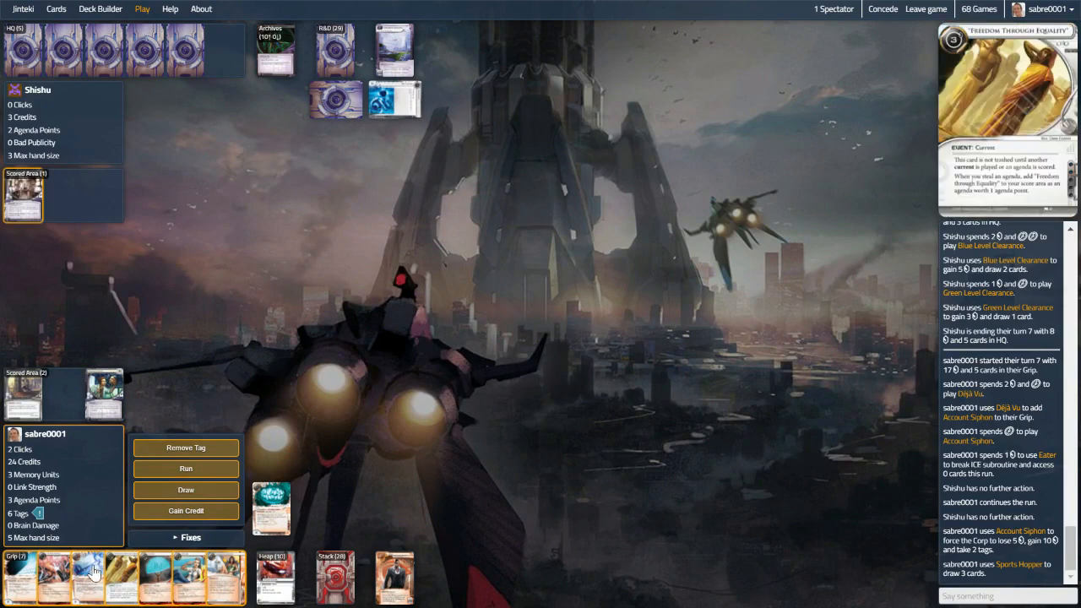
pyautogui.moveTo(67, 578)
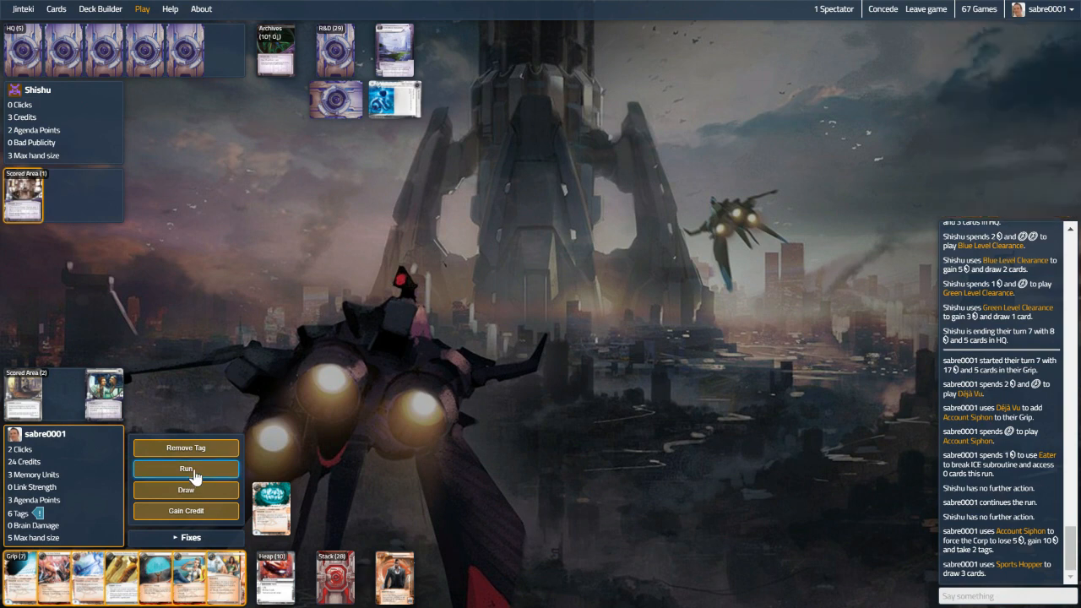
# Make a first successful run on R&D
pyautogui.click(186, 470)
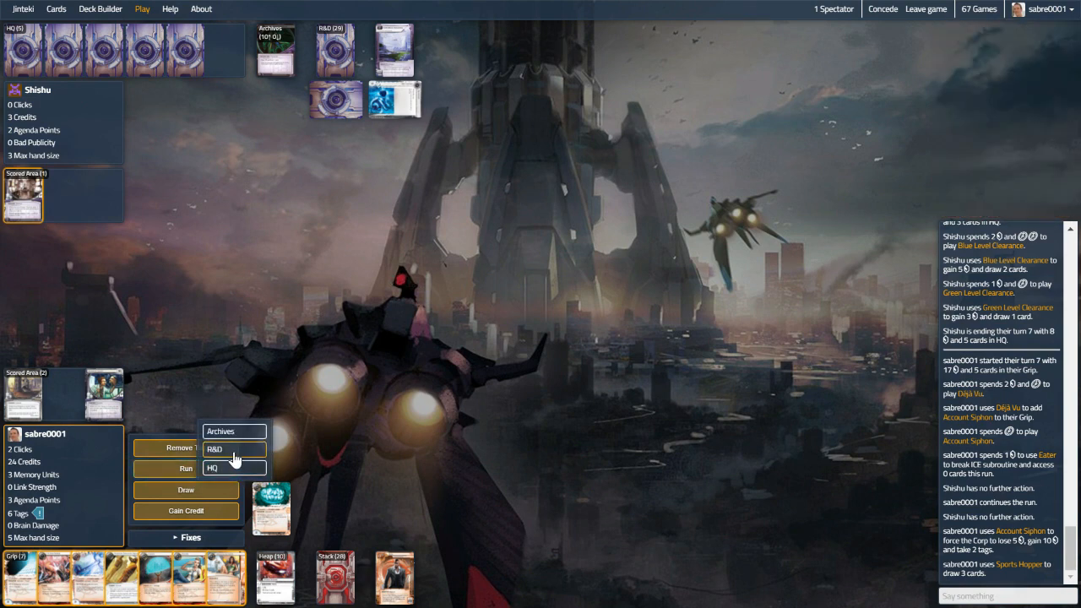
pyautogui.click(214, 450)
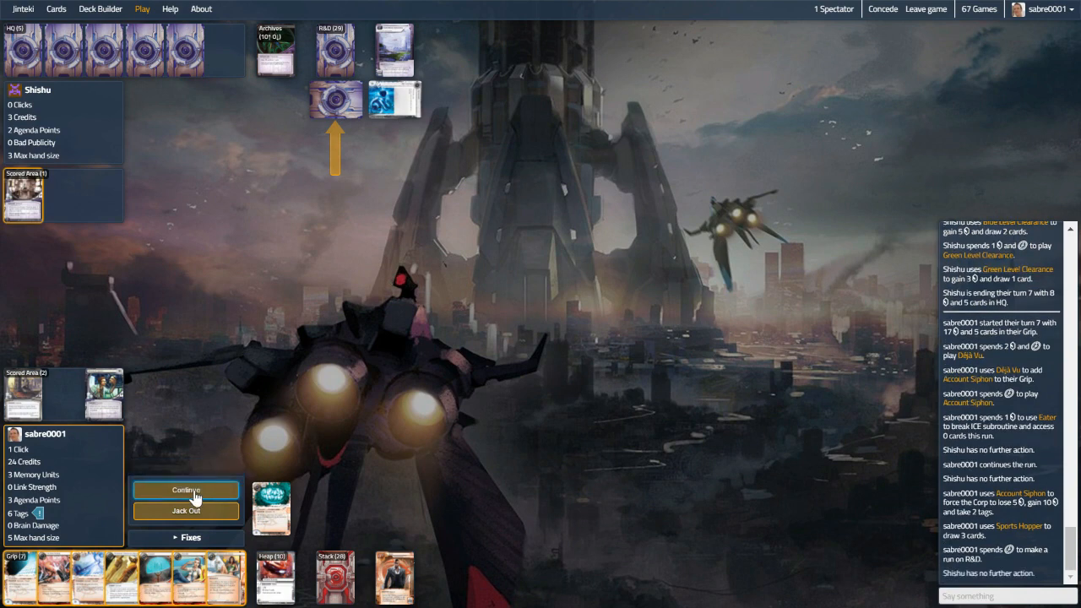
pyautogui.click(186, 490)
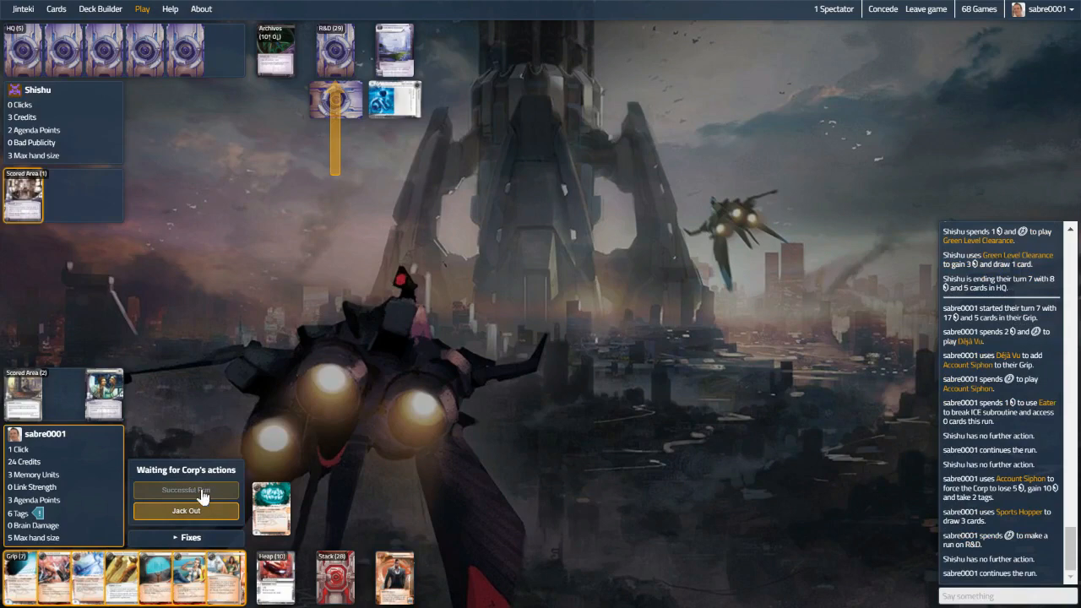
pyautogui.click(186, 490)
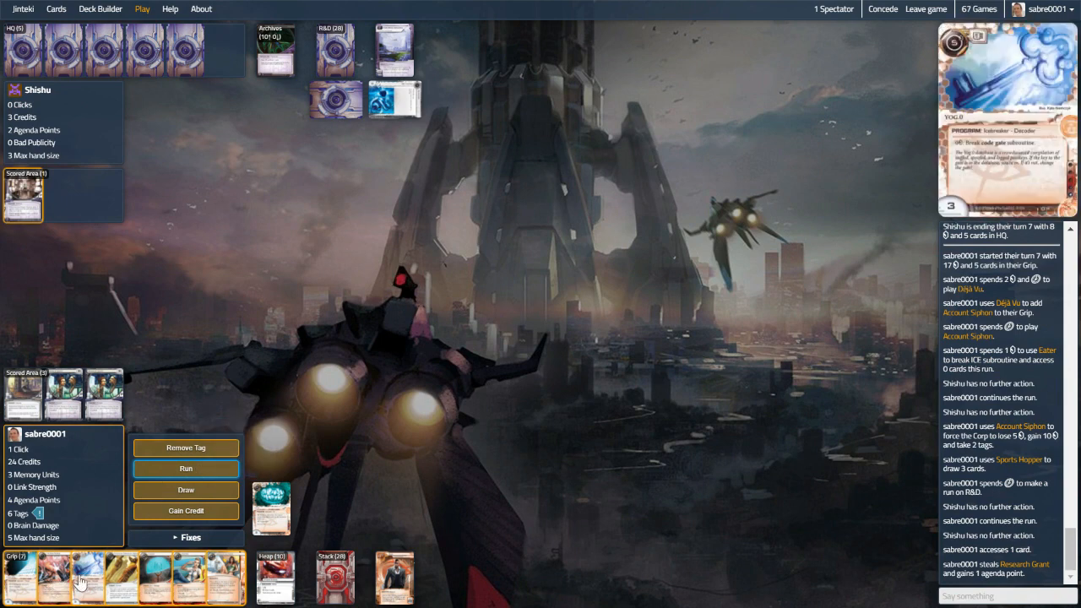
pyautogui.moveTo(185, 578)
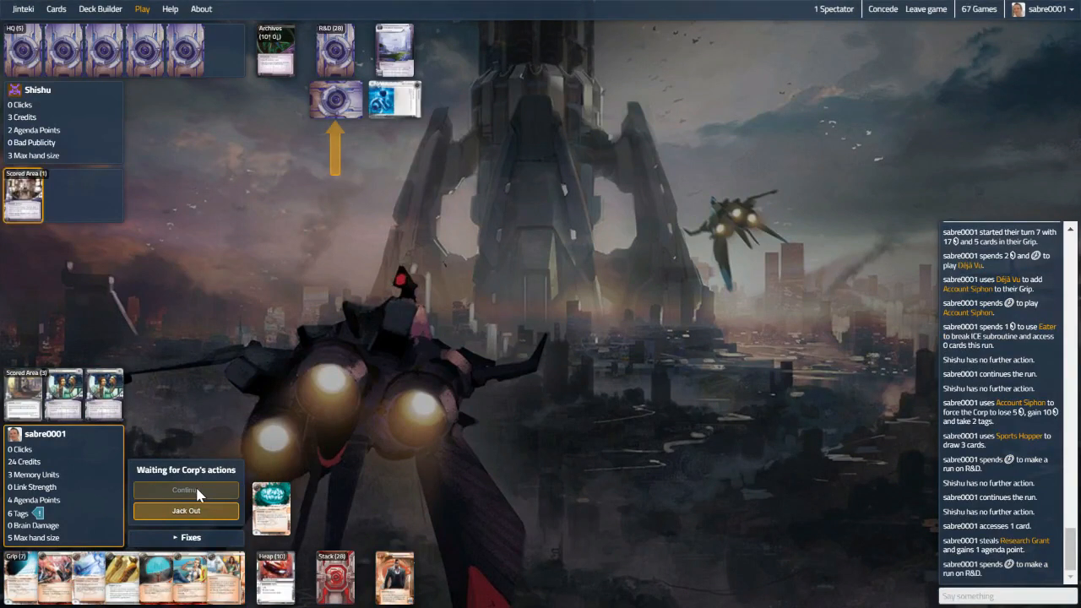
# Run R&D again, stealing Research Grant for 4 agenda points, and finish the run
pyautogui.click(186, 490)
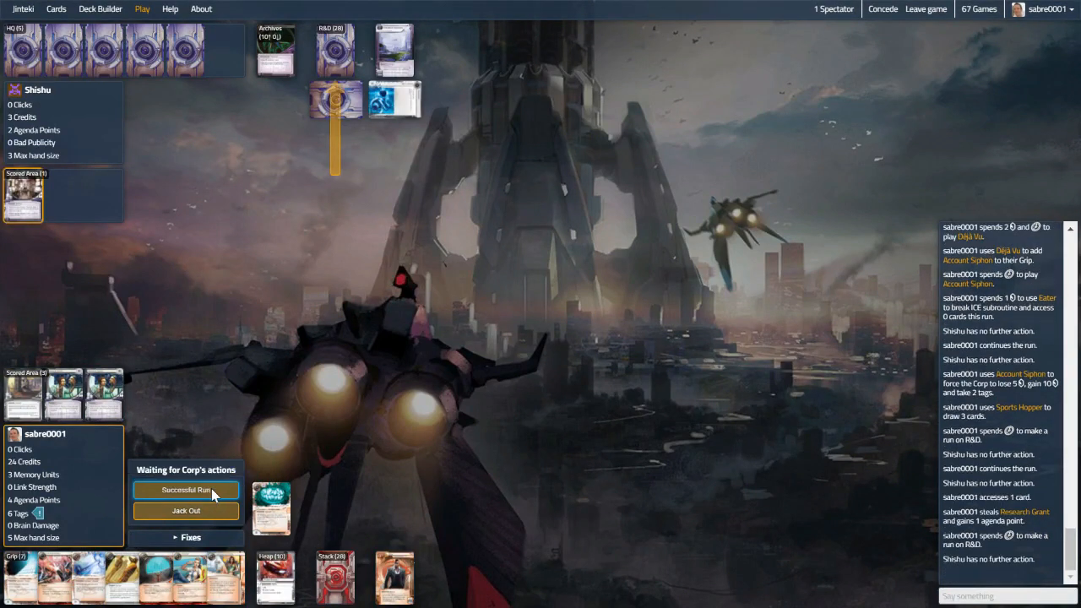
pyautogui.click(185, 490)
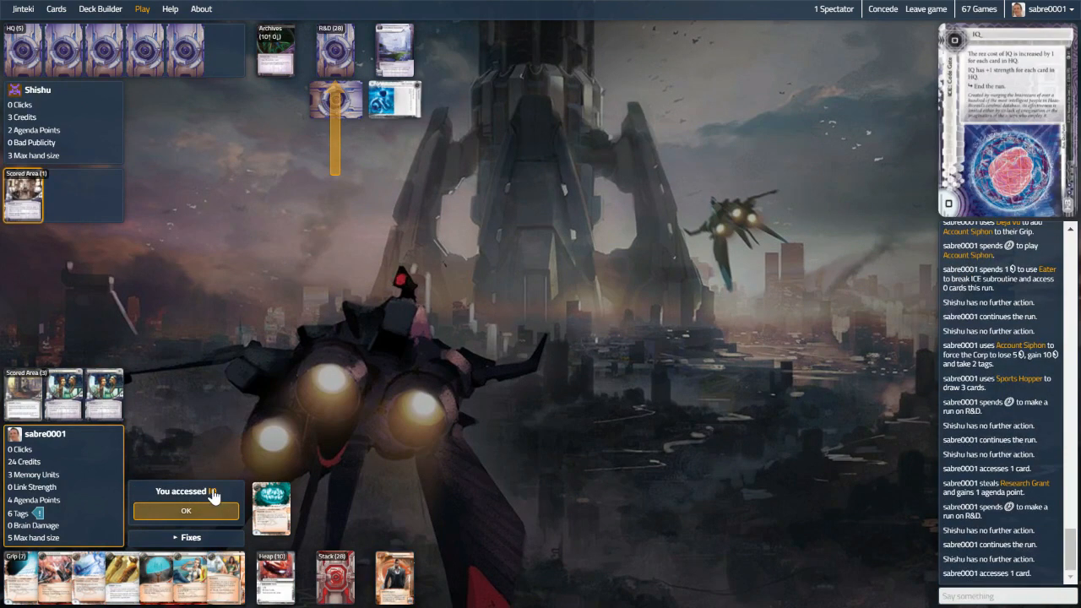
pyautogui.click(186, 510)
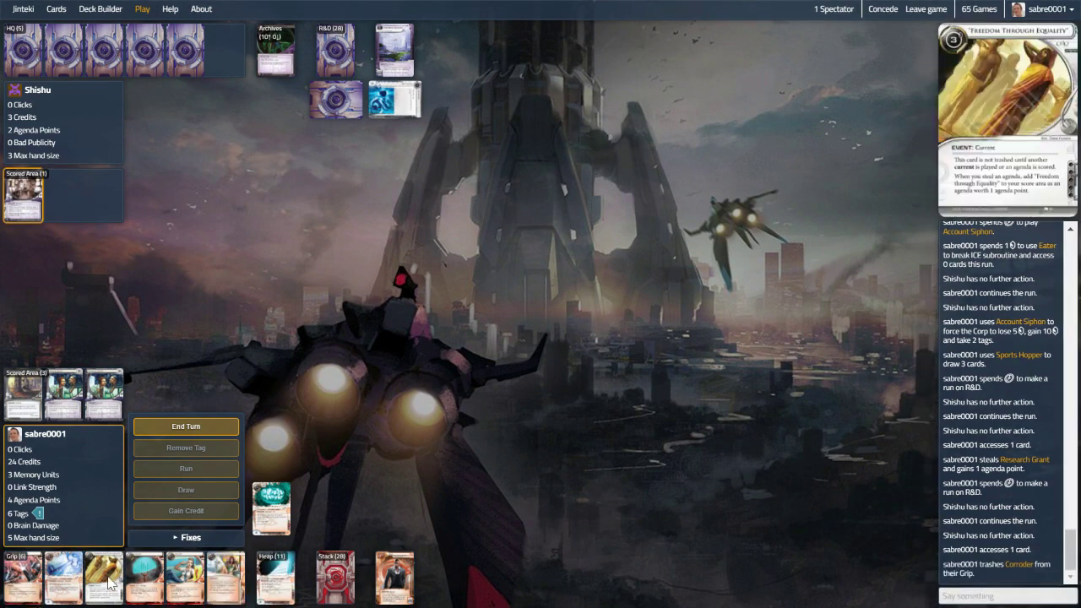
pyautogui.moveTo(144, 578)
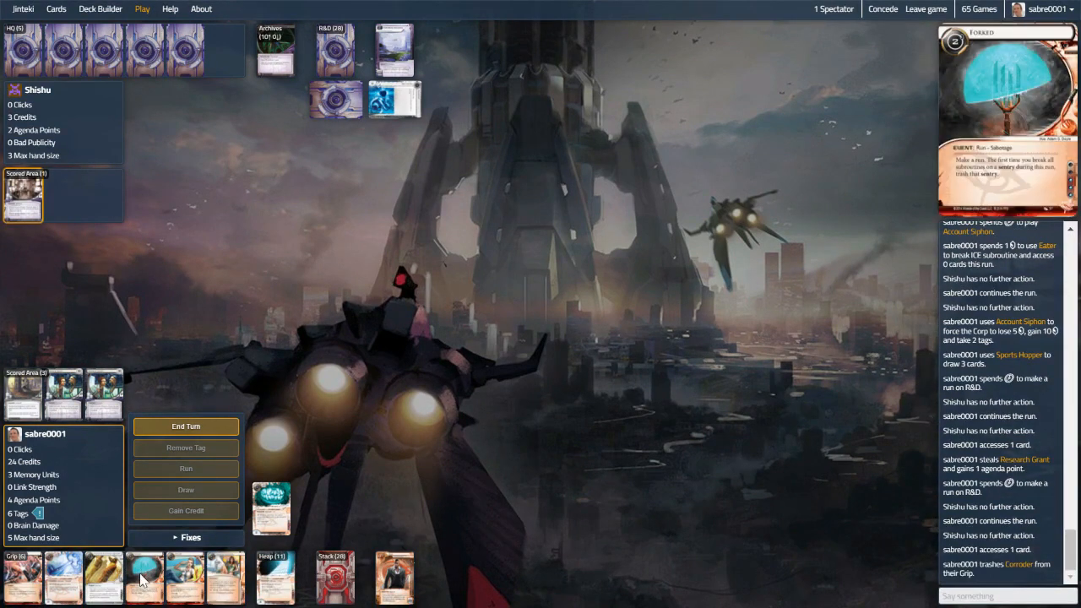
pyautogui.moveTo(142, 583)
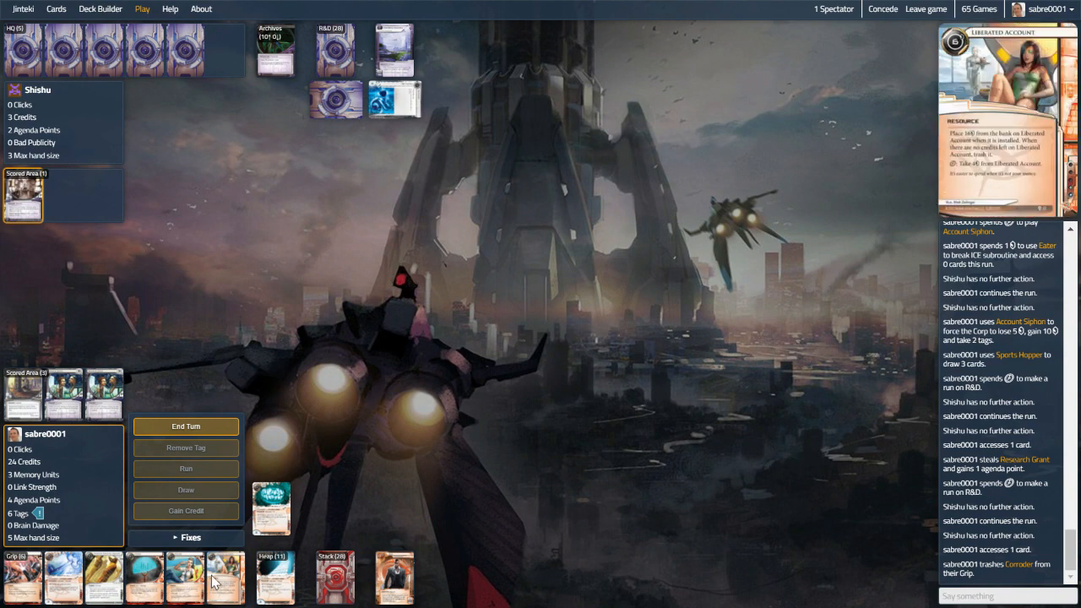
pyautogui.moveTo(186, 577)
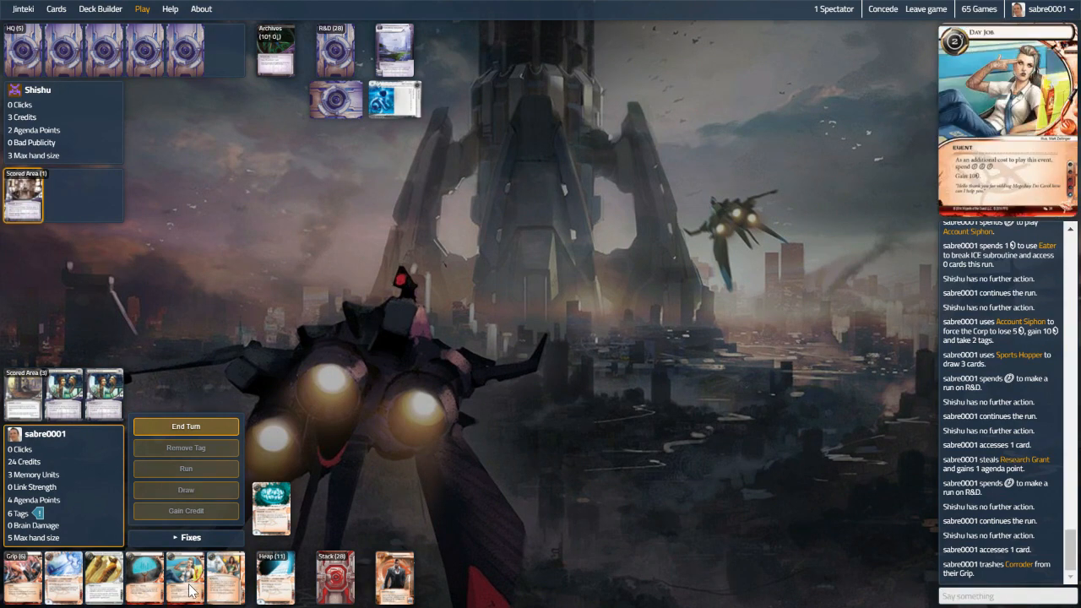
# Discard Day Job from the grip and end the runner's turn
pyautogui.click(186, 425)
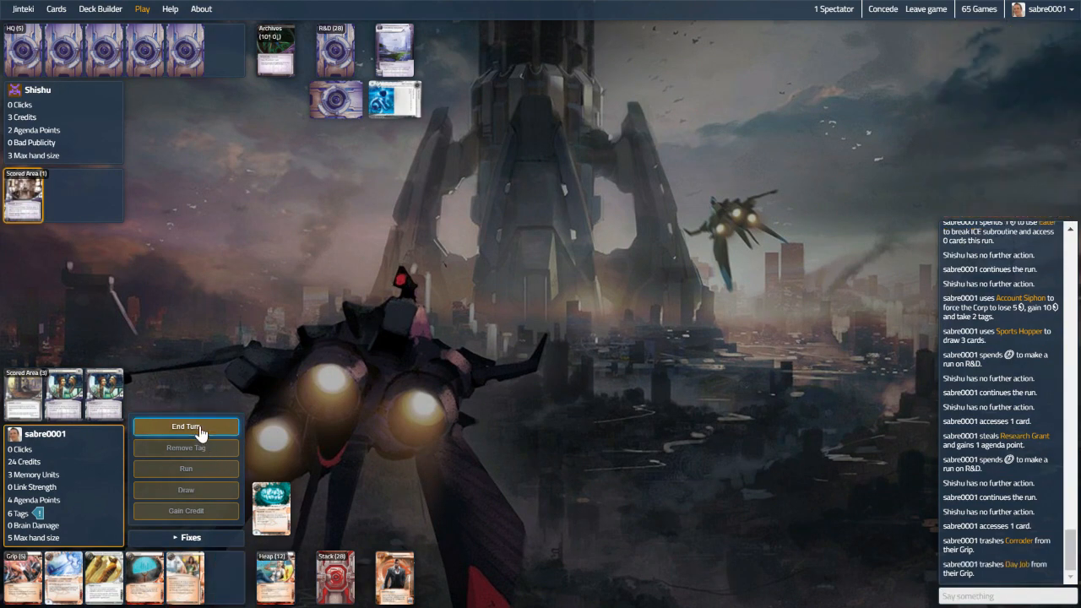
pyautogui.click(186, 426)
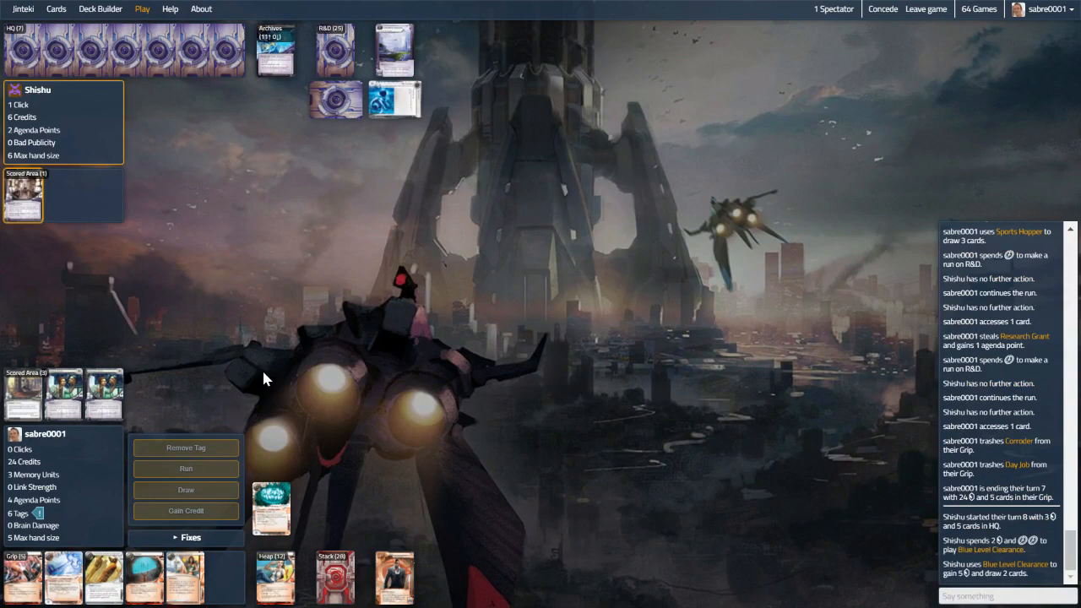
pyautogui.moveTo(297, 304)
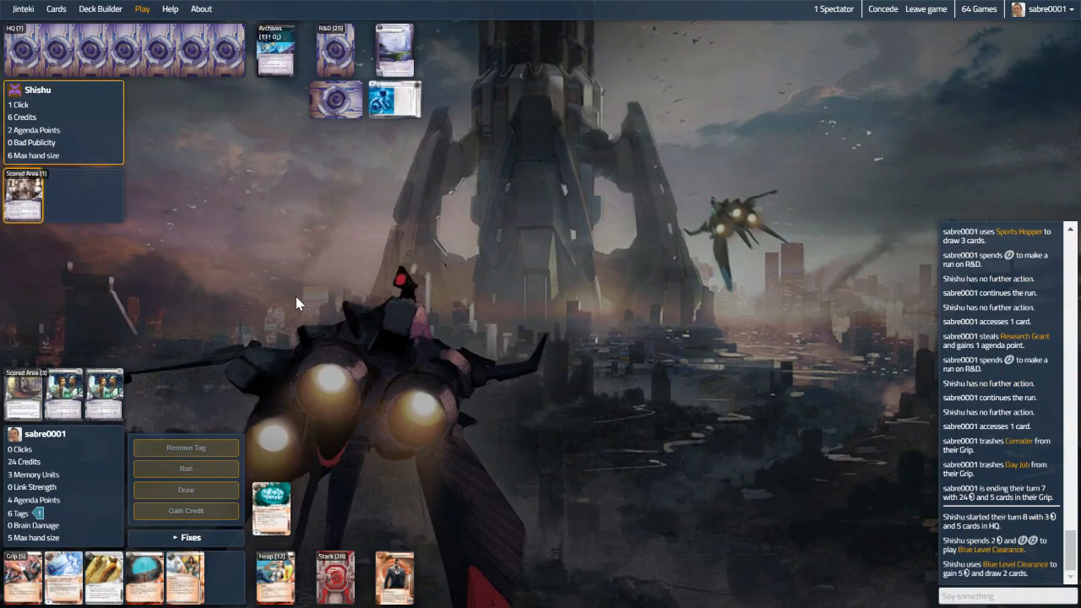
pyautogui.moveTo(302, 284)
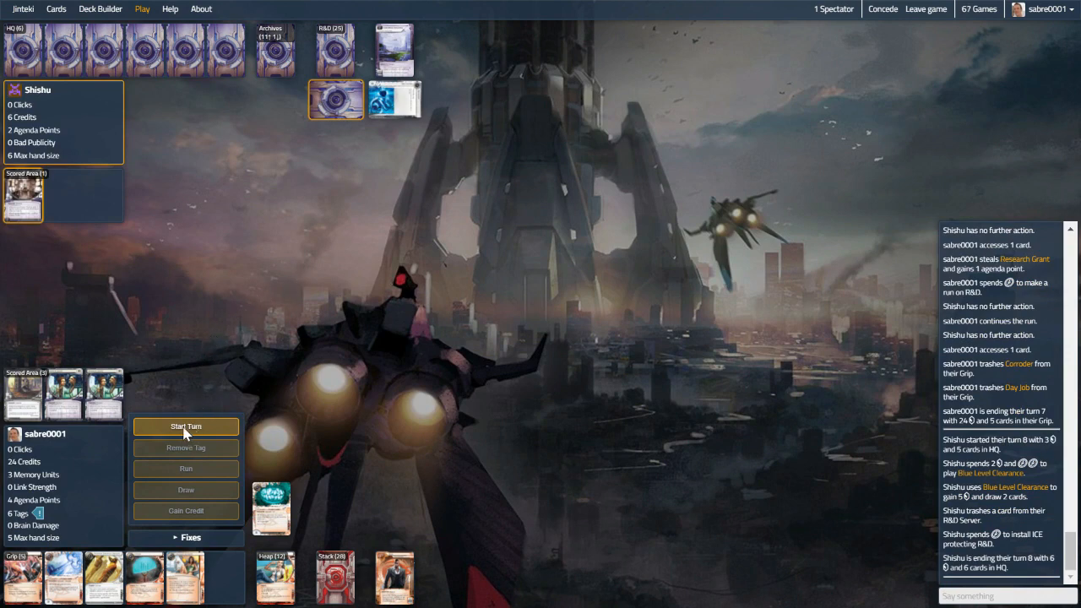
pyautogui.moveTo(270, 412)
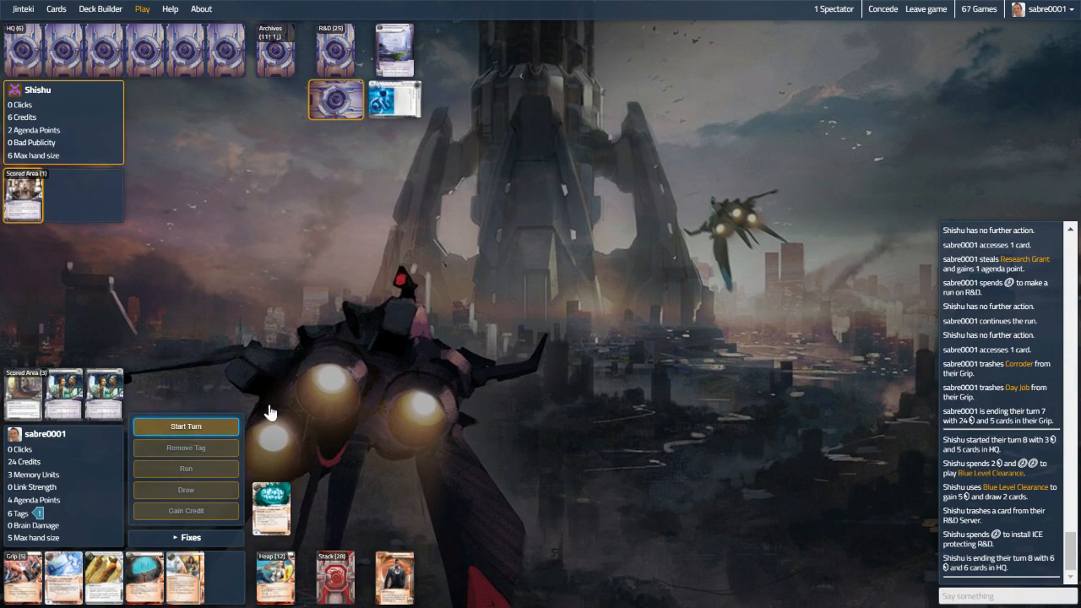
# Start turn 8, draw a card, gain two credits and end the turn on 21 credits
pyautogui.click(185, 426)
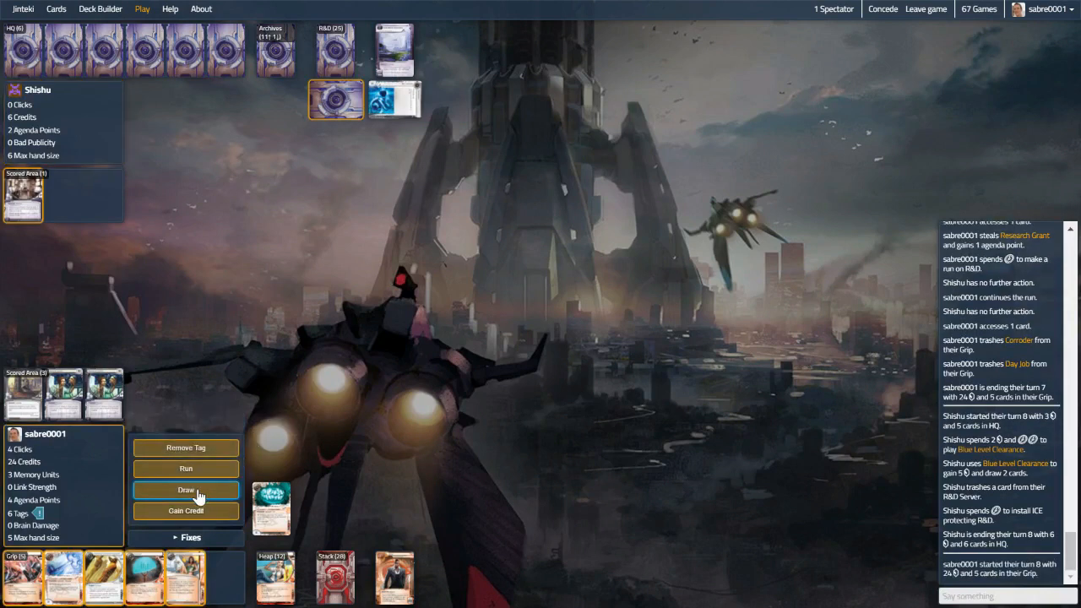
pyautogui.click(186, 490)
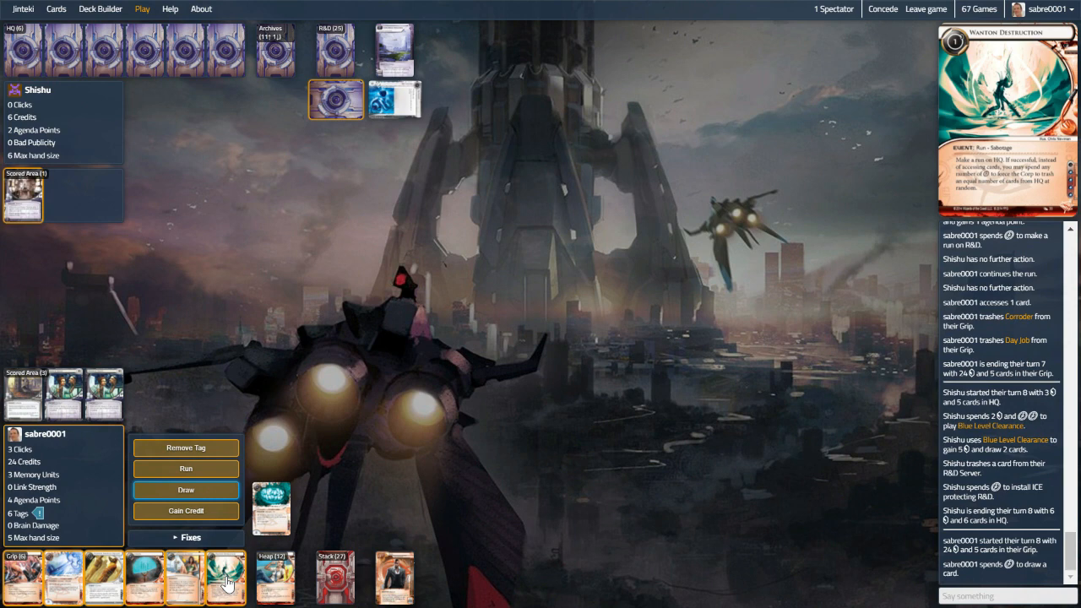
pyautogui.moveTo(103, 570)
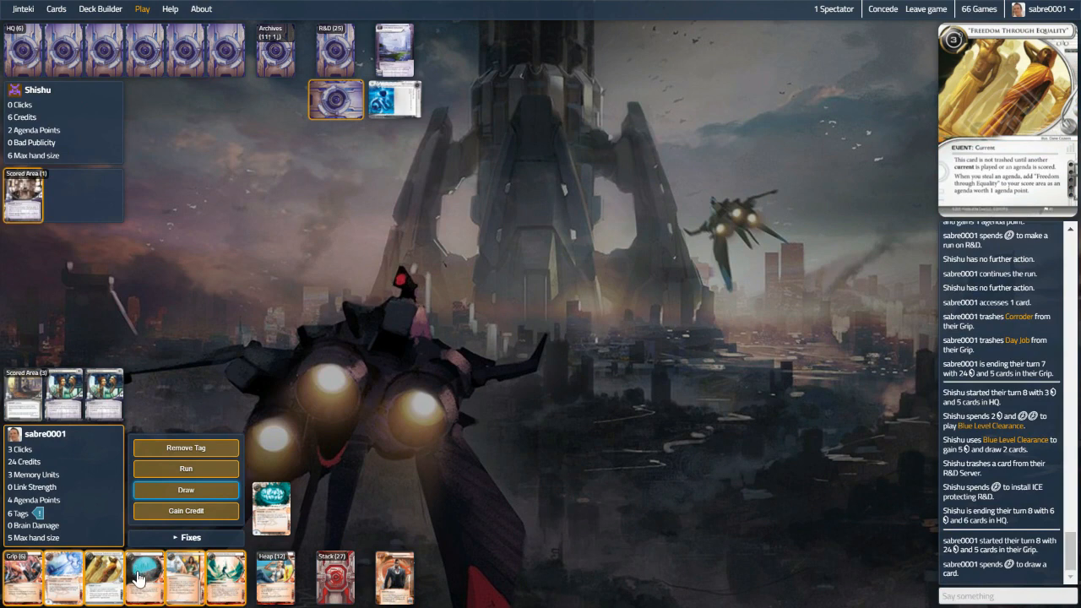
pyautogui.moveTo(66, 566)
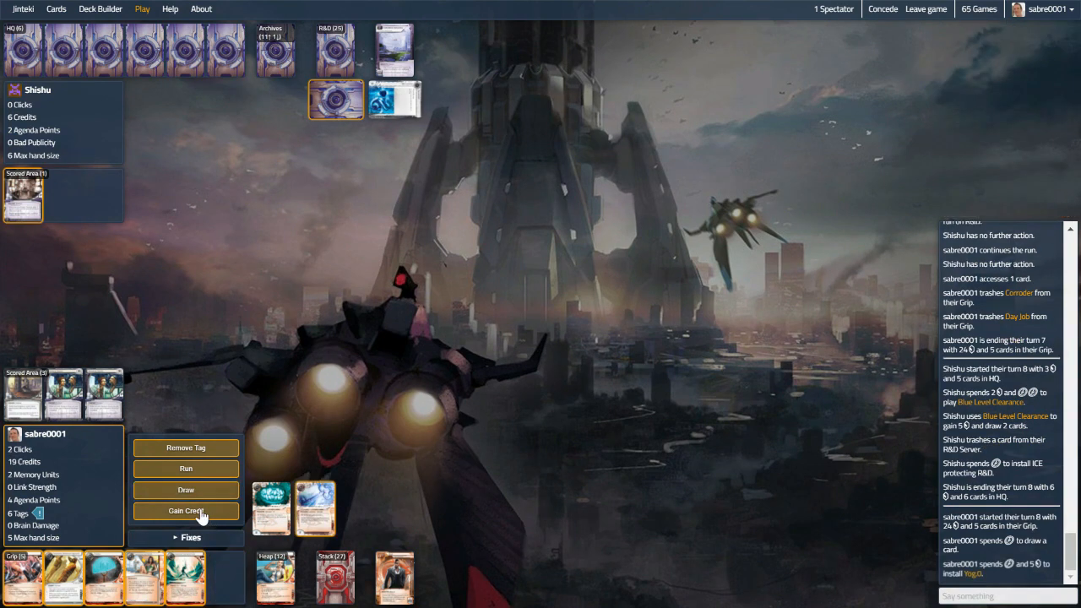
pyautogui.click(186, 510)
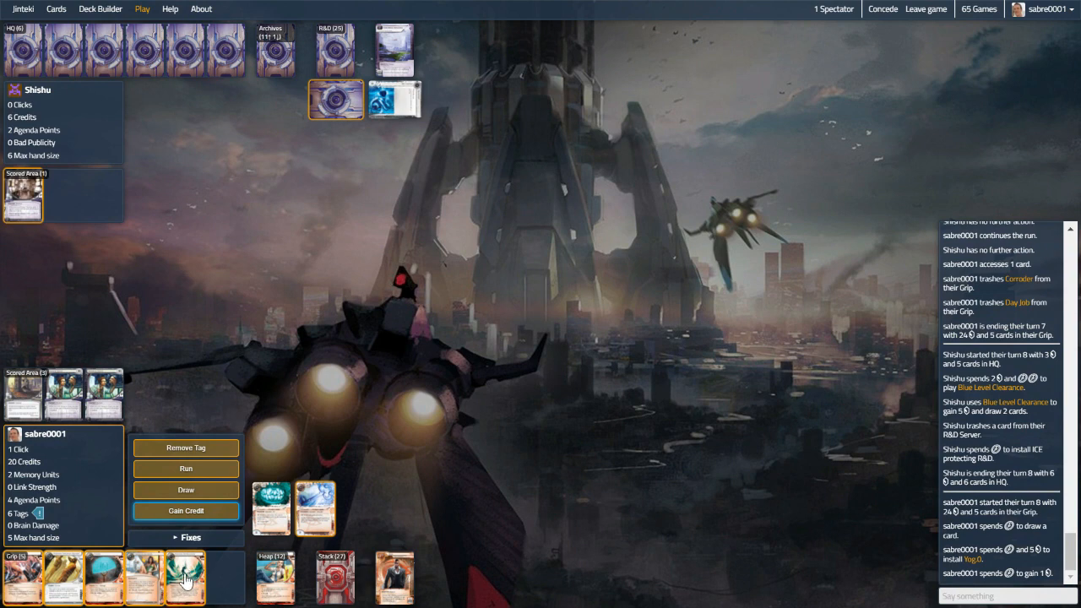
pyautogui.click(186, 510)
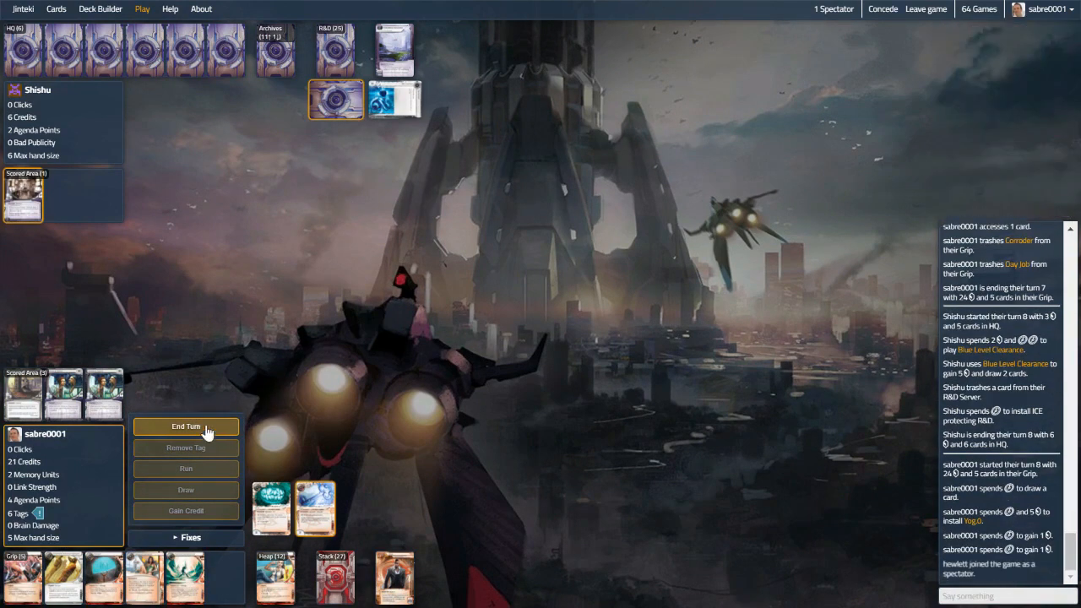
pyautogui.click(185, 426)
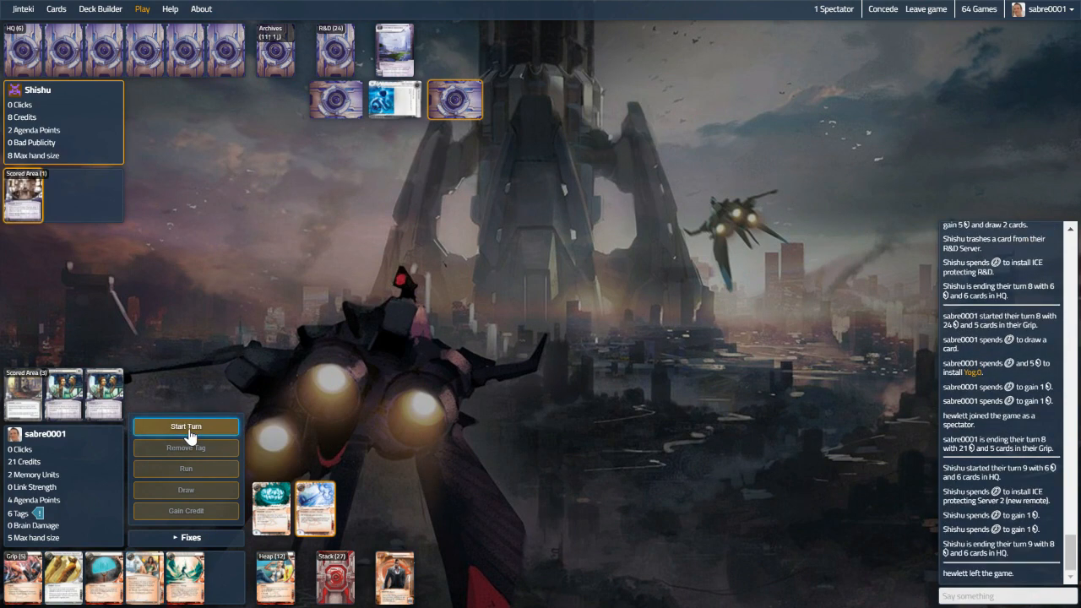
# Start turn 9 and complete a successful Wanton Destruction run on HQ past the code gate
pyautogui.click(186, 426)
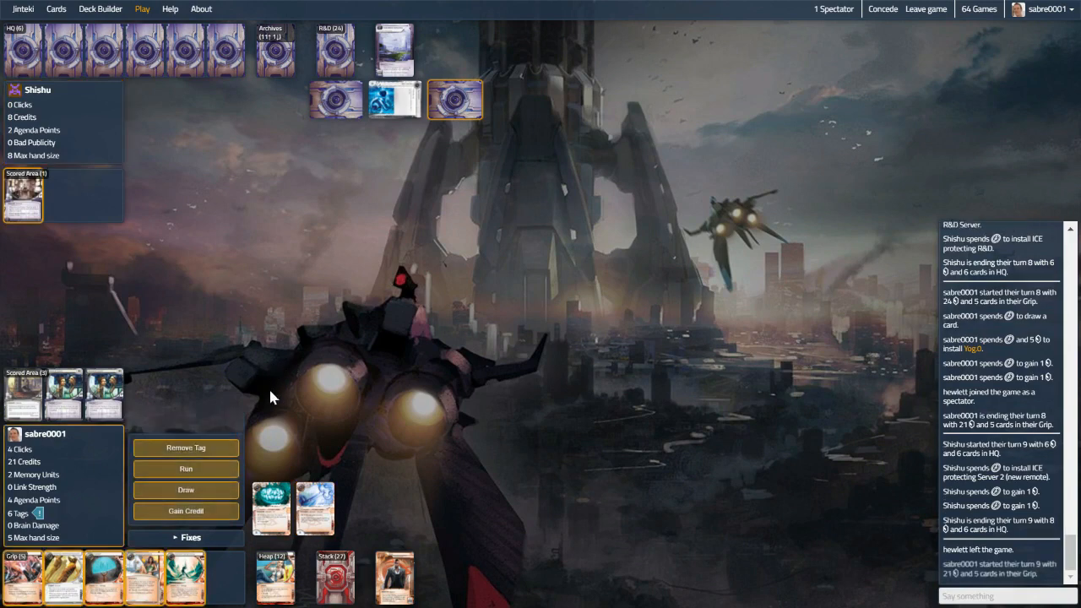
pyautogui.moveTo(184, 578)
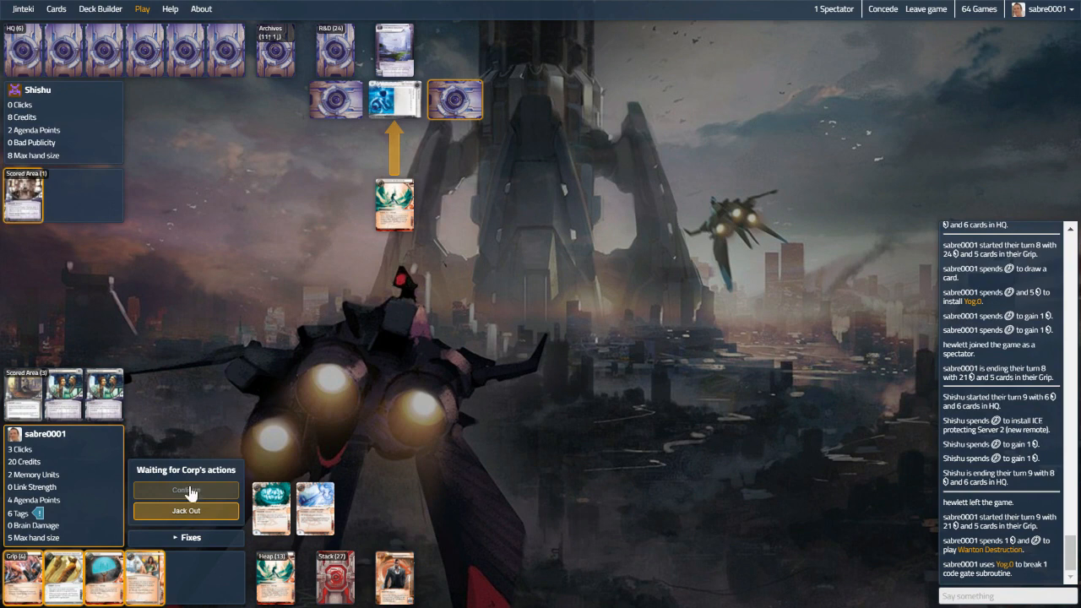
pyautogui.click(186, 489)
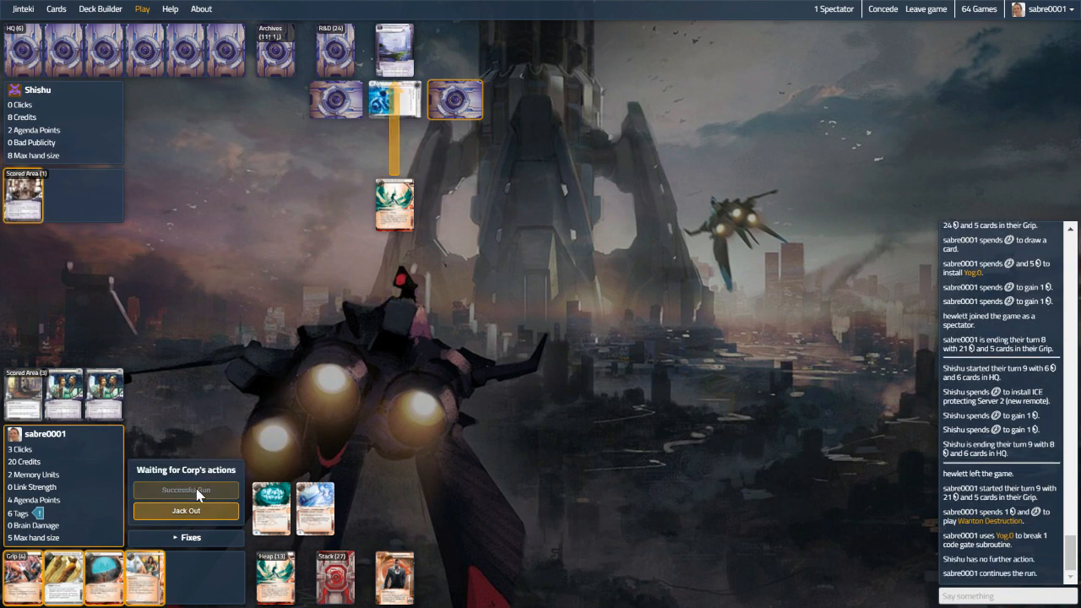
pyautogui.click(186, 489)
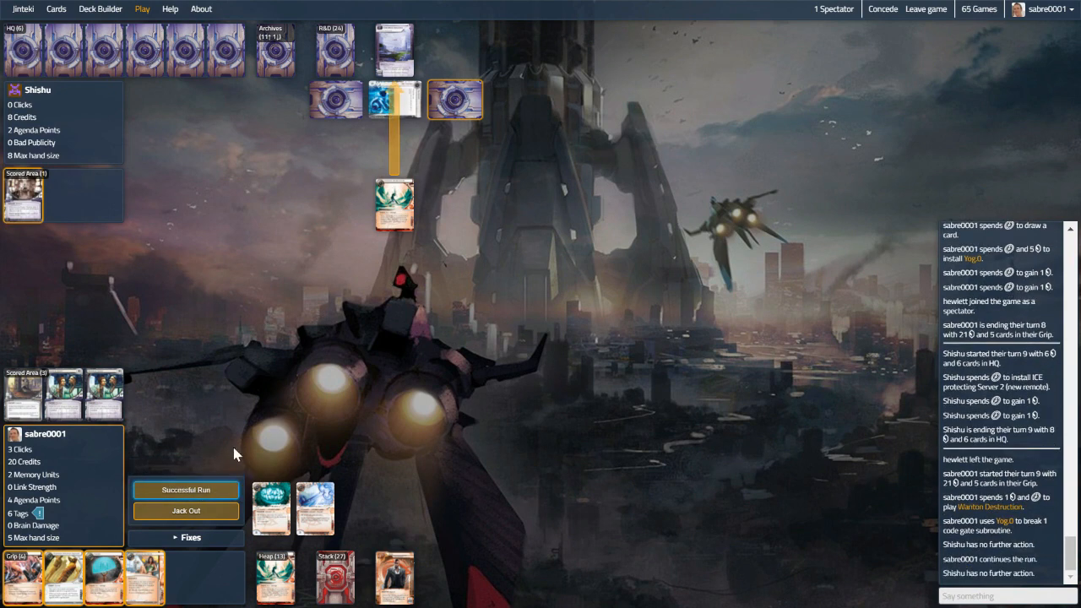
pyautogui.click(186, 490)
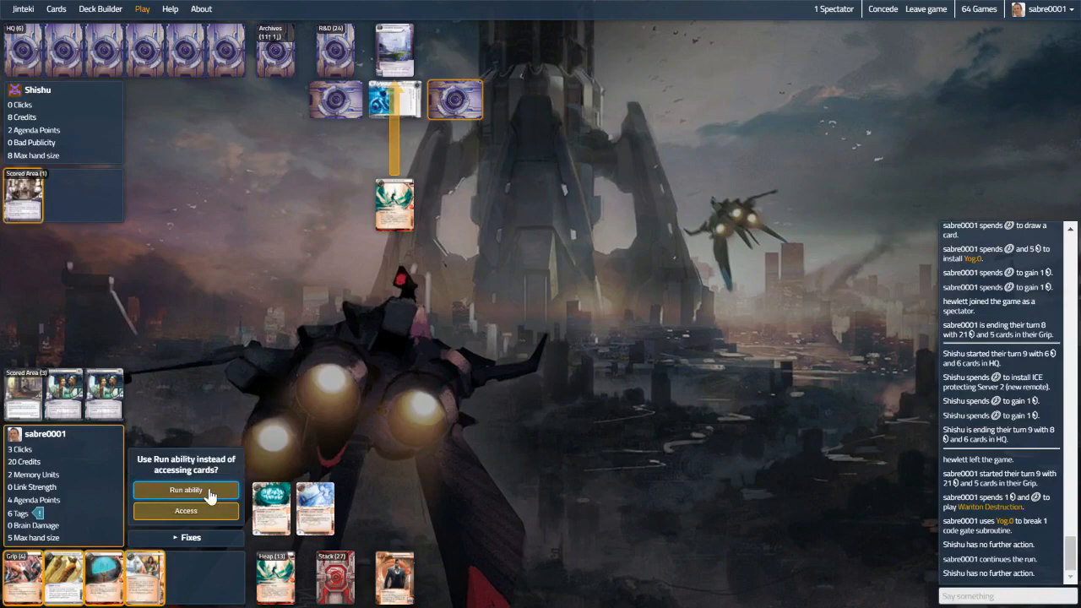
# Spend three clicks on Wanton Destruction to force three random HQ discards, then end the turn
pyautogui.click(185, 490)
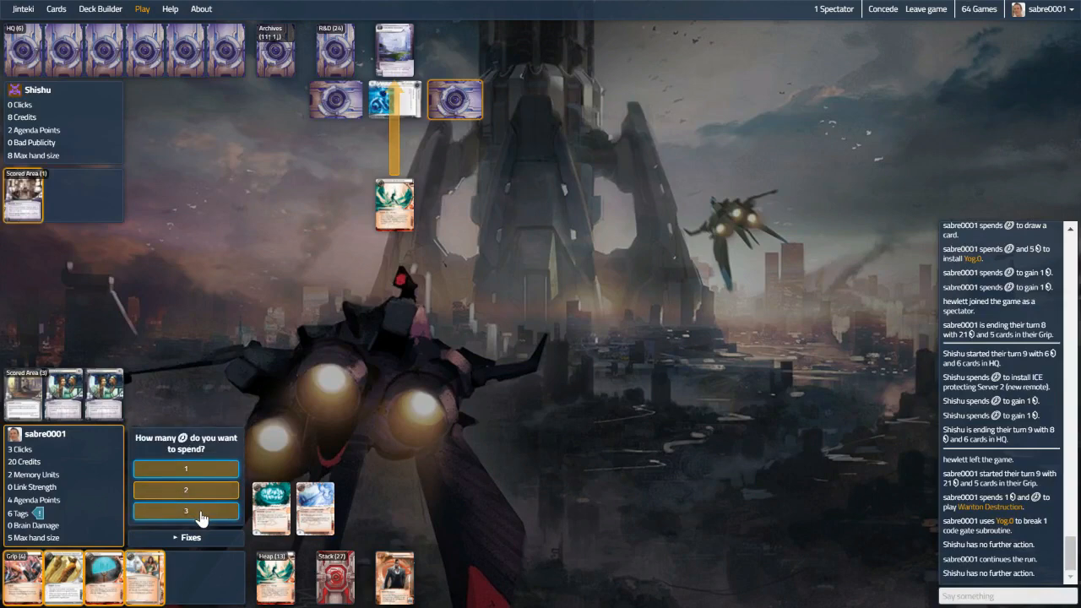
pyautogui.click(186, 510)
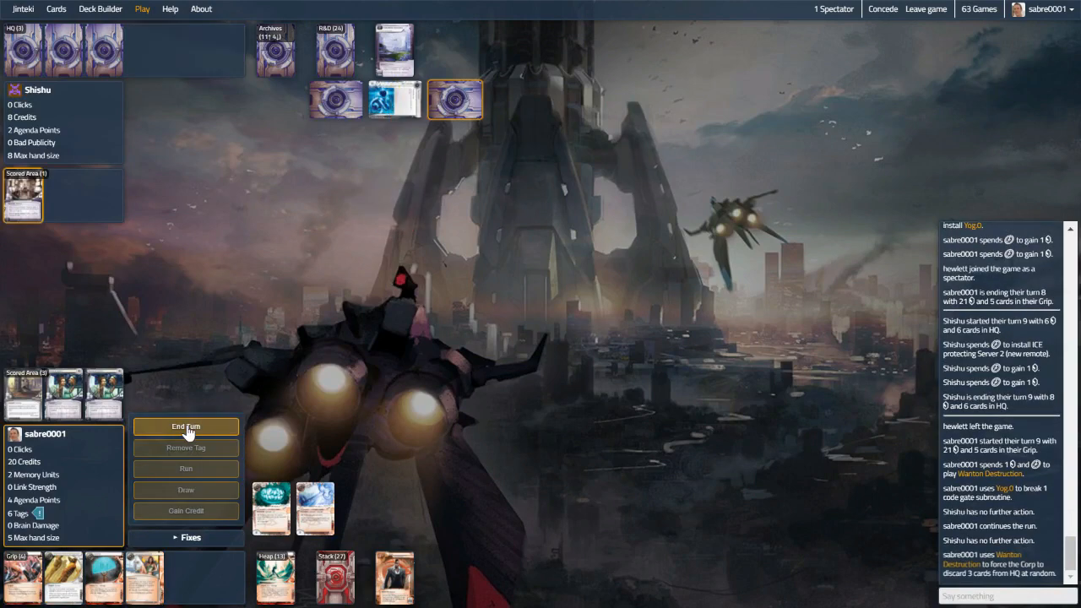
pyautogui.click(186, 425)
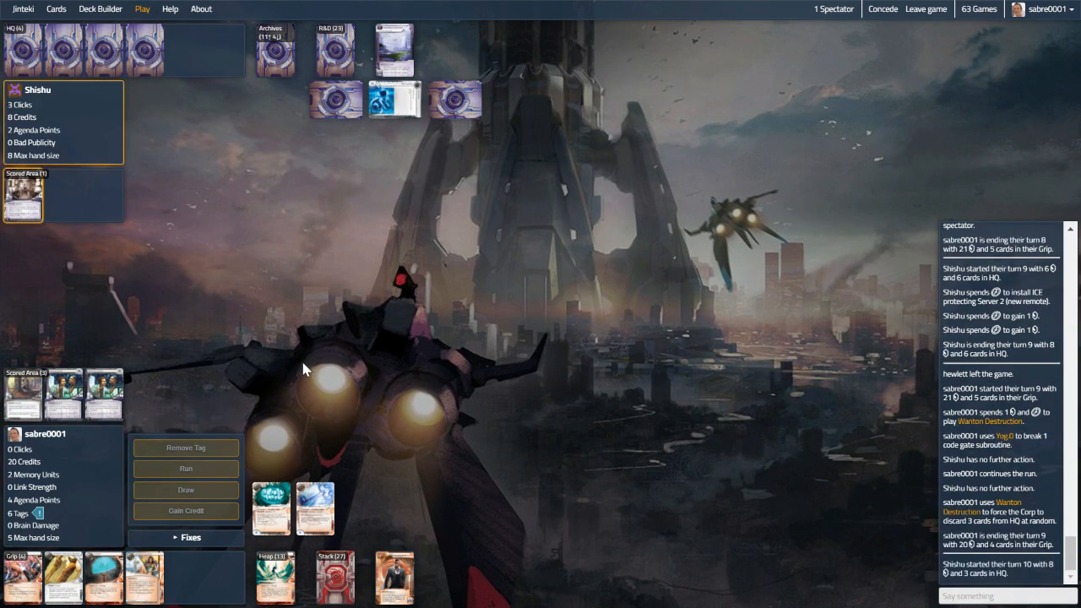
pyautogui.moveTo(274, 316)
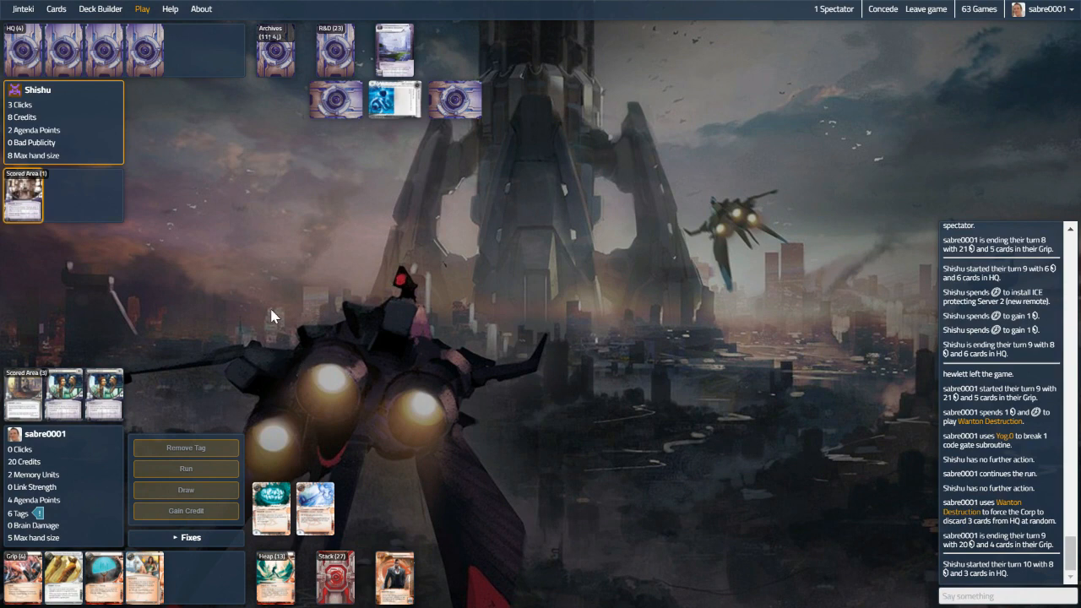
pyautogui.moveTo(267, 324)
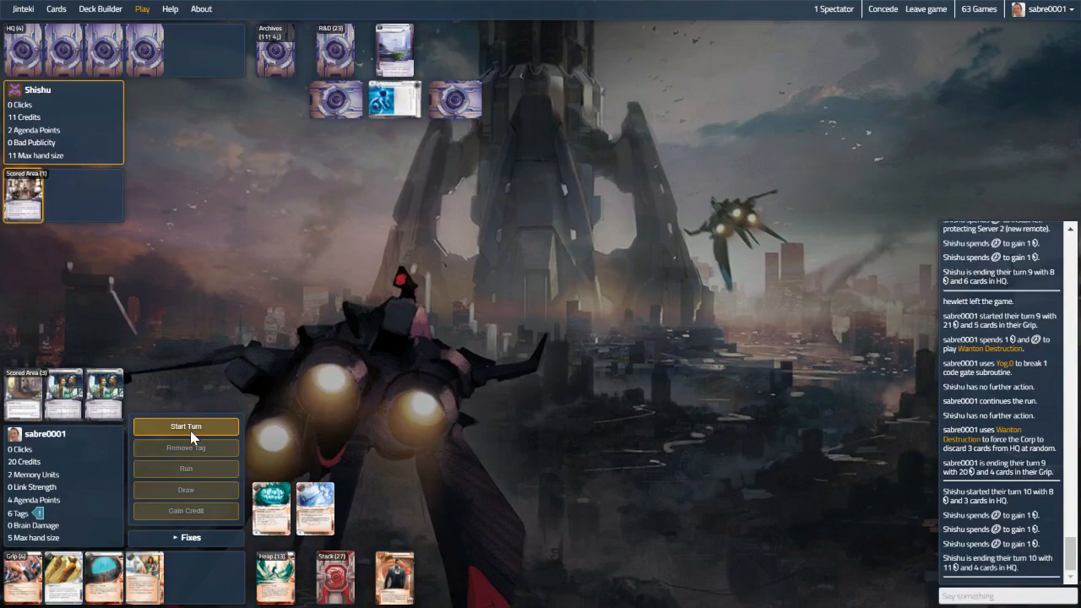
# Start turn 10 and begin a run on Archives
pyautogui.click(186, 426)
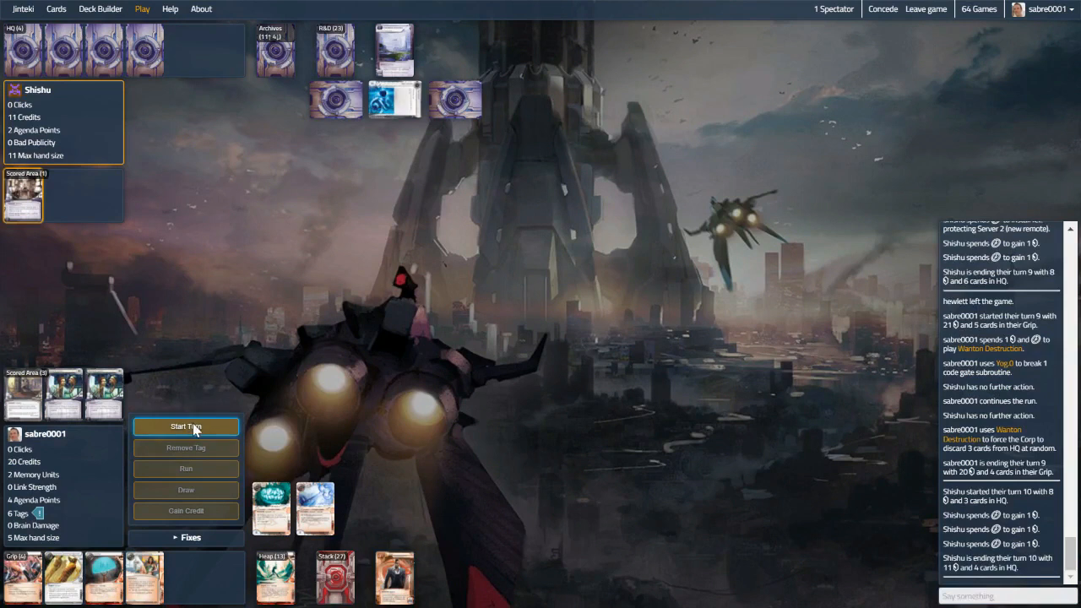
pyautogui.click(186, 425)
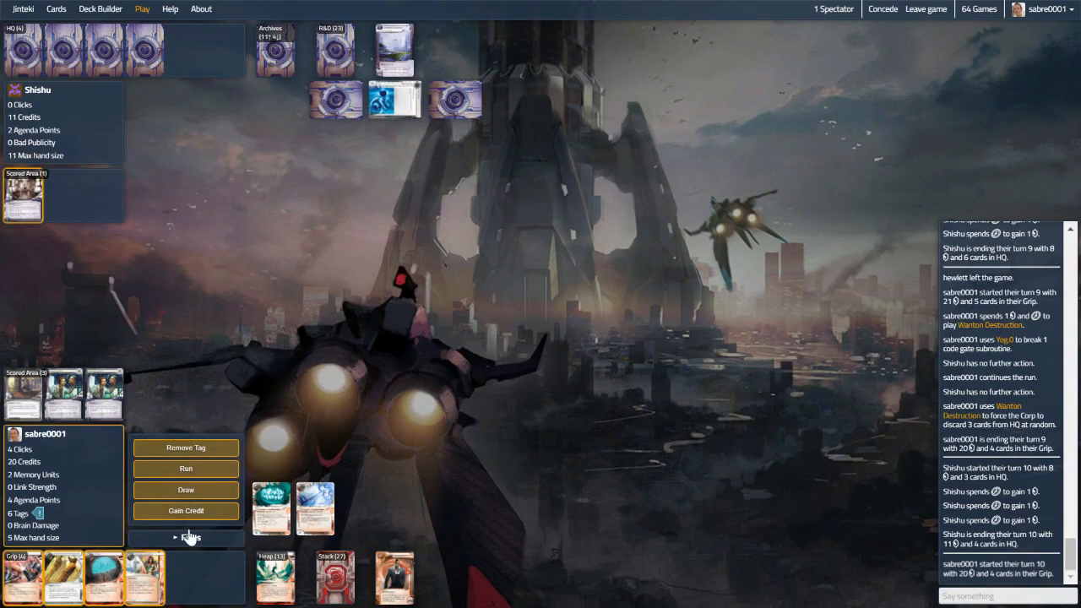
pyautogui.moveTo(186, 490)
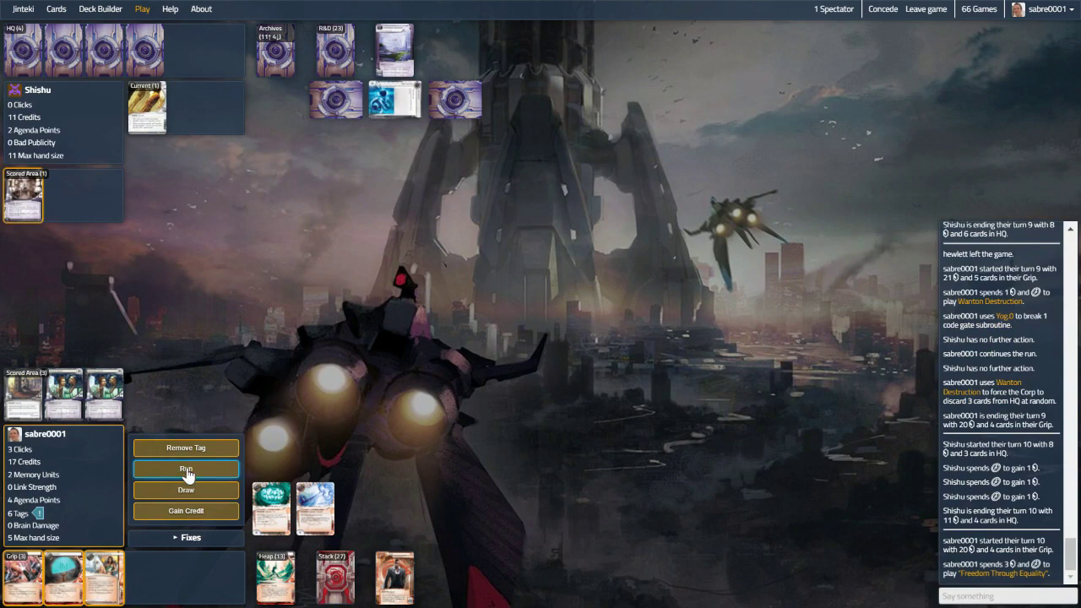
pyautogui.click(186, 470)
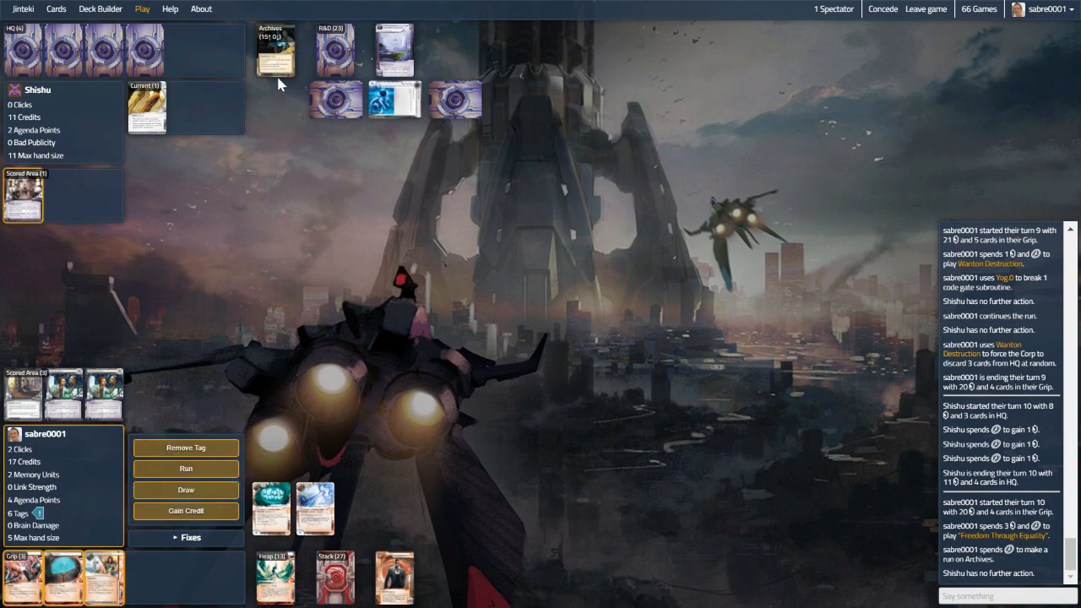
# Browse the Corp's Archives, then start a run on HQ
pyautogui.click(275, 51)
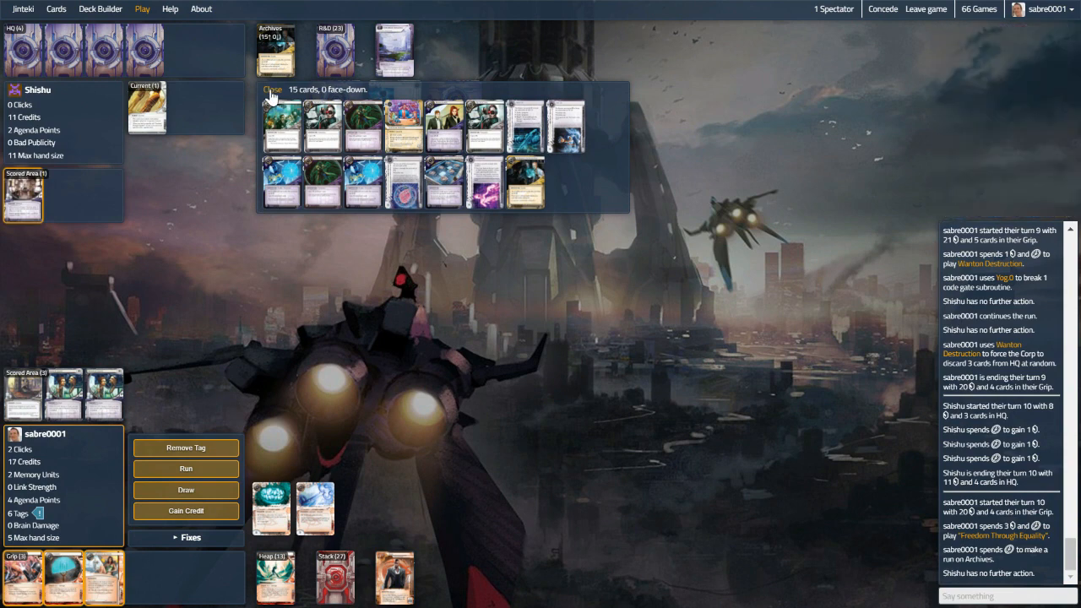
pyautogui.click(272, 88)
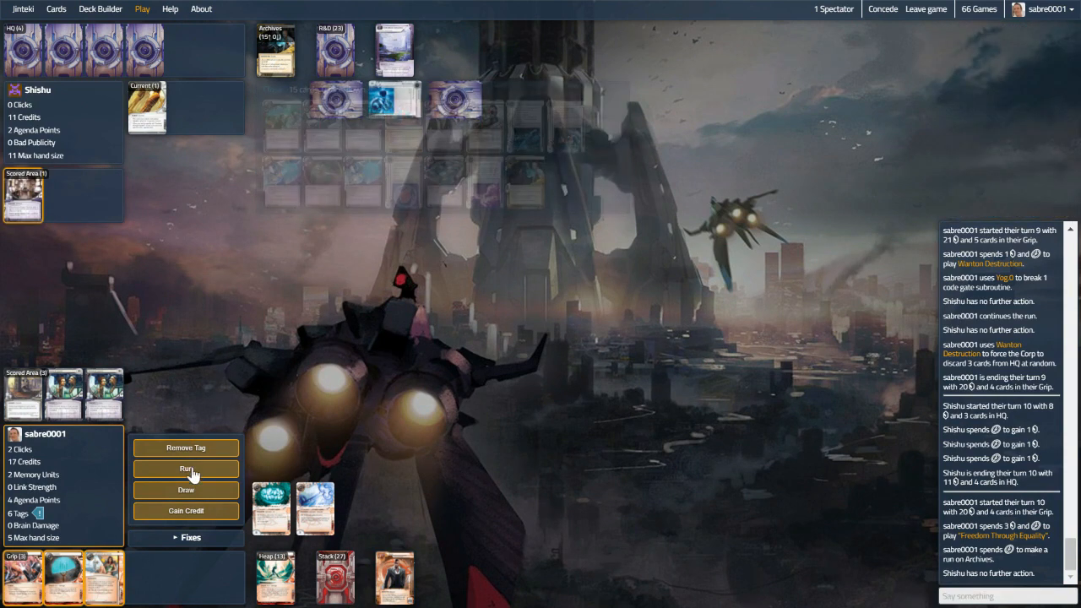
pyautogui.click(186, 469)
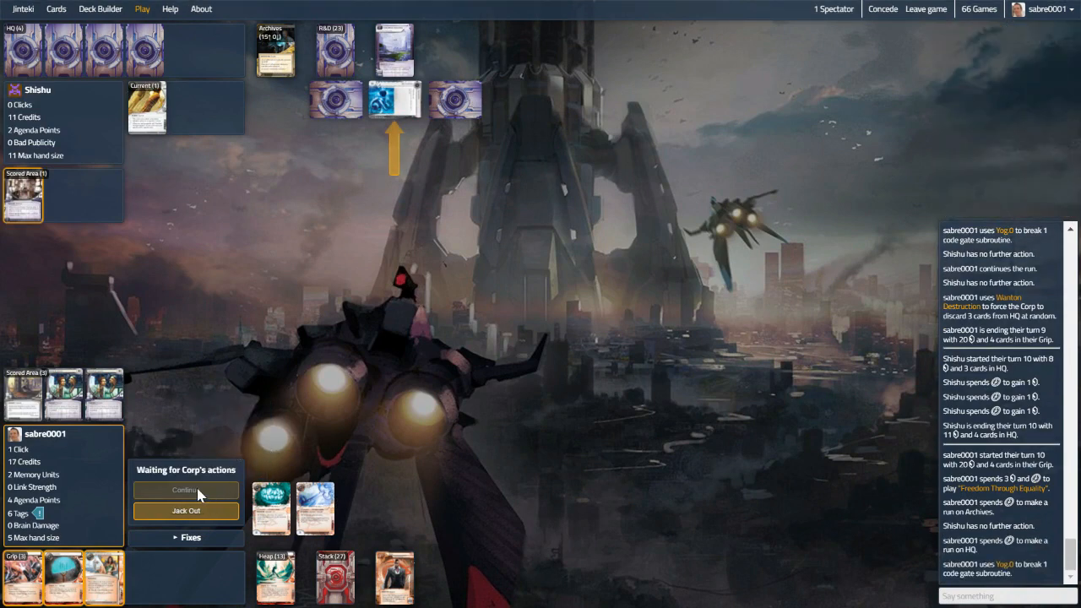
# Continue the HQ run and pay to trash Cyberdex Virus Suite
pyautogui.click(186, 490)
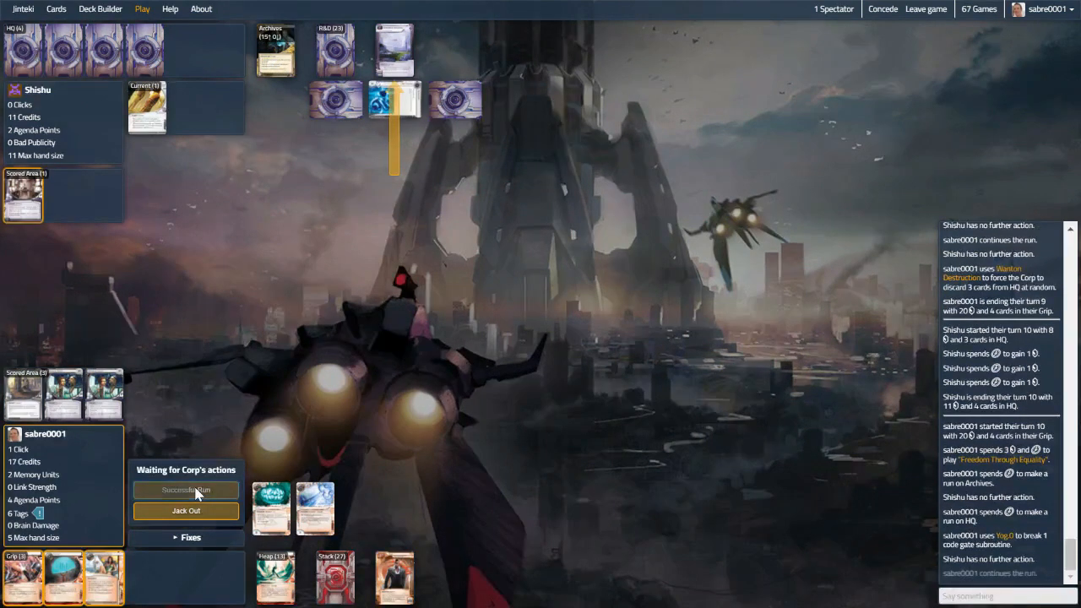
pyautogui.click(186, 490)
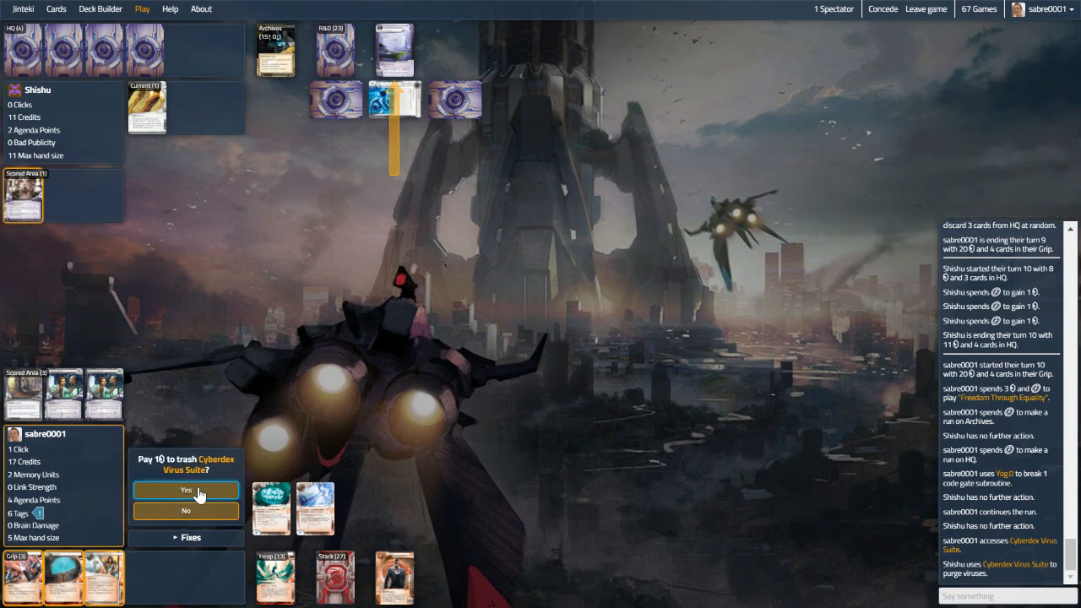
pyautogui.click(185, 490)
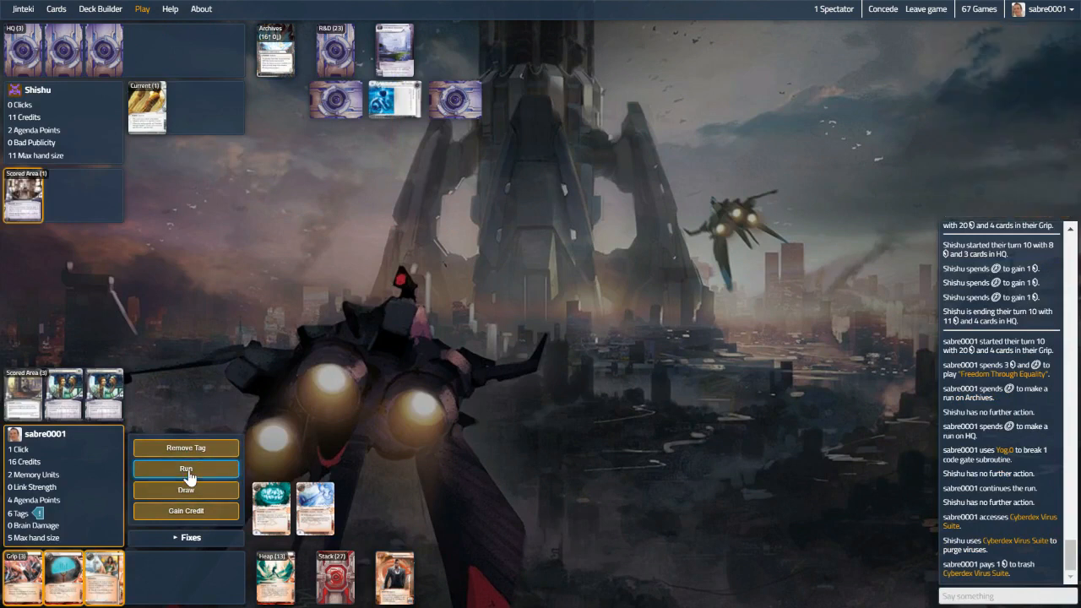
# Run HQ again, continuing past the ice to a successful access
pyautogui.click(186, 469)
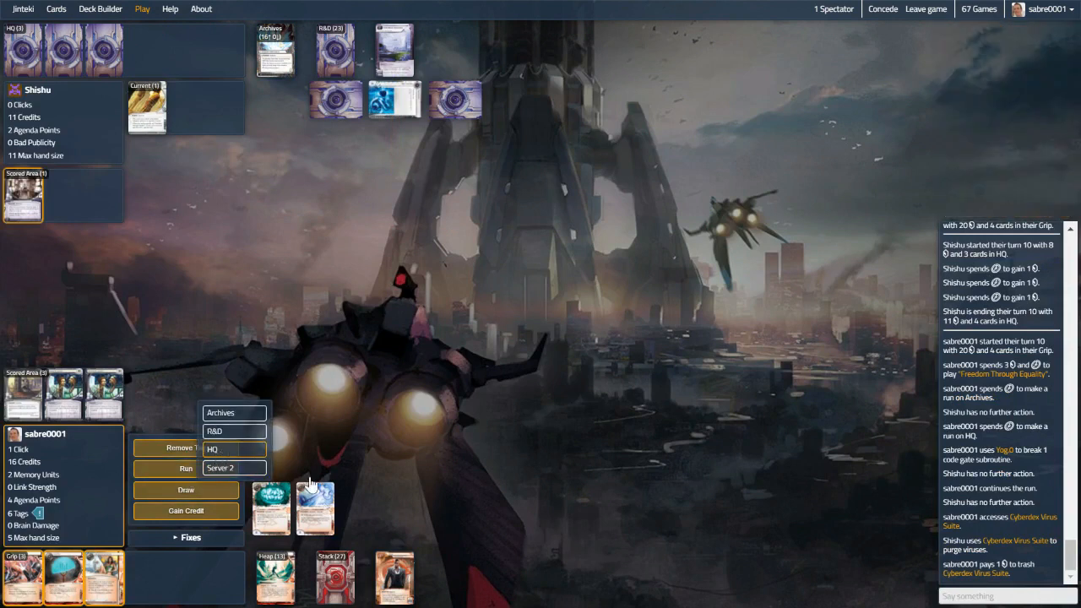
pyautogui.click(212, 449)
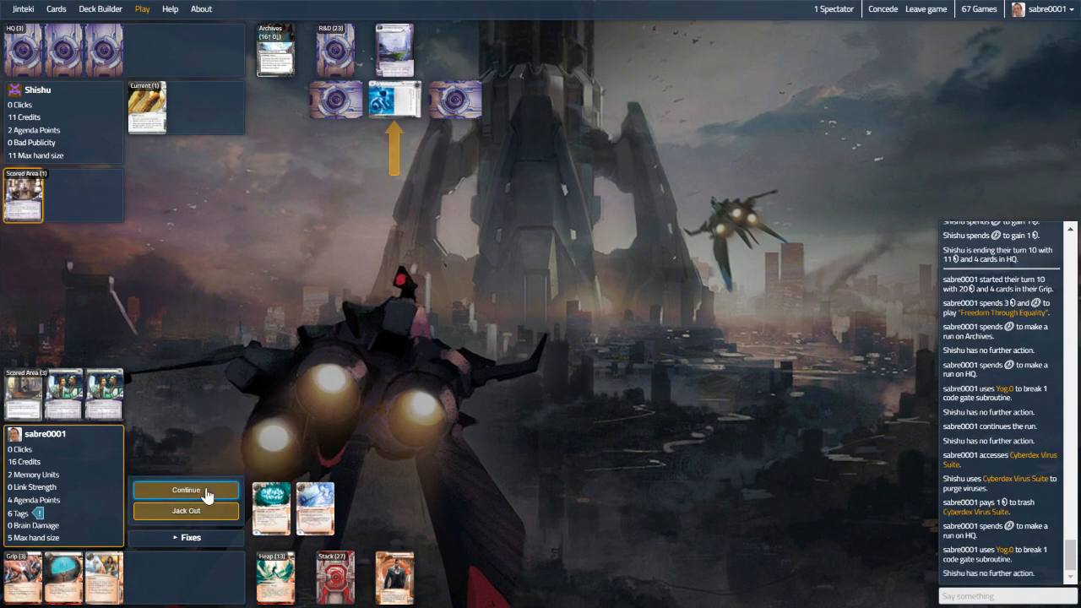
pyautogui.click(185, 490)
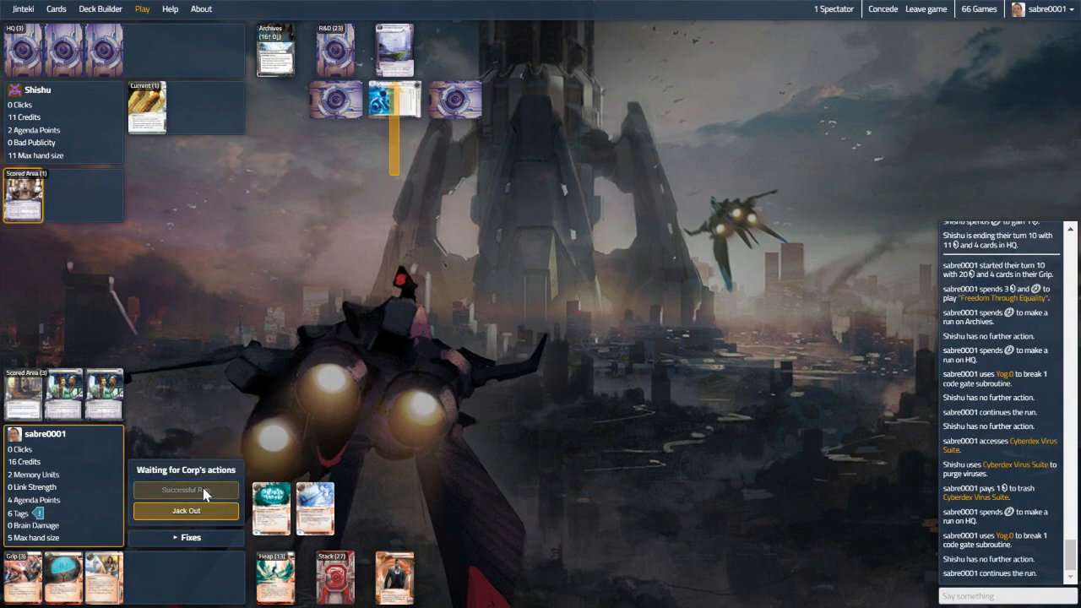
pyautogui.click(186, 490)
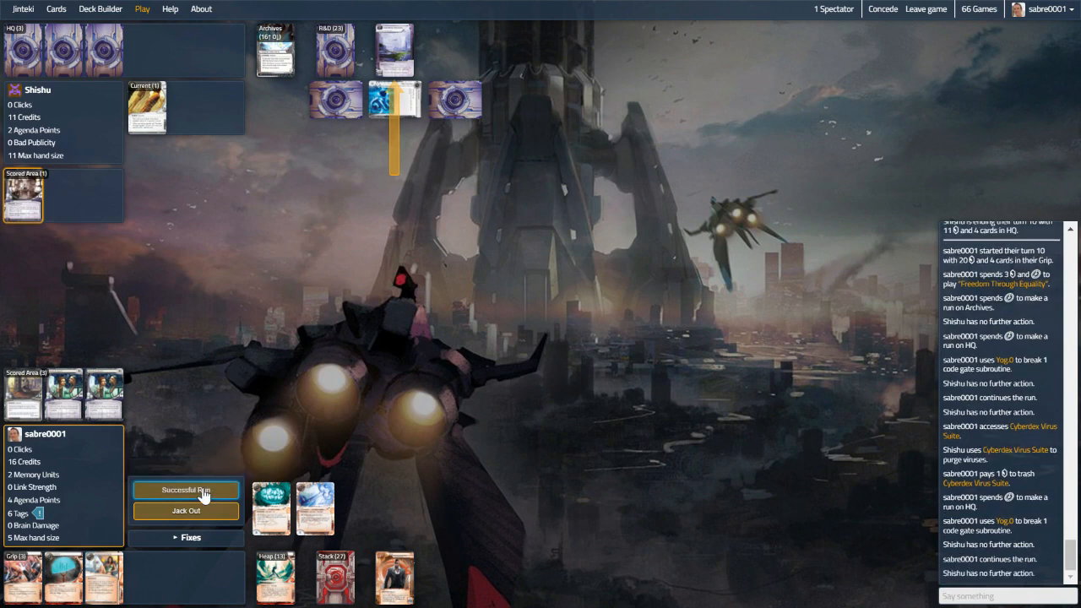
pyautogui.click(186, 490)
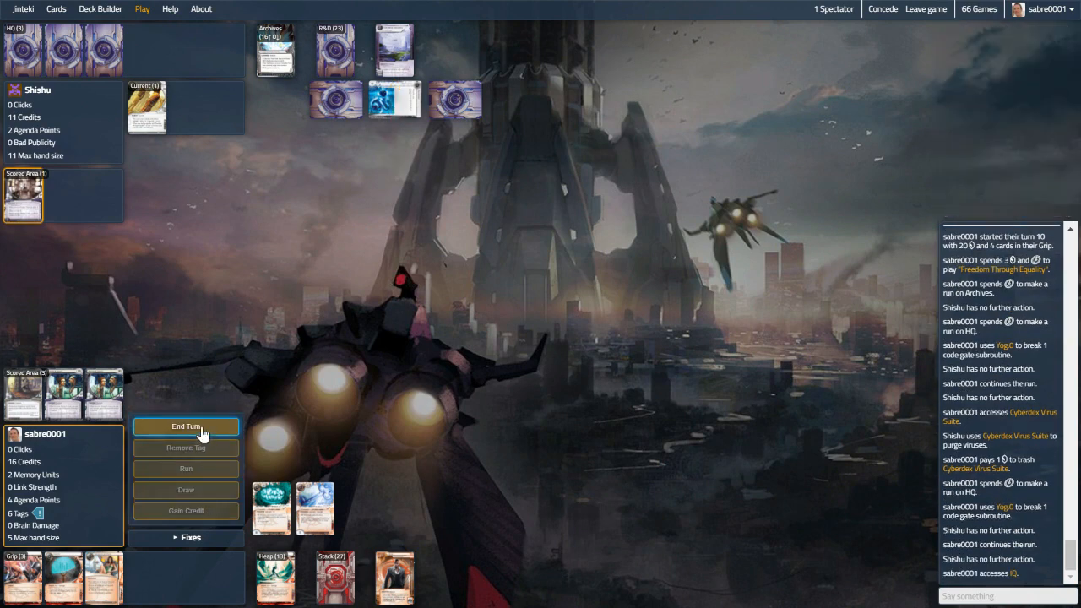
# End turn 10 and inspect the Corp's newly installed HQ ice
pyautogui.click(185, 426)
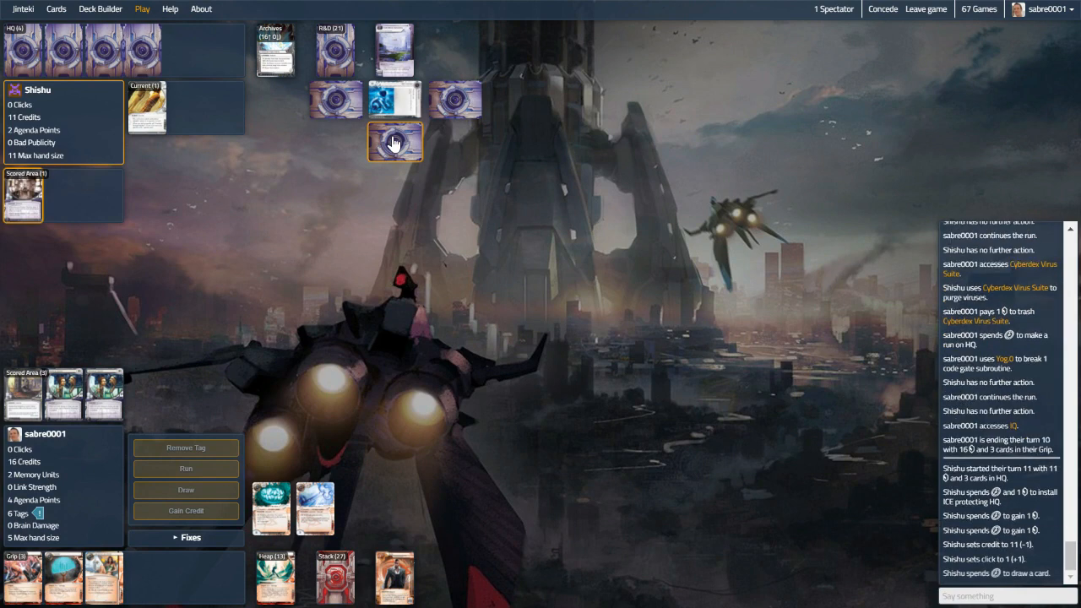
pyautogui.click(396, 142)
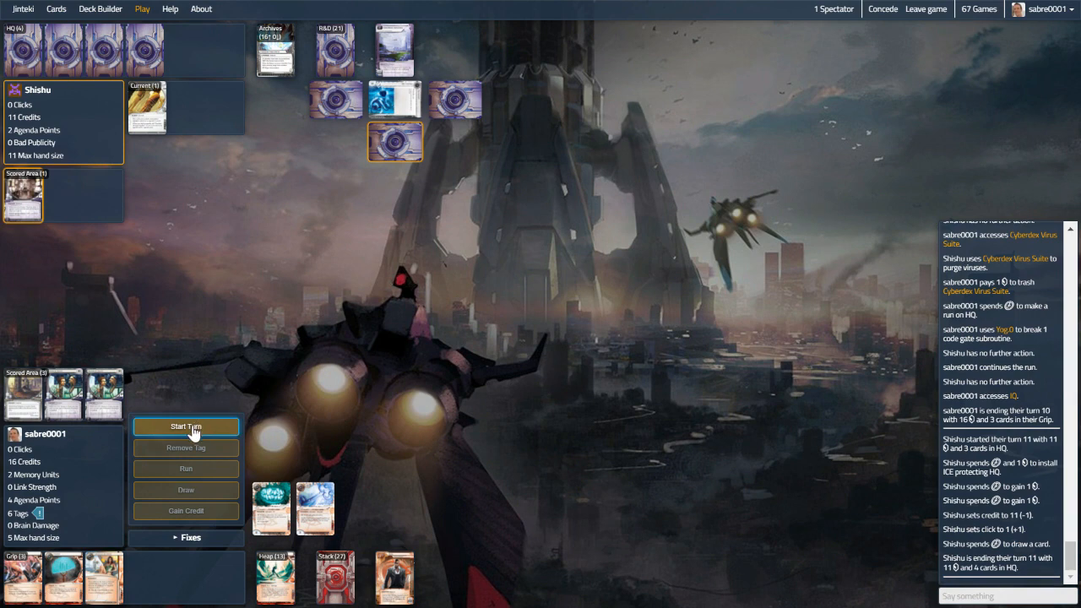
# Start turn 11 and draw two cards
pyautogui.click(186, 425)
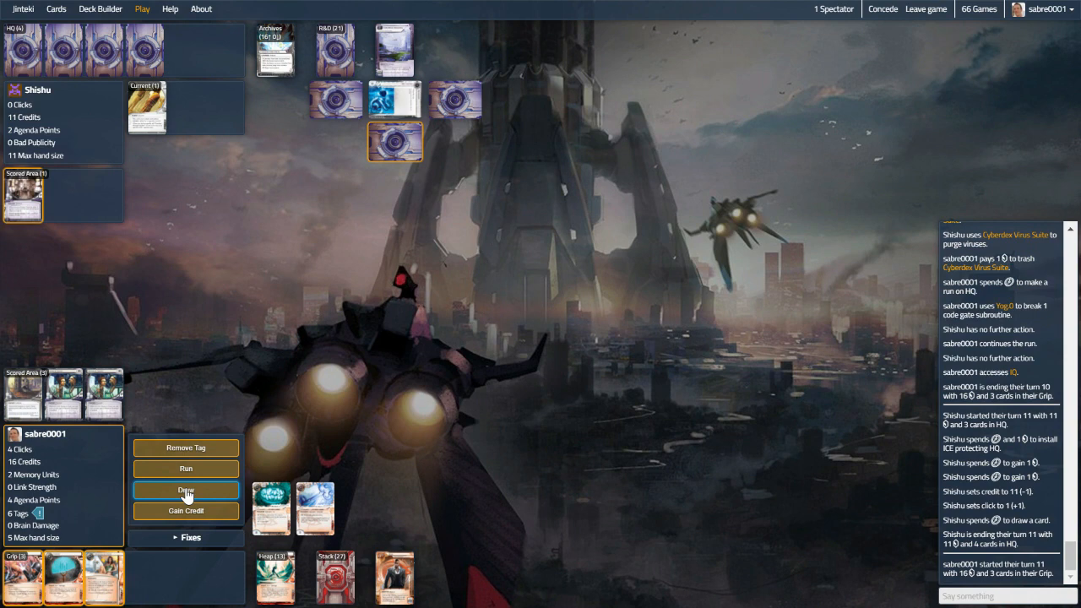
pyautogui.click(186, 490)
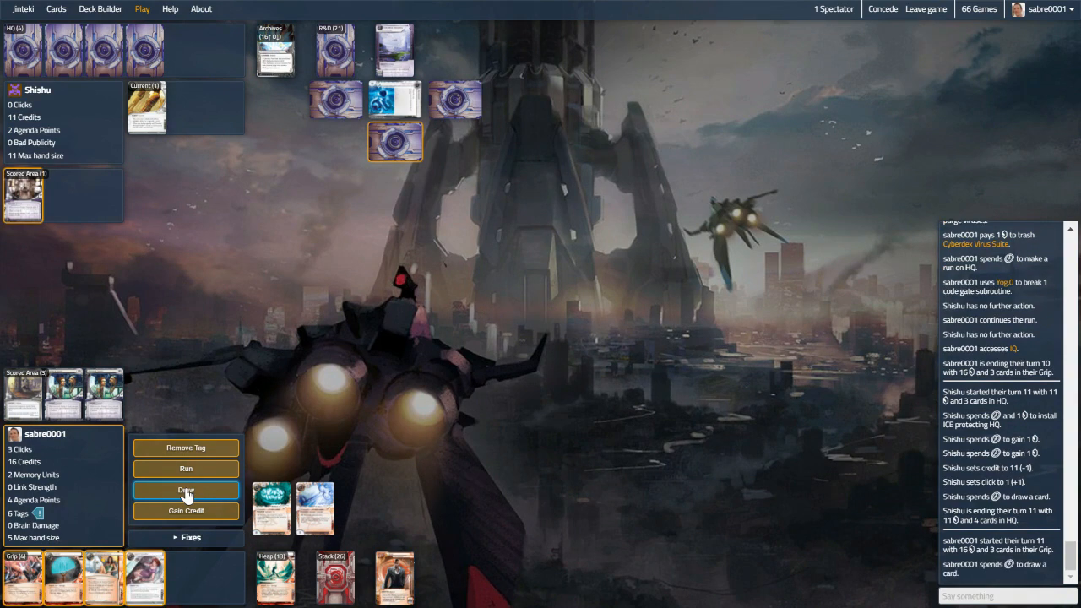
pyautogui.click(186, 490)
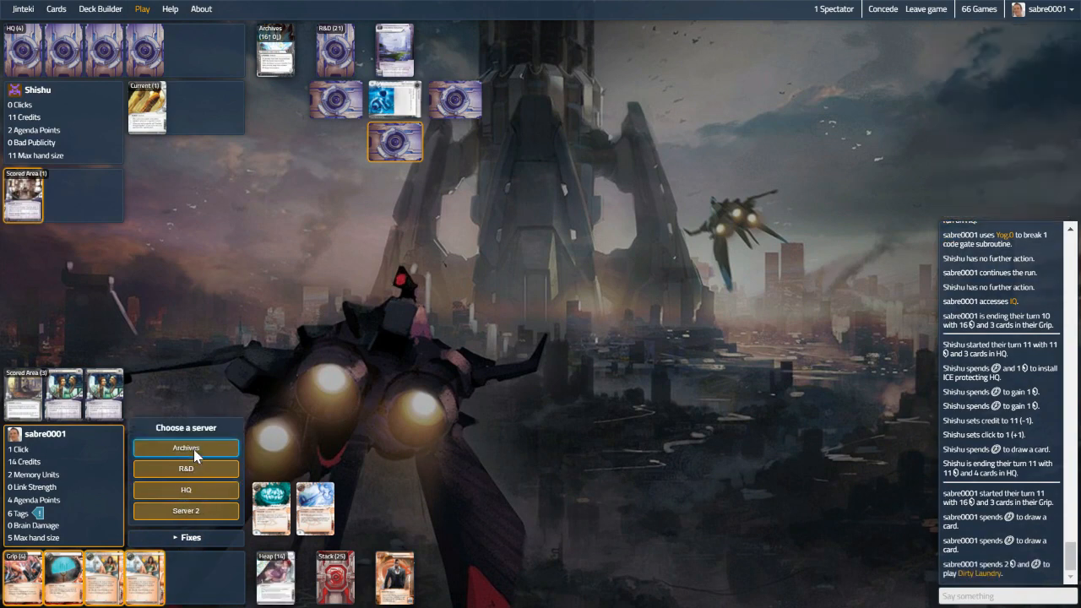
# Run Archives with Dirty Laundry for credits, draw once more and end the turn on 19 credits
pyautogui.click(186, 448)
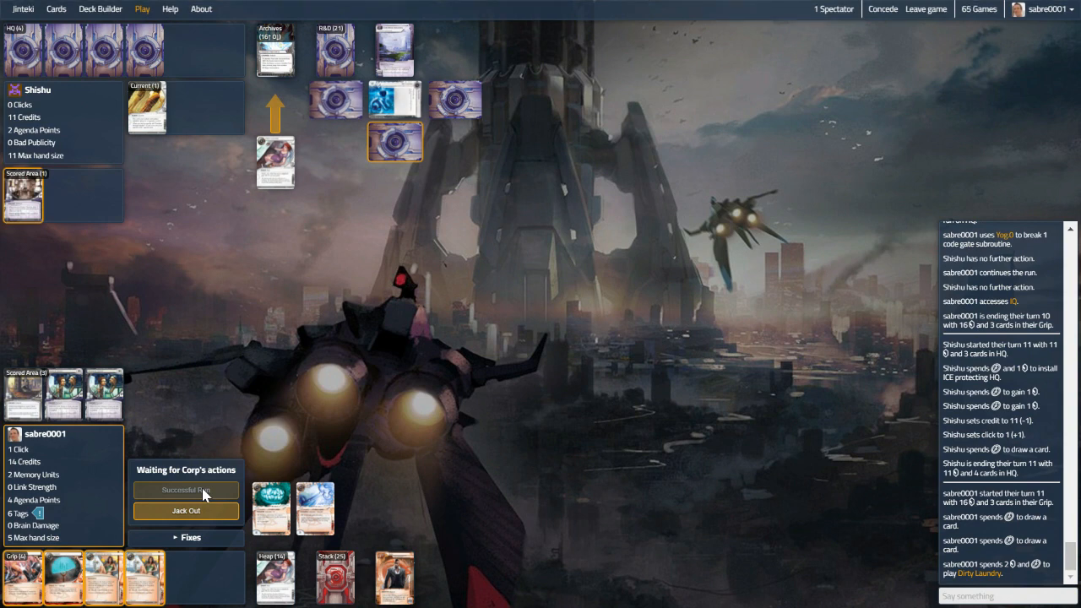
pyautogui.click(185, 490)
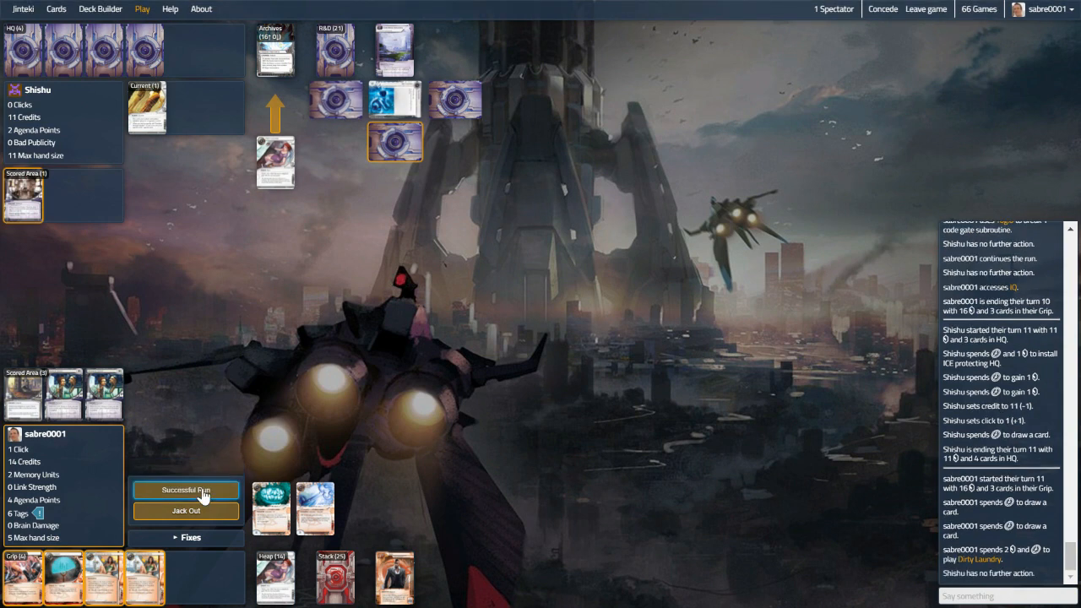
pyautogui.click(186, 489)
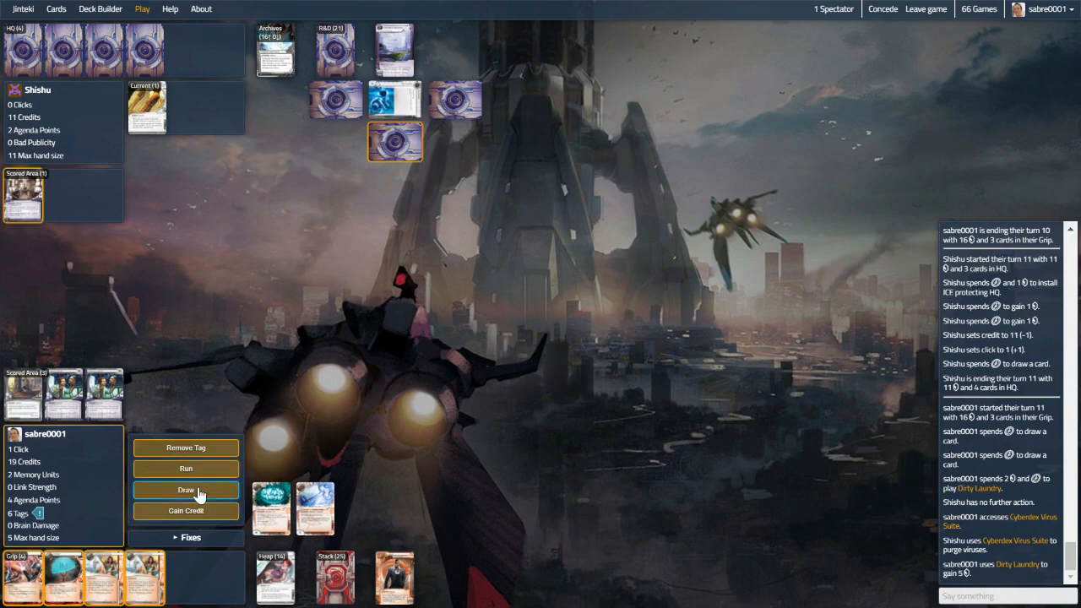
pyautogui.moveTo(194, 503)
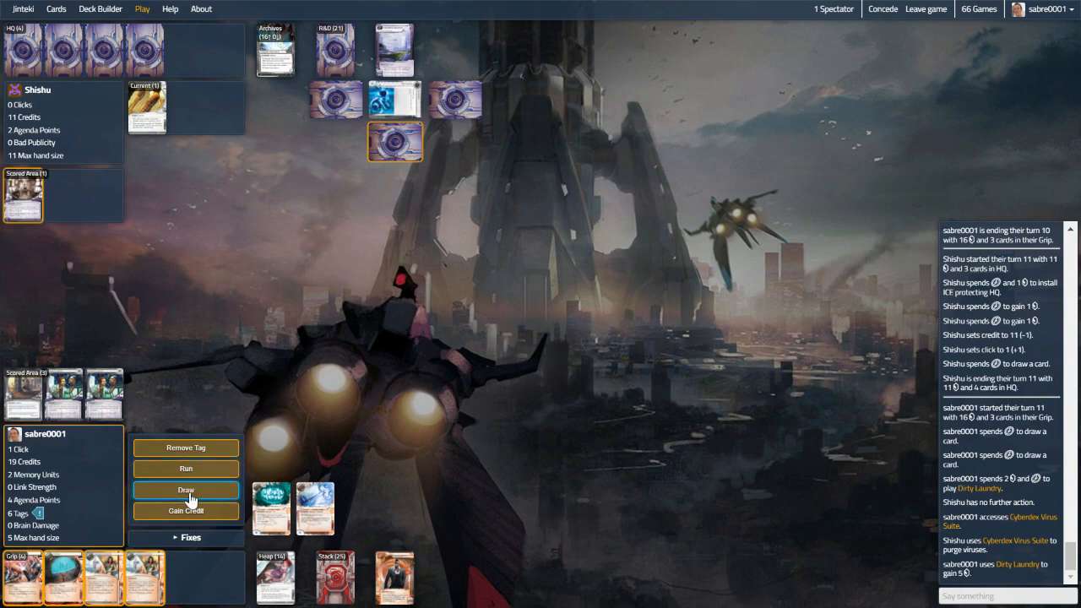
pyautogui.click(186, 490)
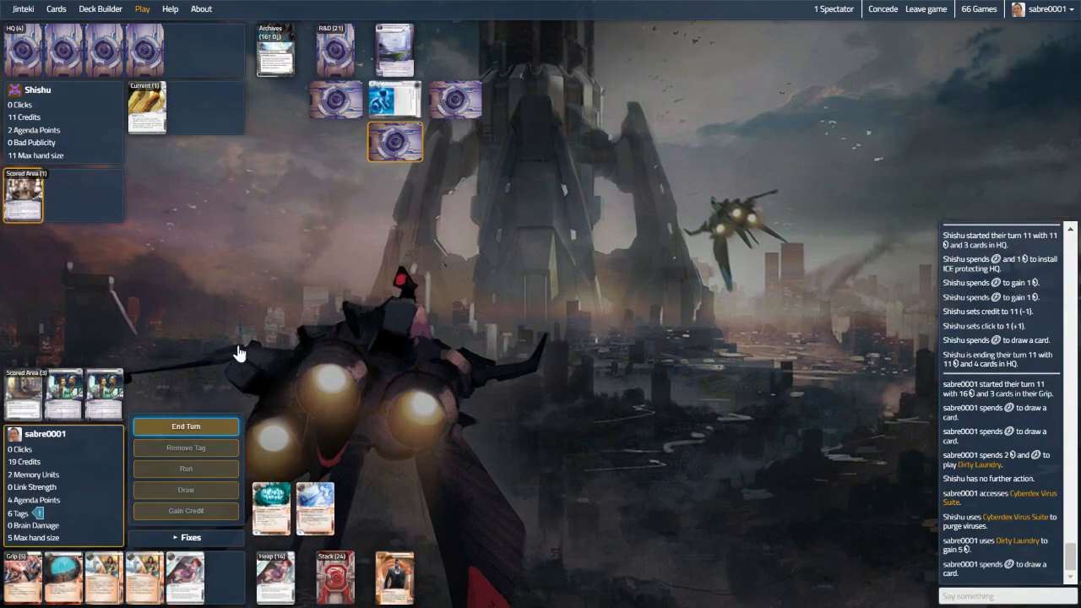
pyautogui.moveTo(249, 347)
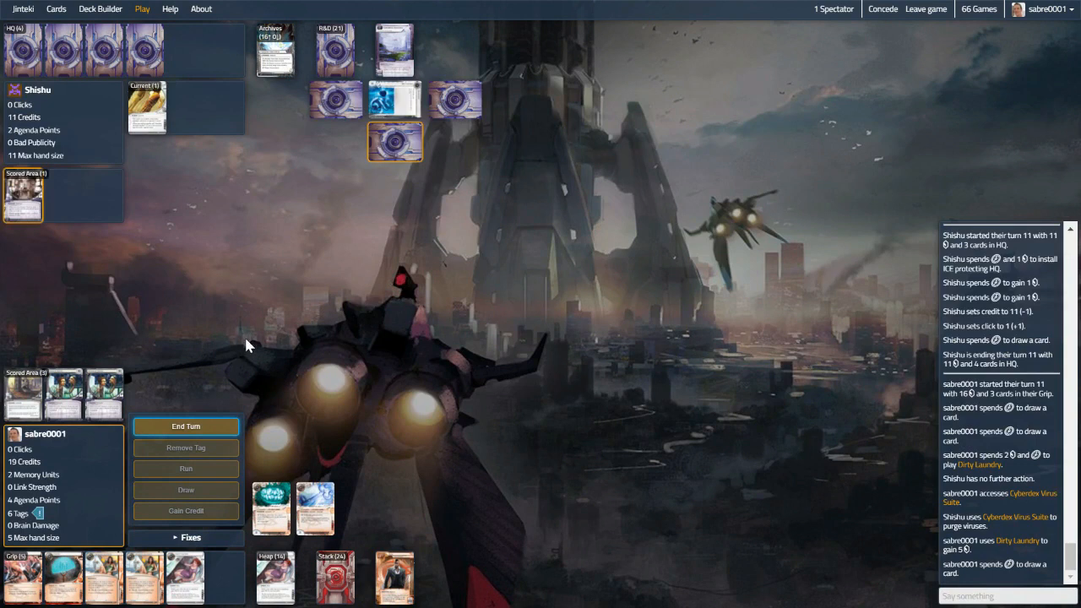
pyautogui.click(186, 425)
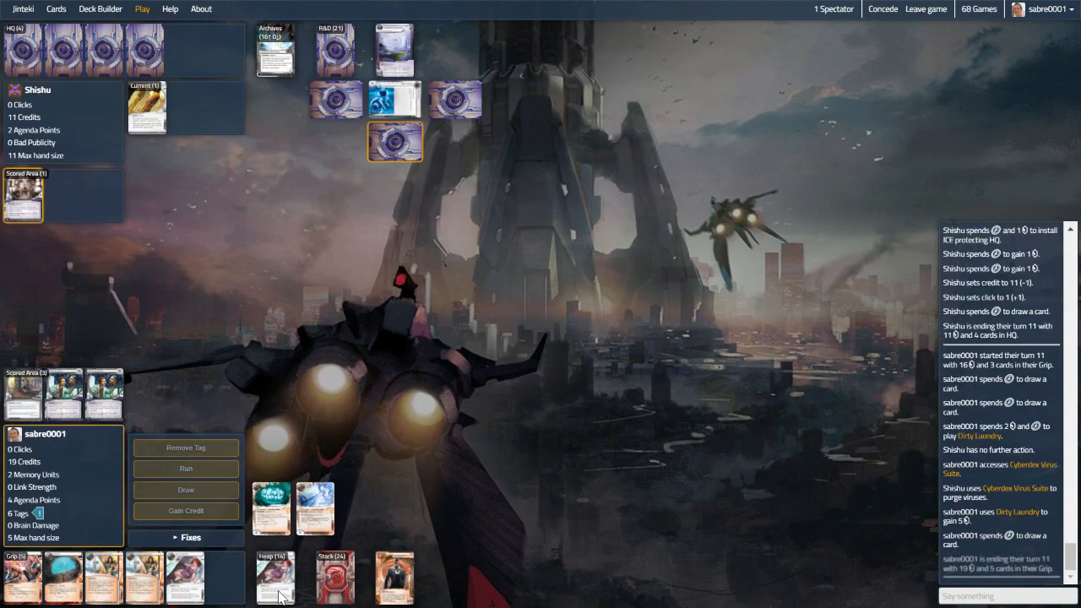
# Browse the runner's heap while the Corp plays turn 12, then close the view
pyautogui.click(273, 578)
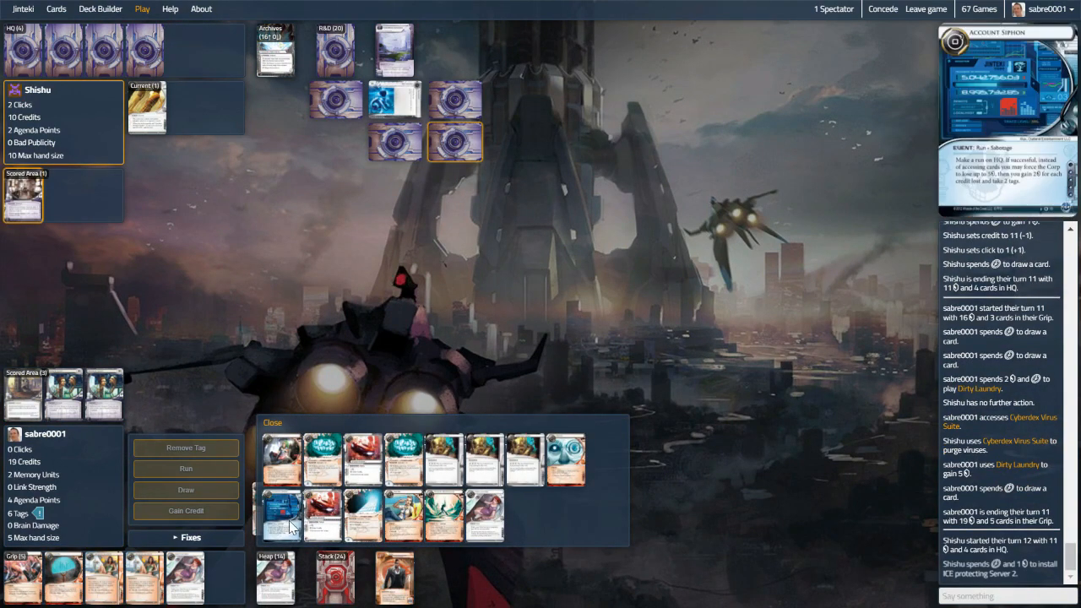
pyautogui.click(283, 515)
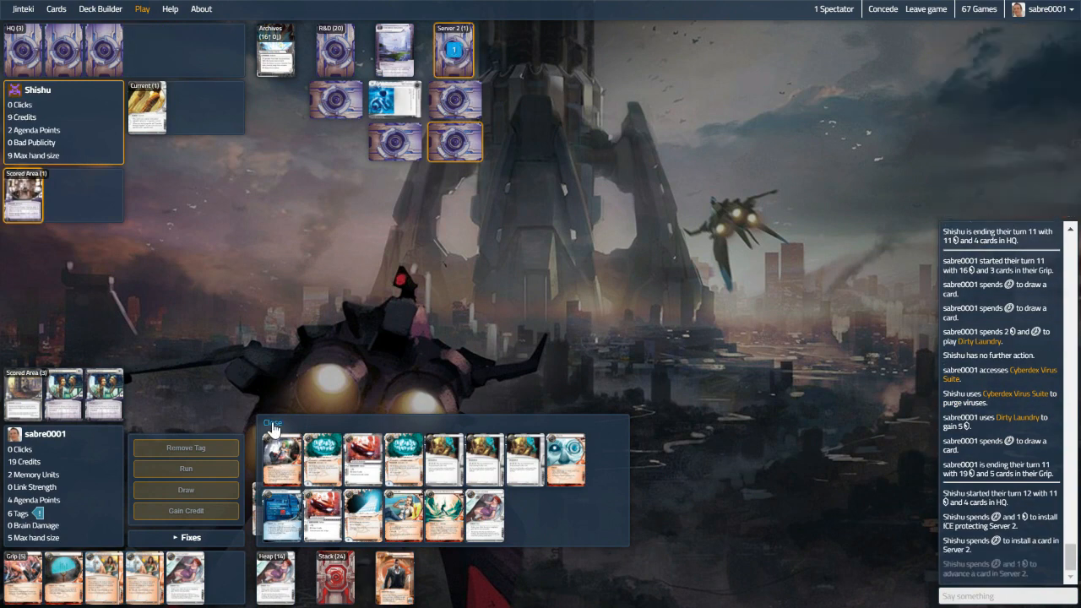
pyautogui.click(272, 423)
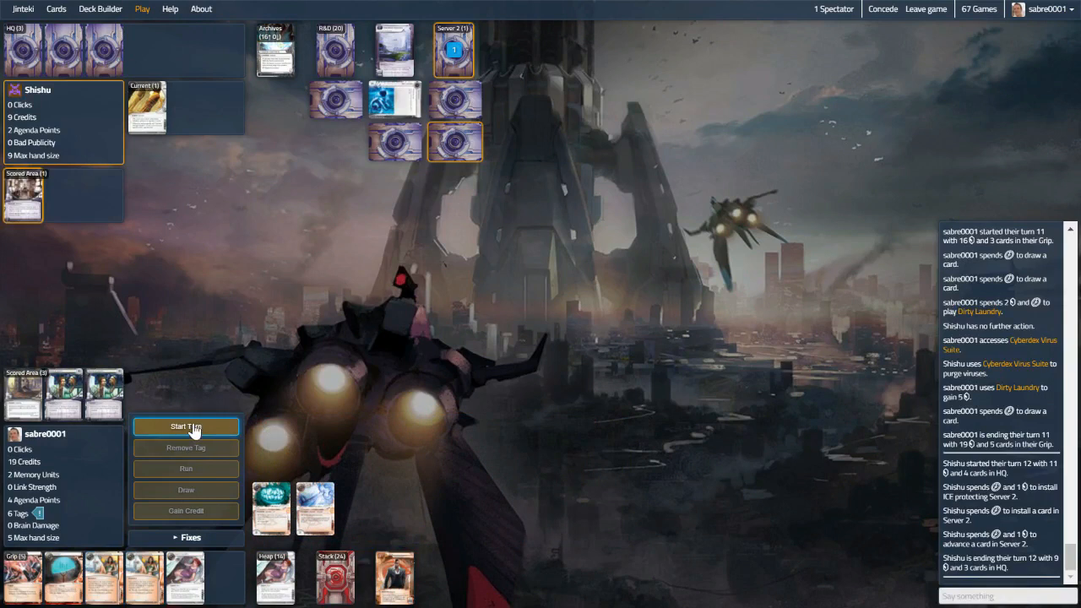
# Start turn 12, play I've Had Worse and launch a Dirty Laundry run
pyautogui.click(186, 425)
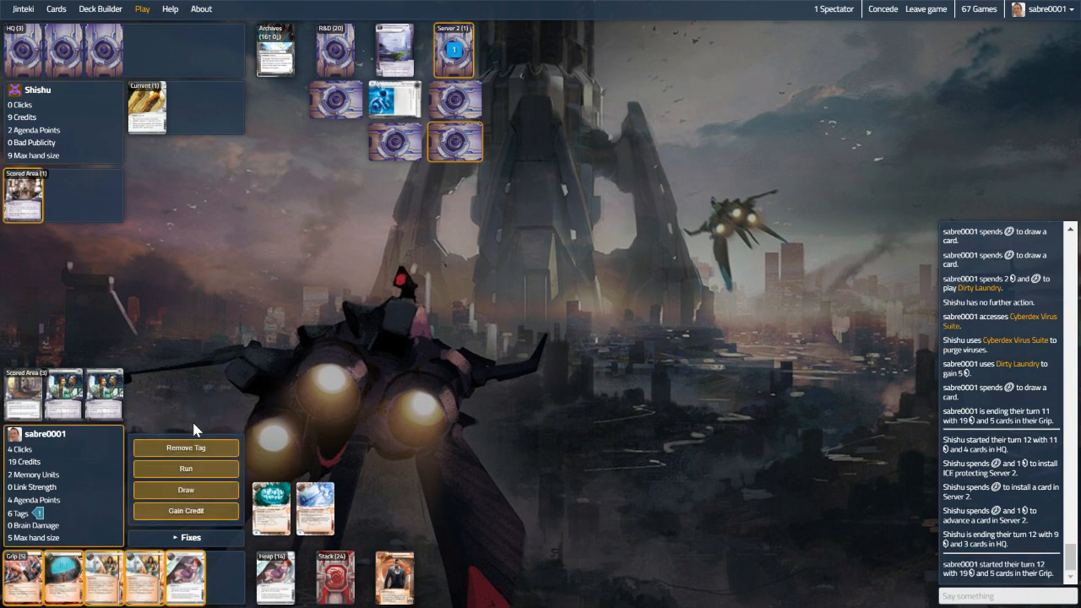
pyautogui.moveTo(455, 115)
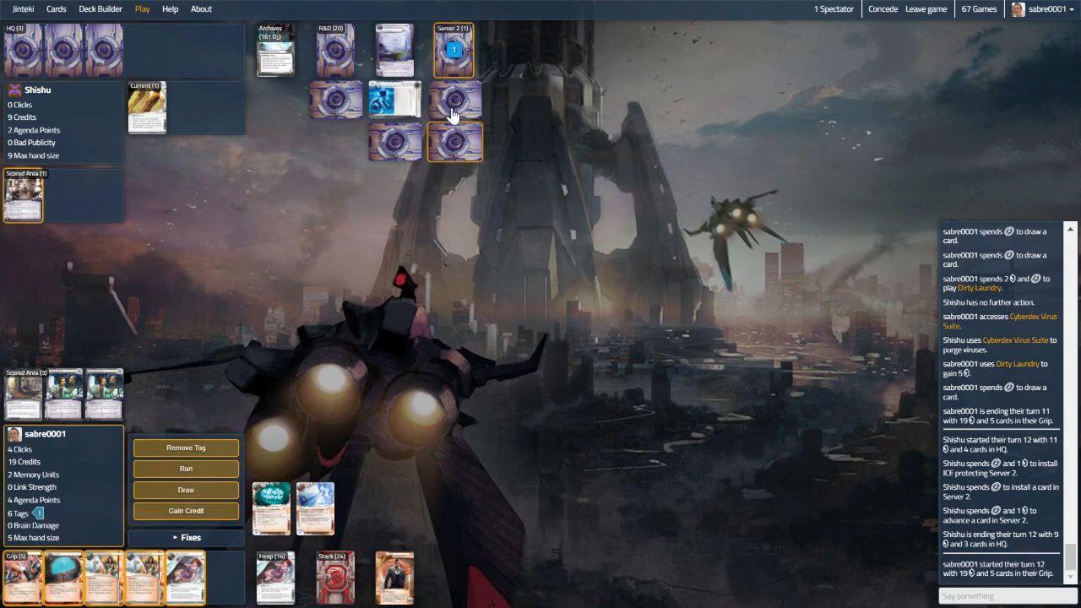
pyautogui.moveTo(37, 574)
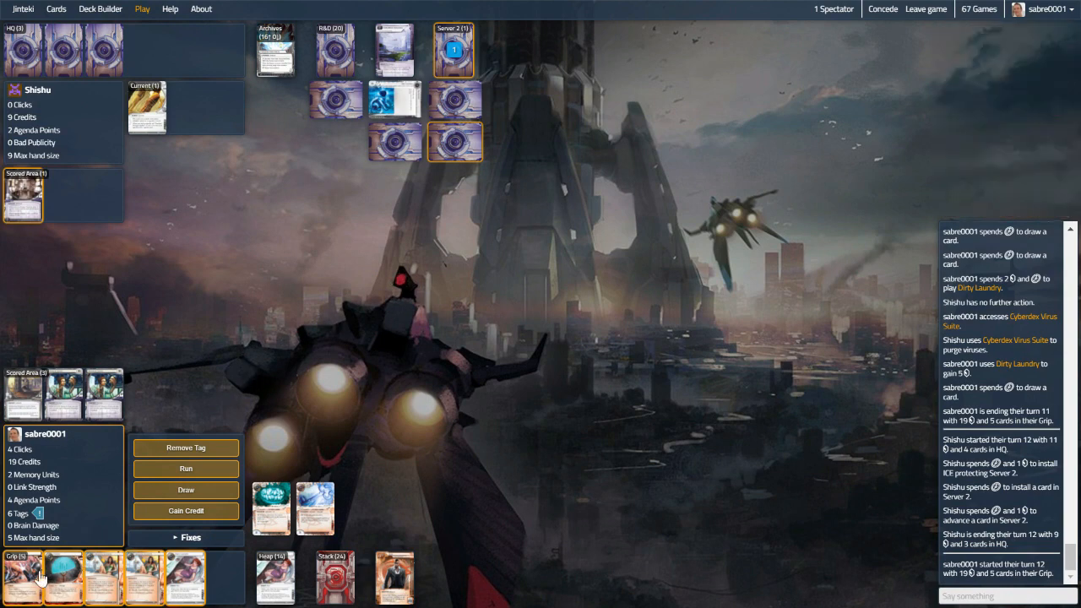
pyautogui.moveTo(307, 400)
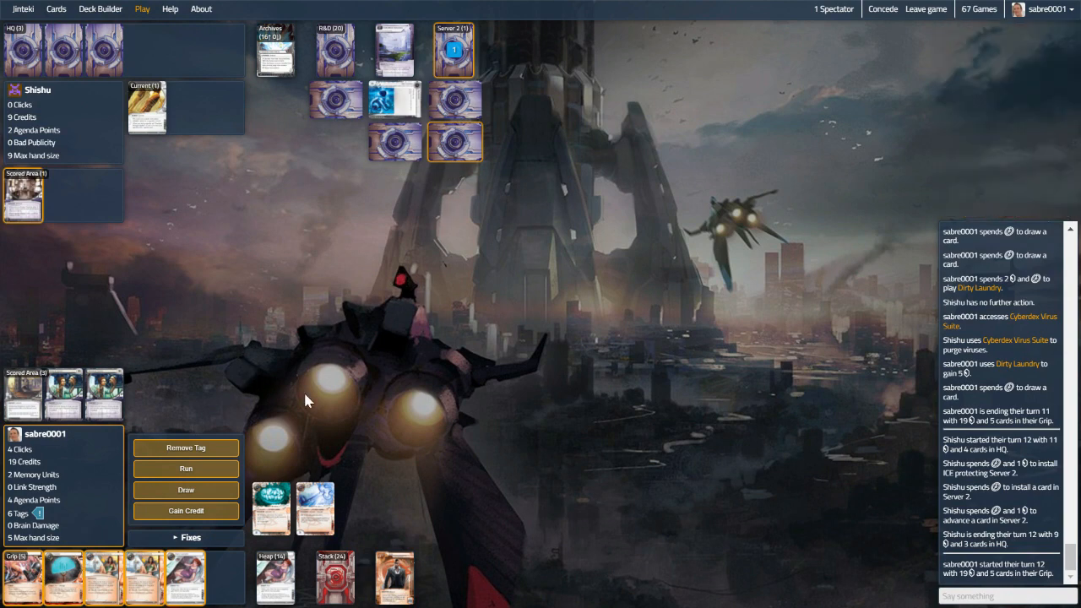
pyautogui.moveTo(185, 469)
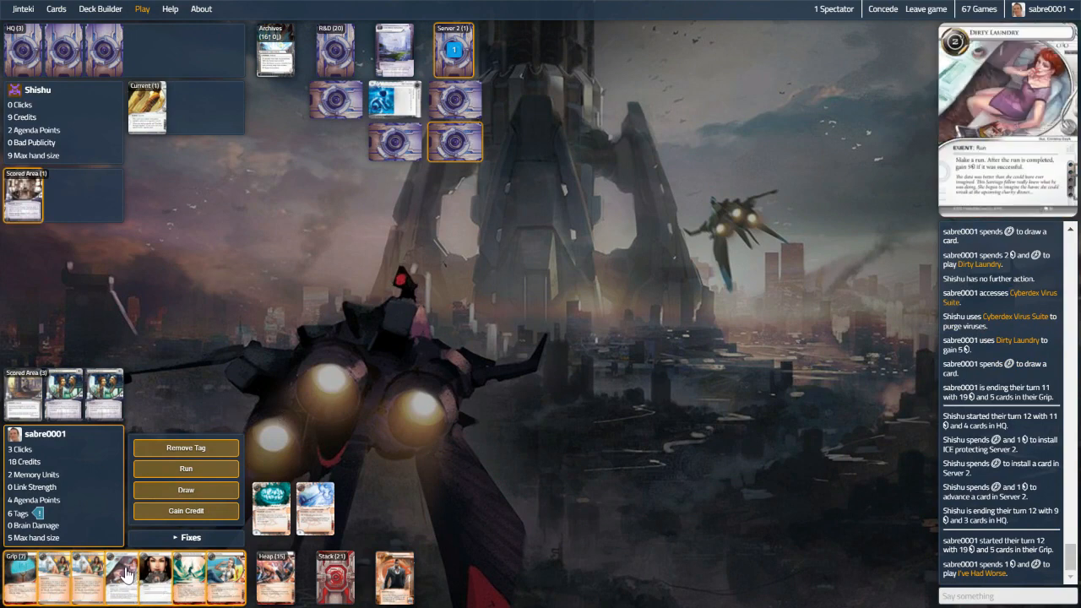
pyautogui.click(186, 470)
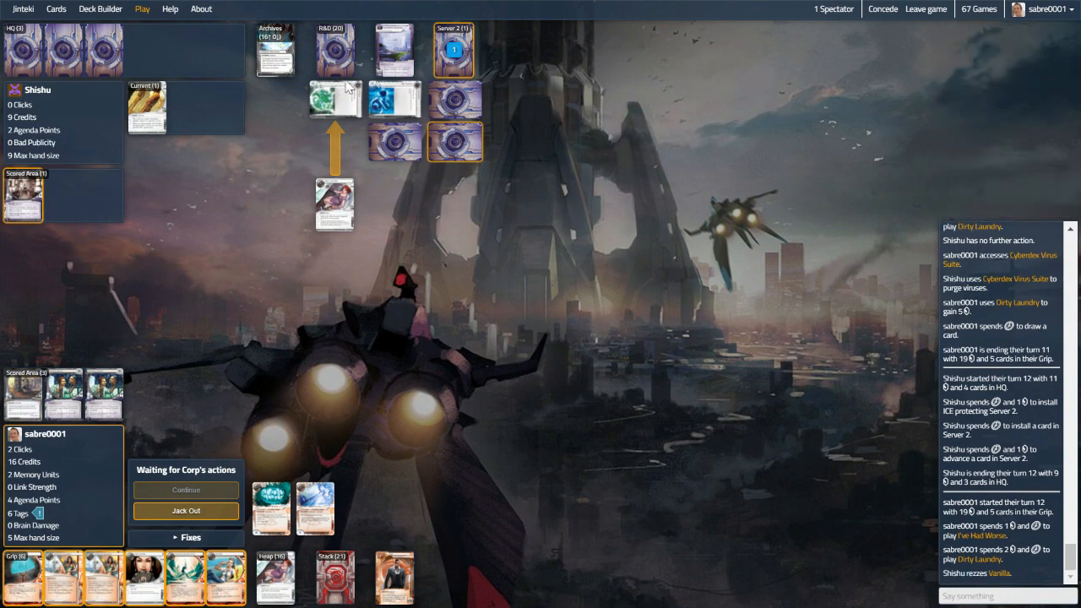
# Break Vanilla's subroutine with Eater and finish the run for 5 Dirty Laundry credits
pyautogui.click(270, 509)
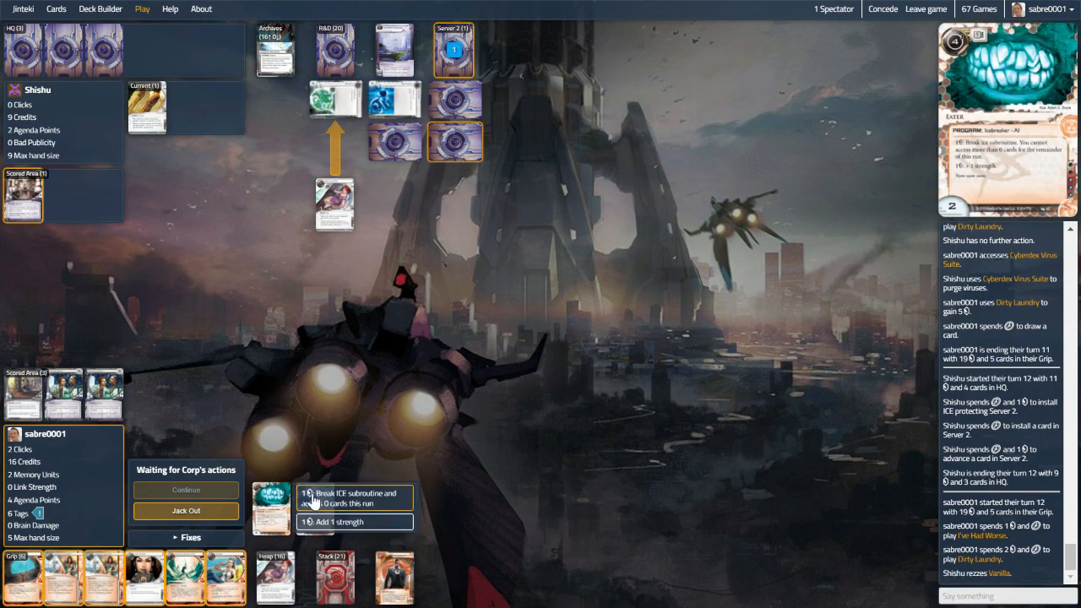
pyautogui.click(355, 497)
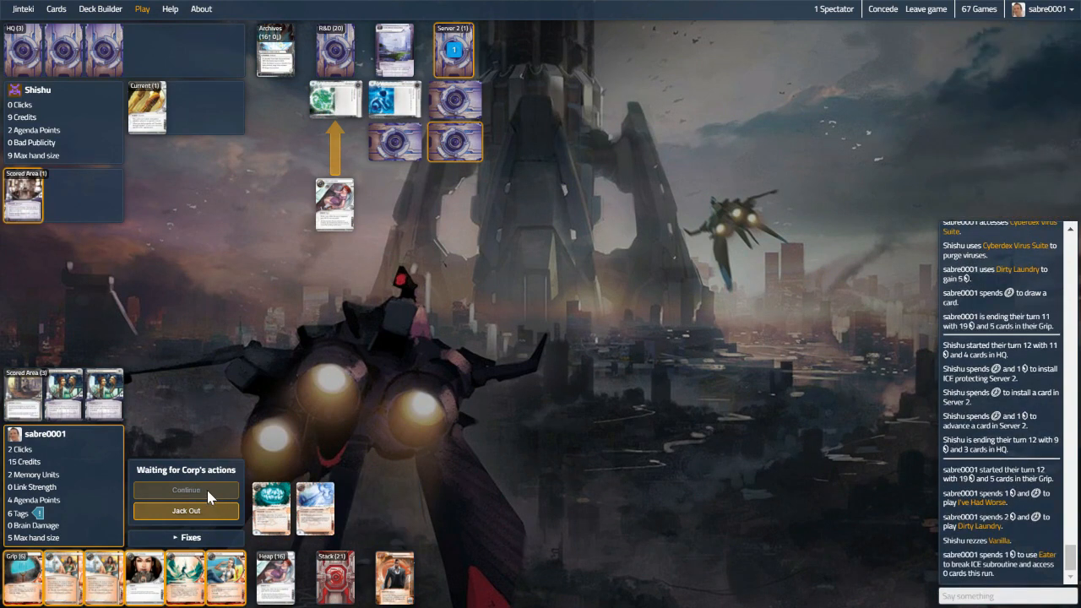
pyautogui.click(186, 490)
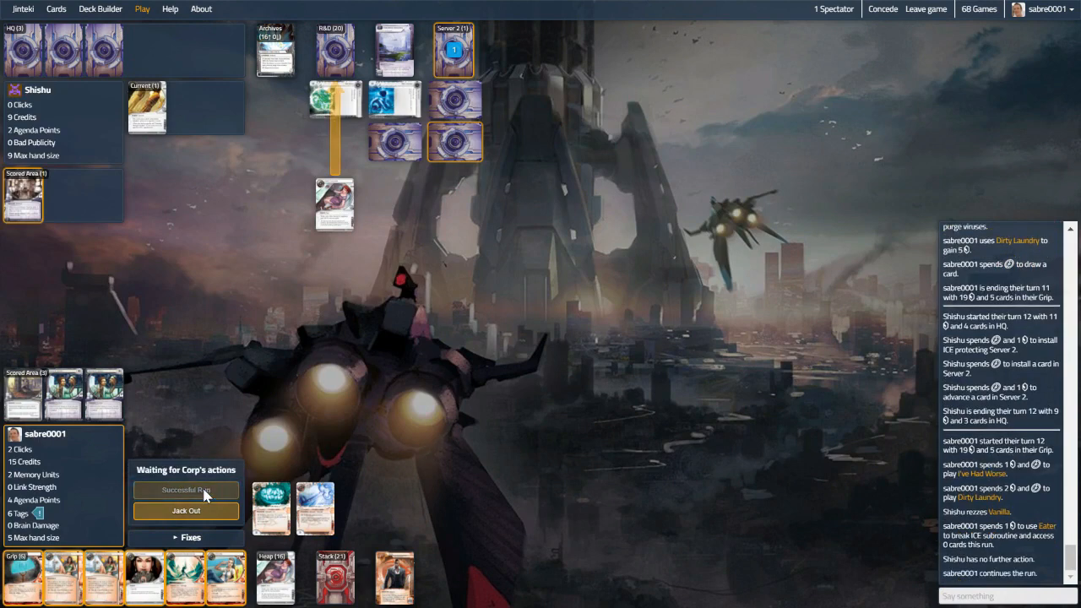
pyautogui.click(186, 489)
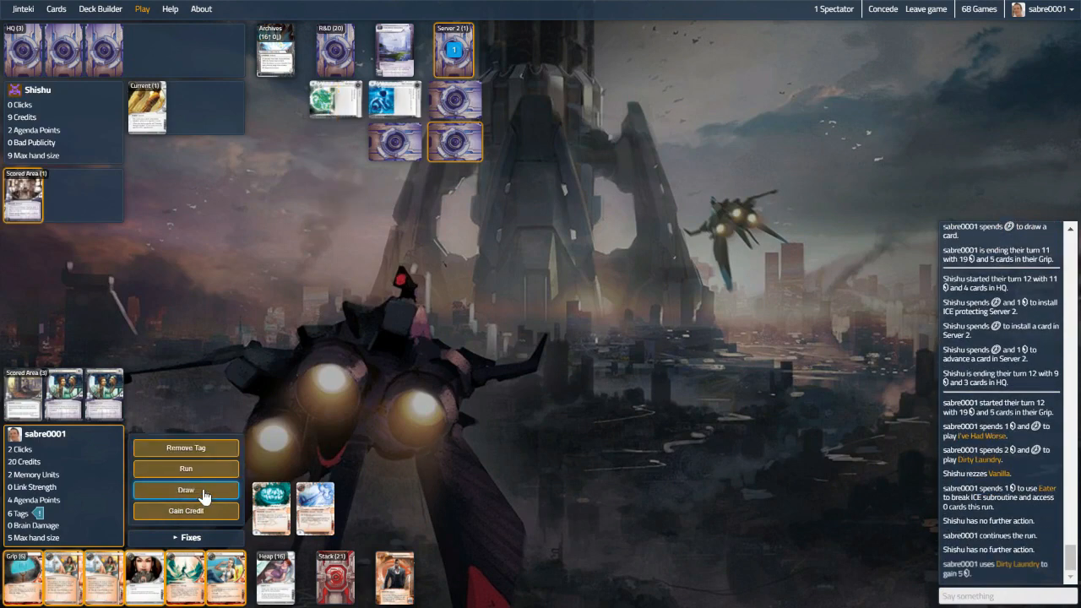
# Run Server 2 and trash Day Job via Null to get past Turing
pyautogui.click(186, 470)
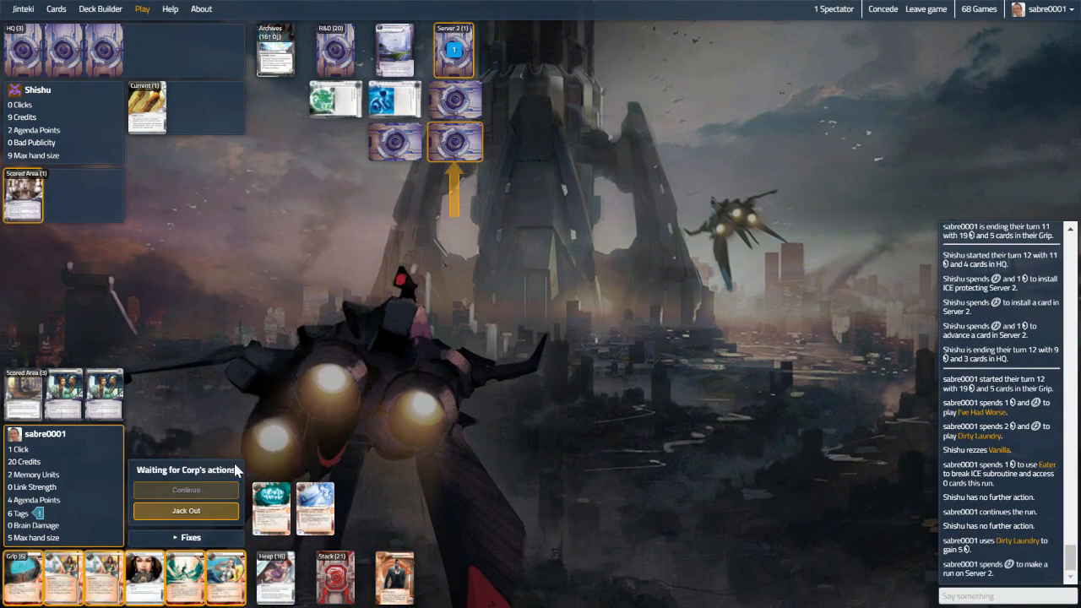
pyautogui.moveTo(402, 374)
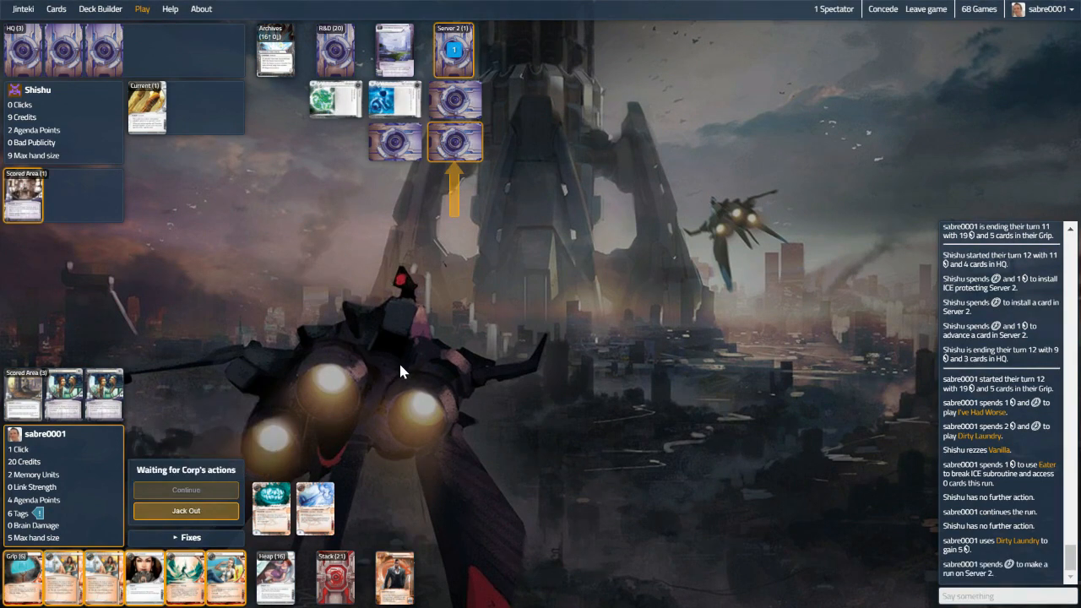
pyautogui.click(454, 142)
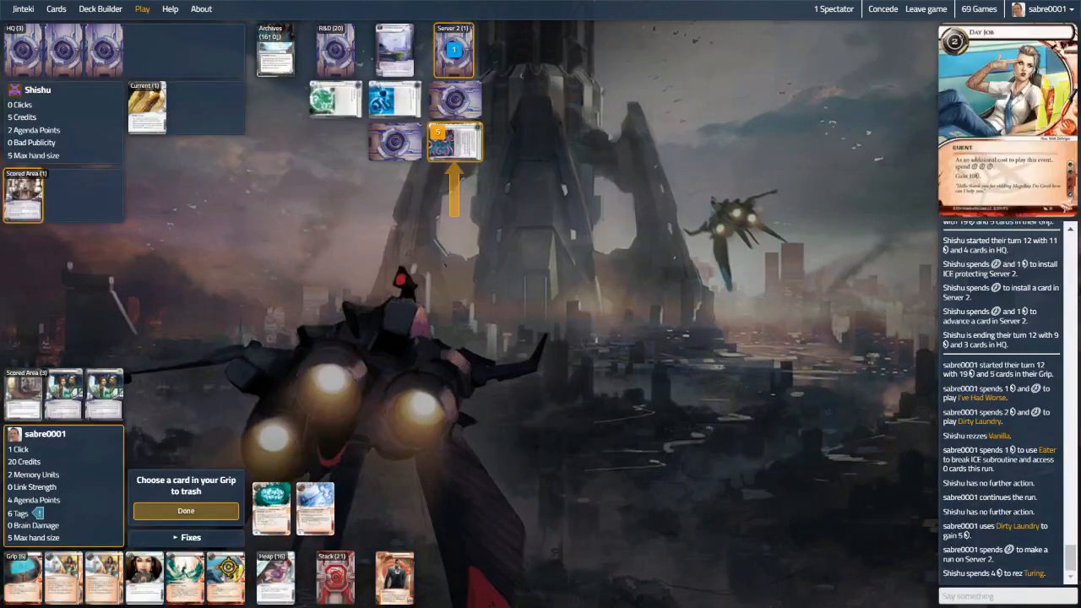
pyautogui.click(186, 510)
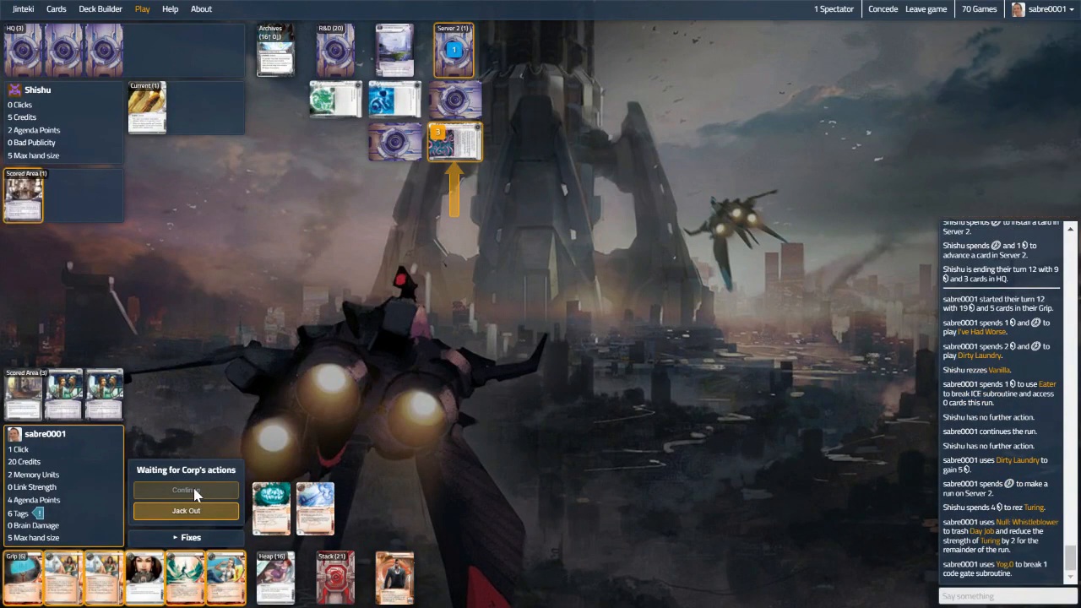
pyautogui.click(186, 490)
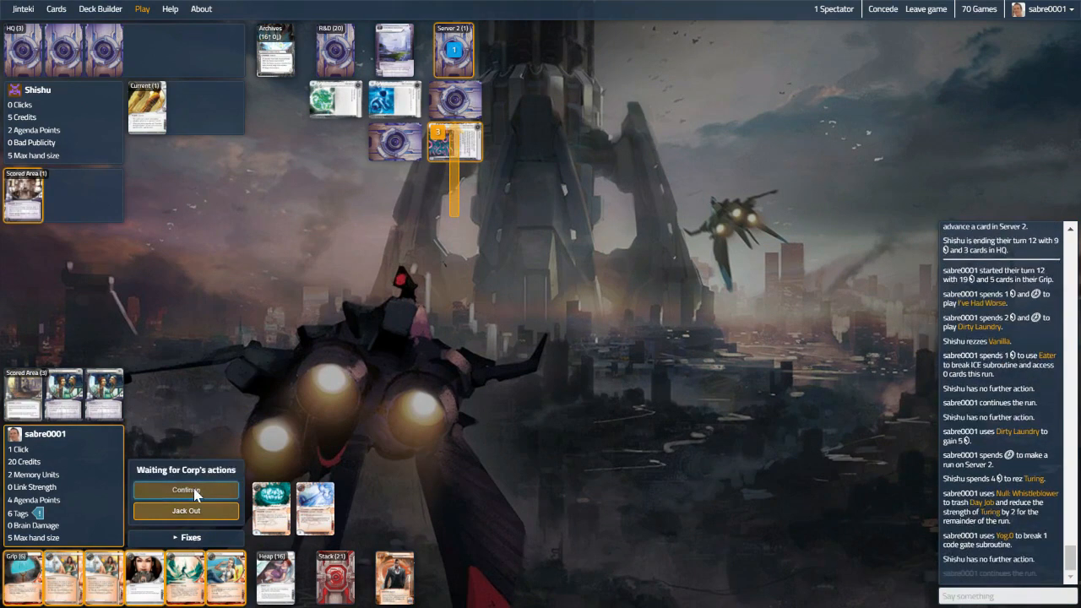
# Continue past IQ and declare the Server 2 run successful, accessing Efficiency Committee
pyautogui.click(186, 490)
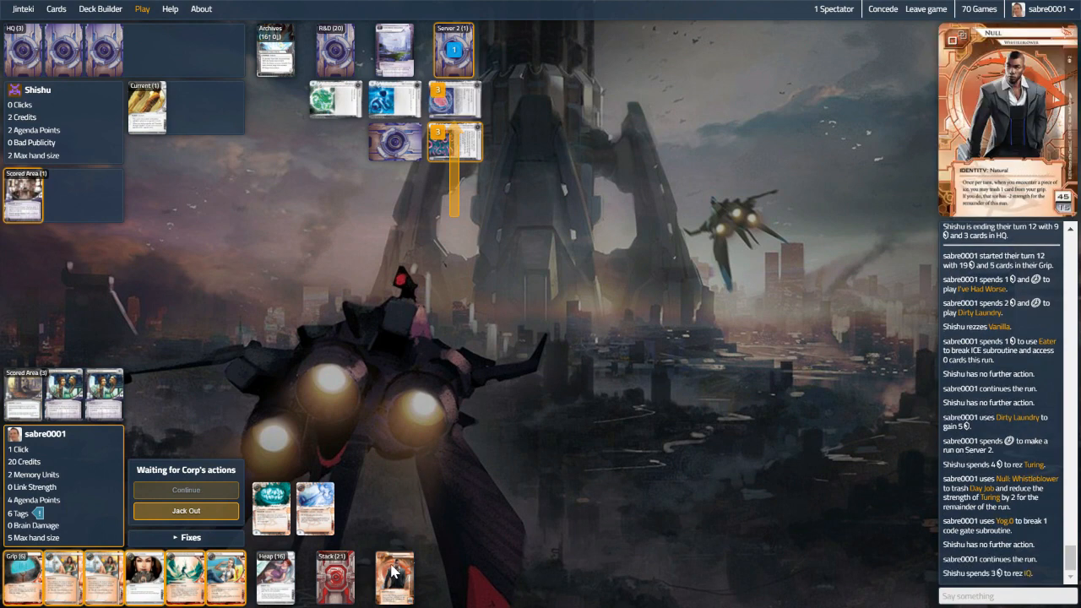
pyautogui.moveTo(392, 537)
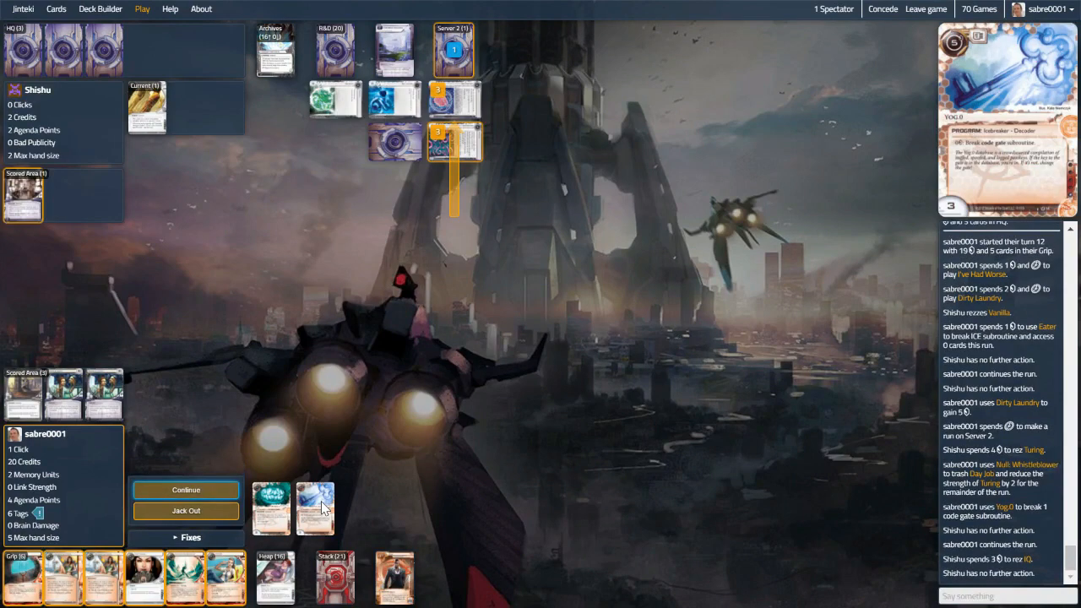
pyautogui.click(186, 490)
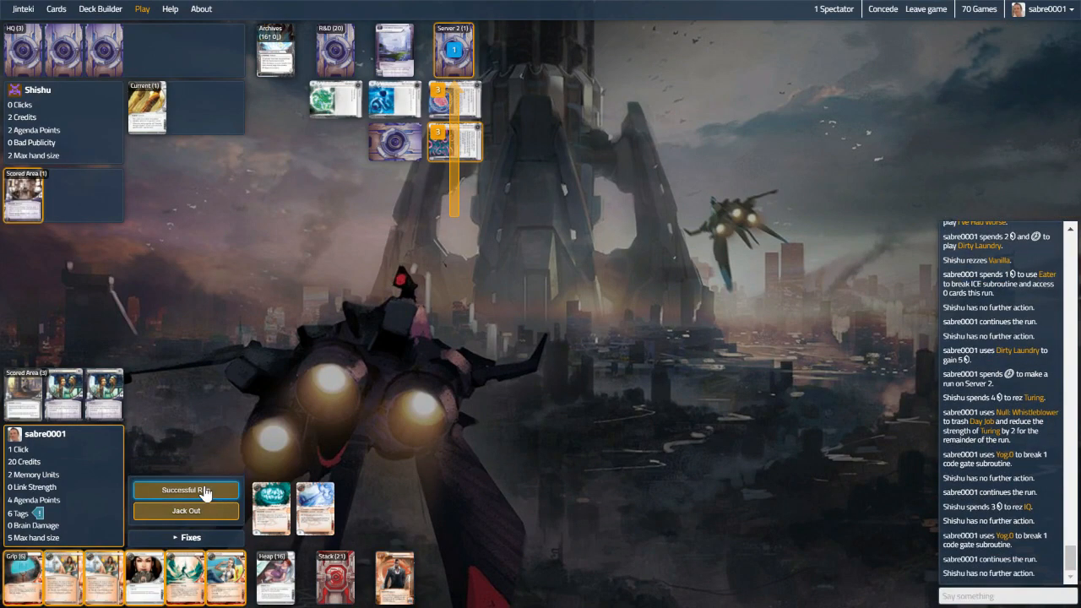
pyautogui.click(186, 490)
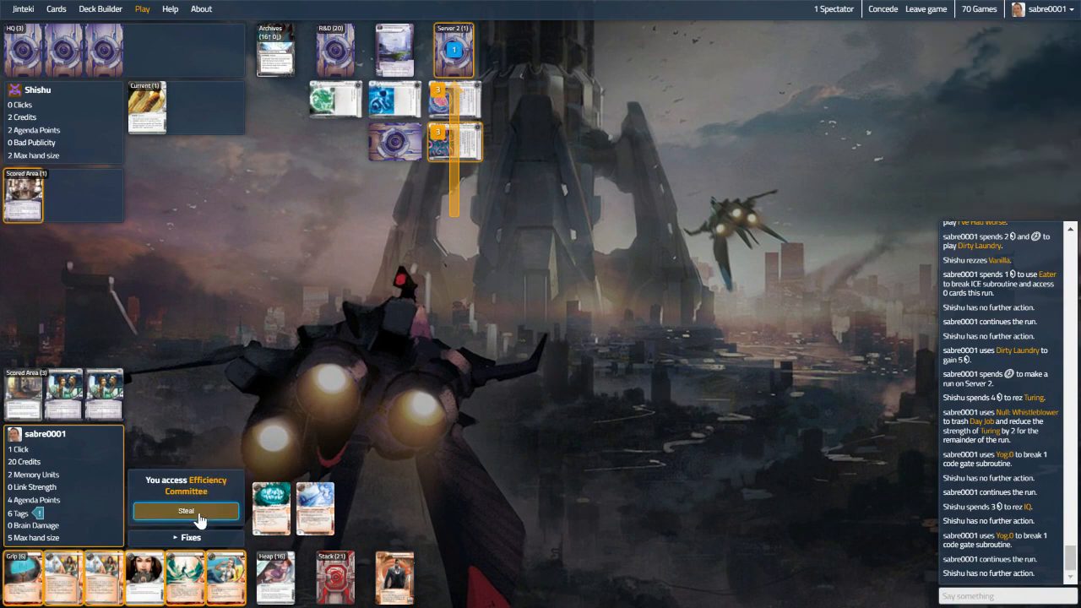
# Steal Efficiency Committee to reach 7 agenda points and win the game
pyautogui.click(186, 510)
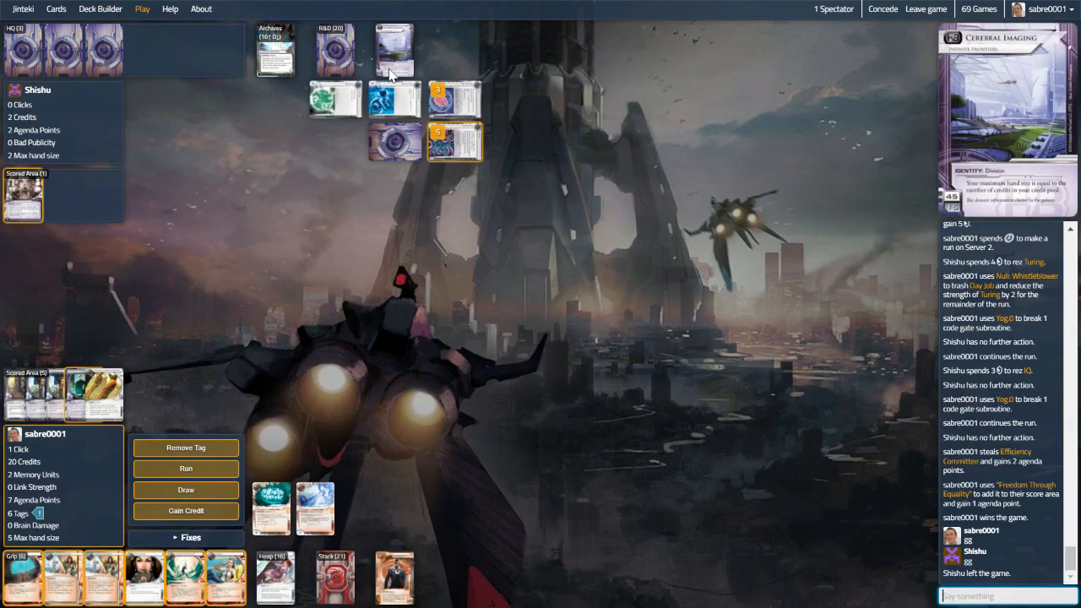
pyautogui.moveTo(380, 125)
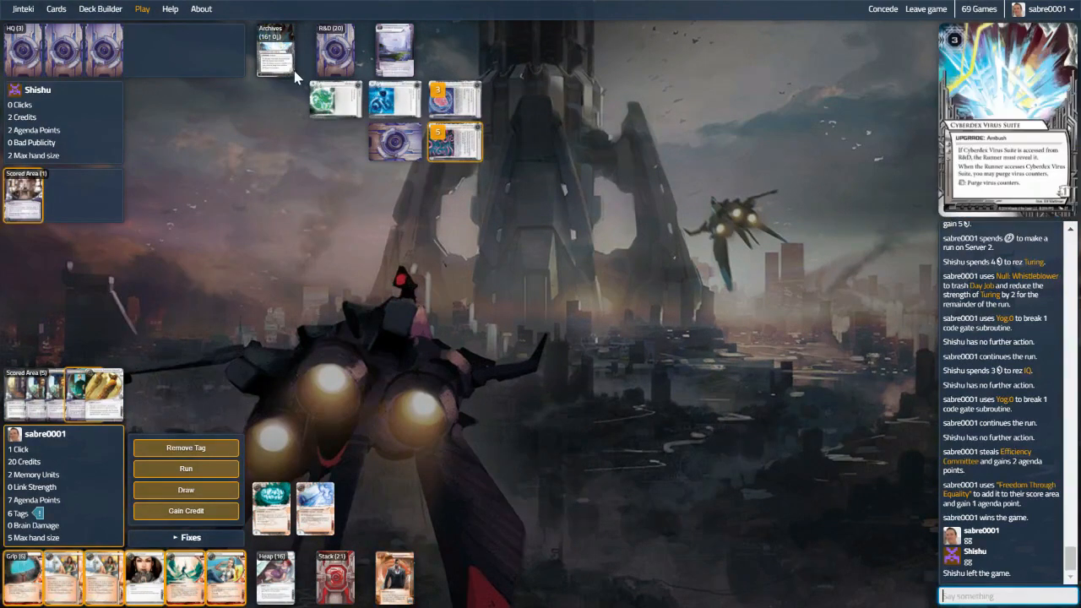
pyautogui.moveTo(498, 7)
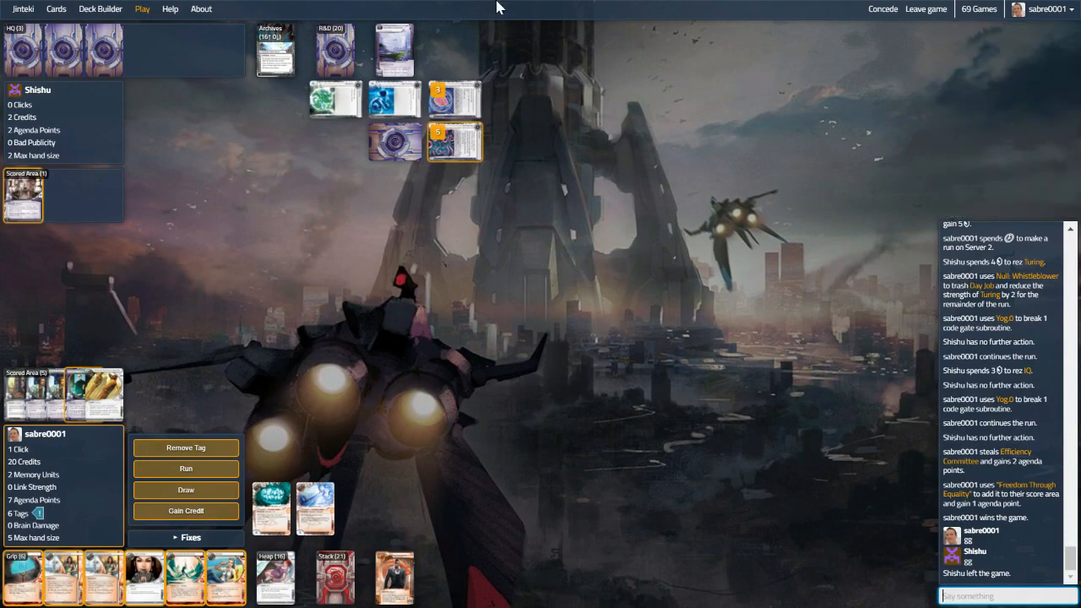
pyautogui.moveTo(273, 578)
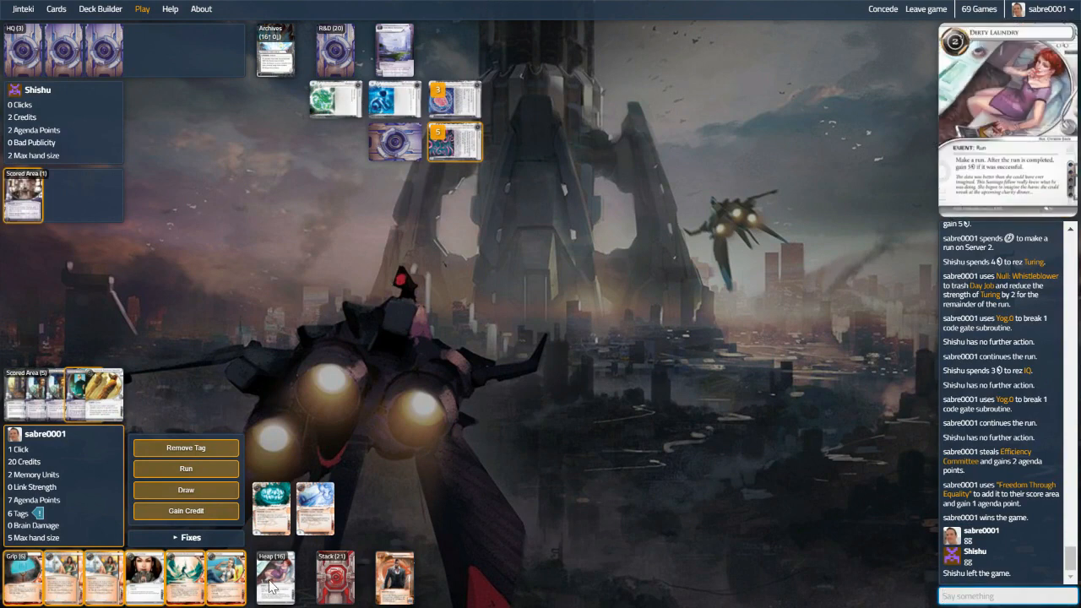
pyautogui.click(454, 142)
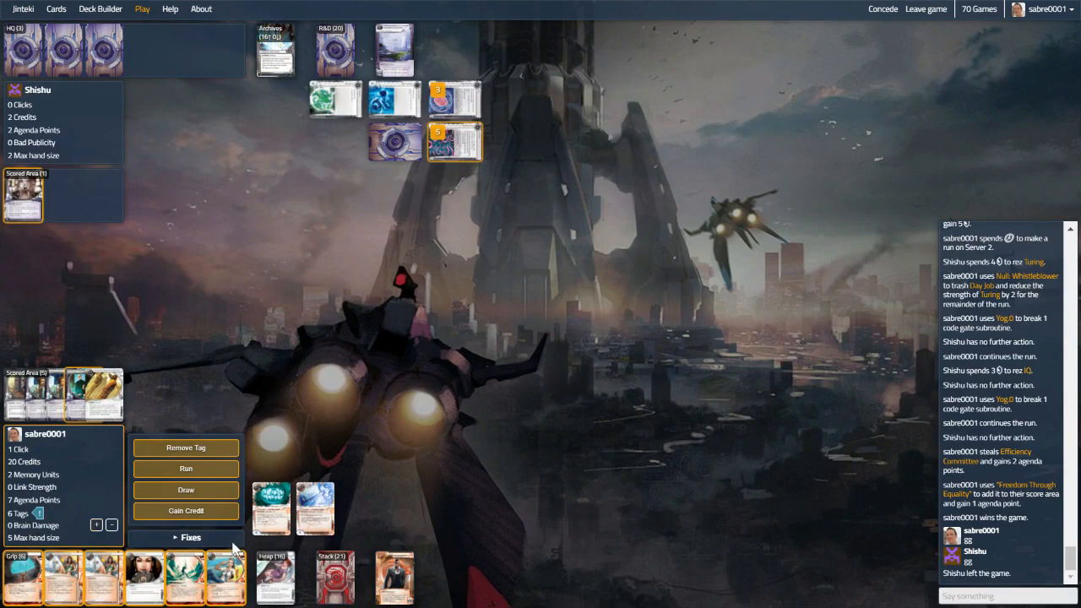
pyautogui.moveTo(335, 335)
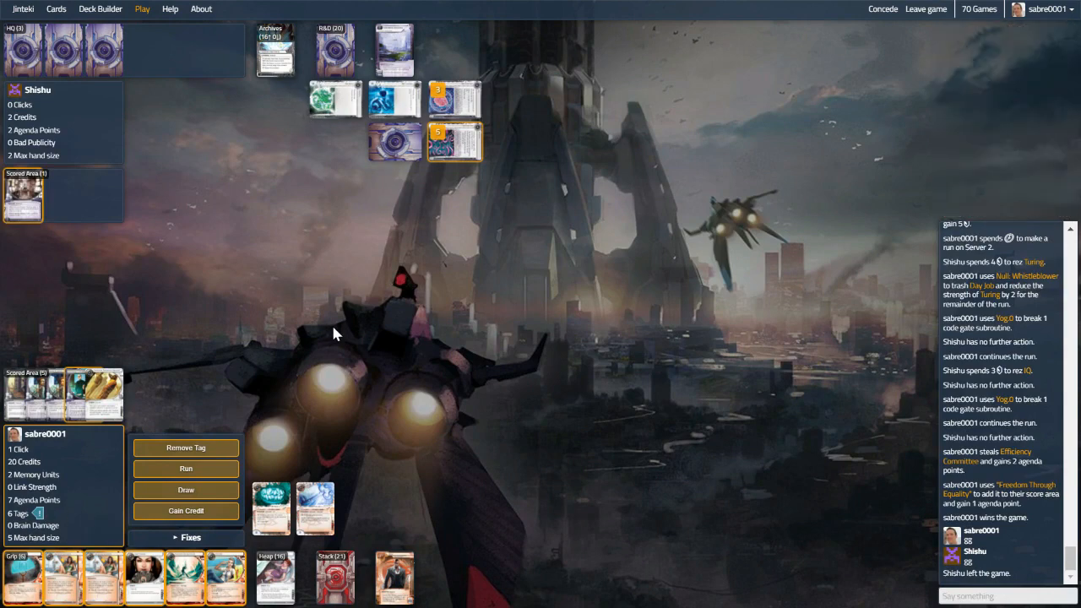